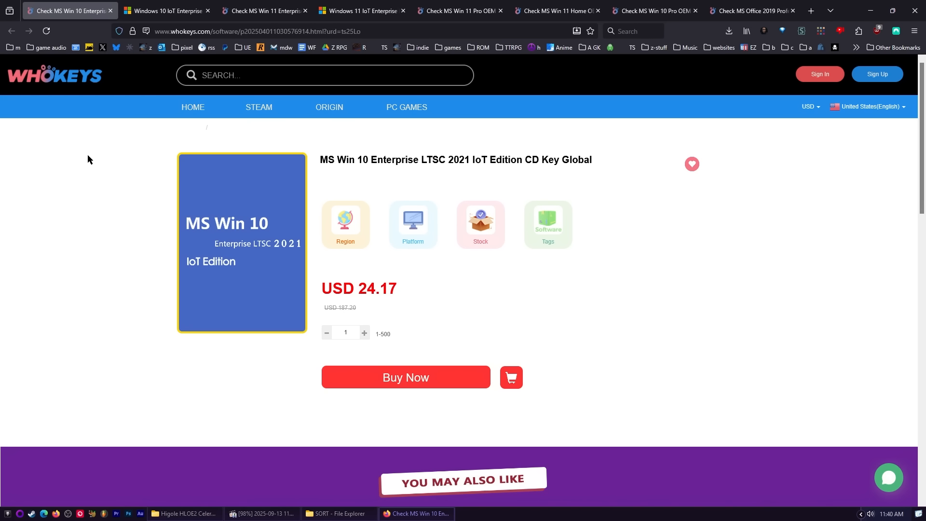
pyautogui.moveTo(85, 230)
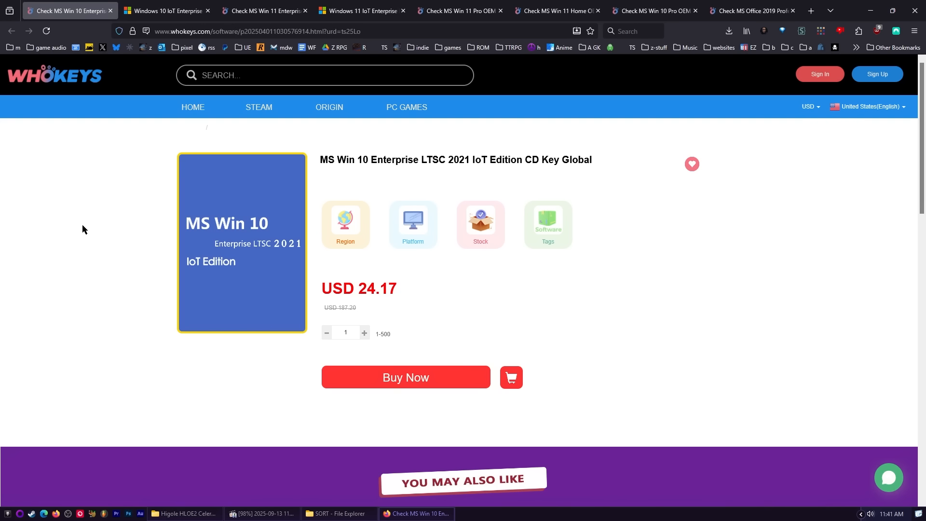
# - Review the Windows 10/11 IoT LTSC support dates and the Win 11 Enterprise LTSC 2024, Pro OEM and Home OEM key listings
pyautogui.click(168, 11)
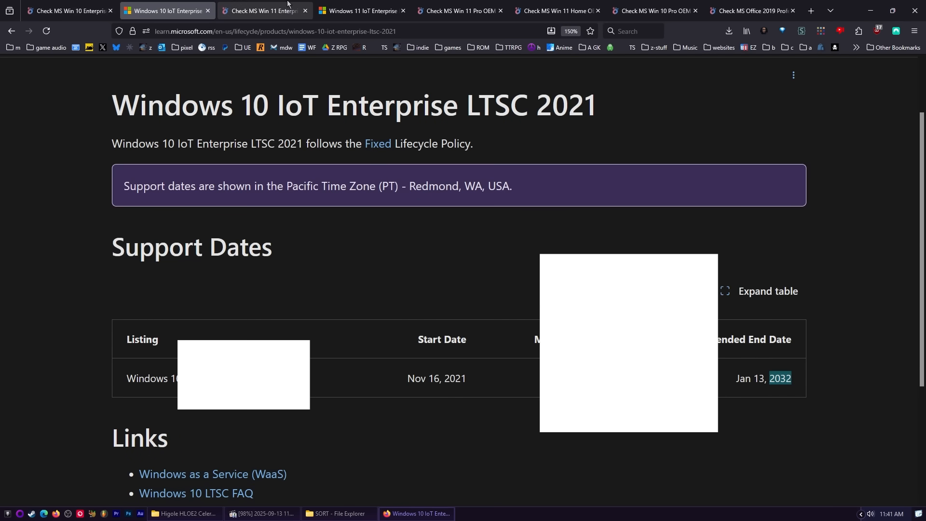
pyautogui.click(264, 11)
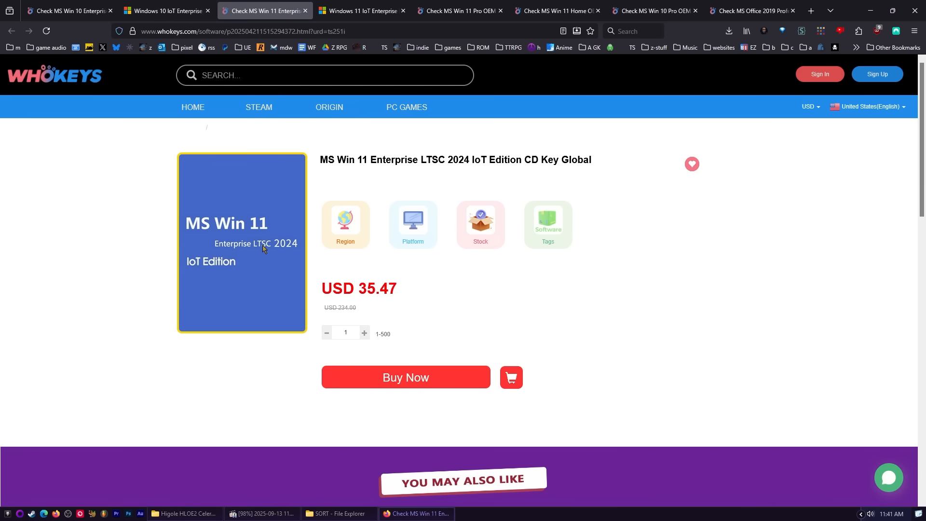
pyautogui.moveTo(297, 199)
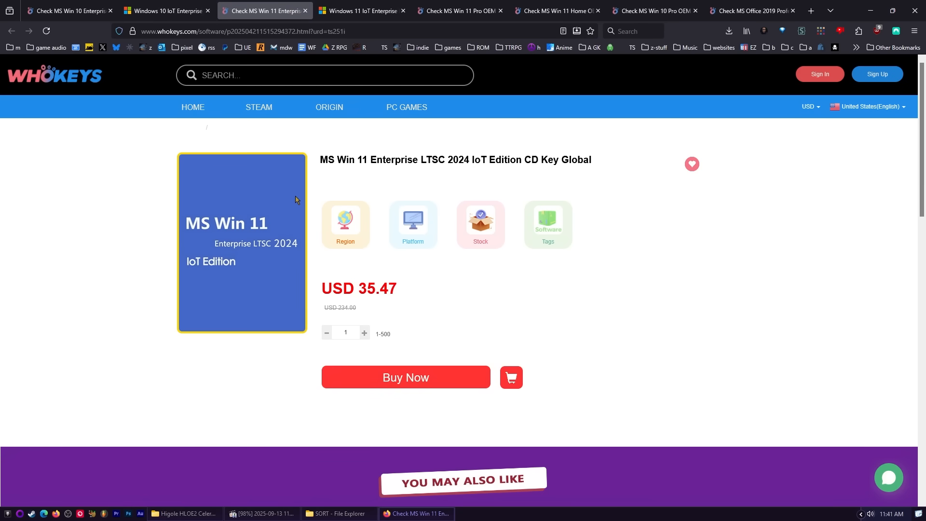
pyautogui.click(360, 10)
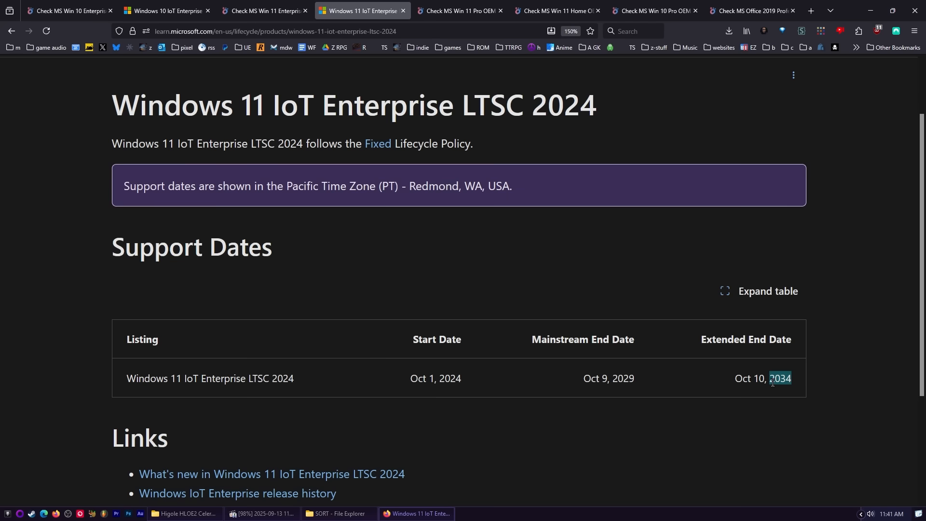
pyautogui.click(459, 11)
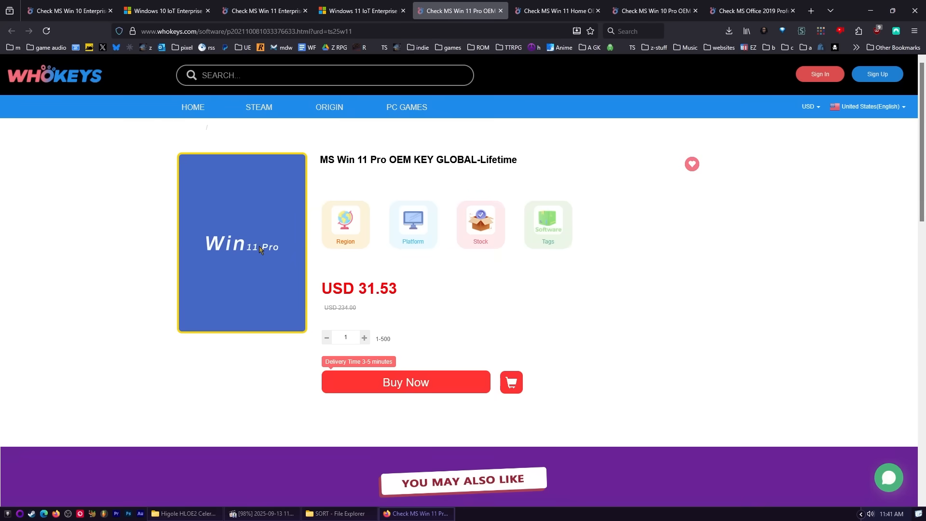
pyautogui.click(556, 9)
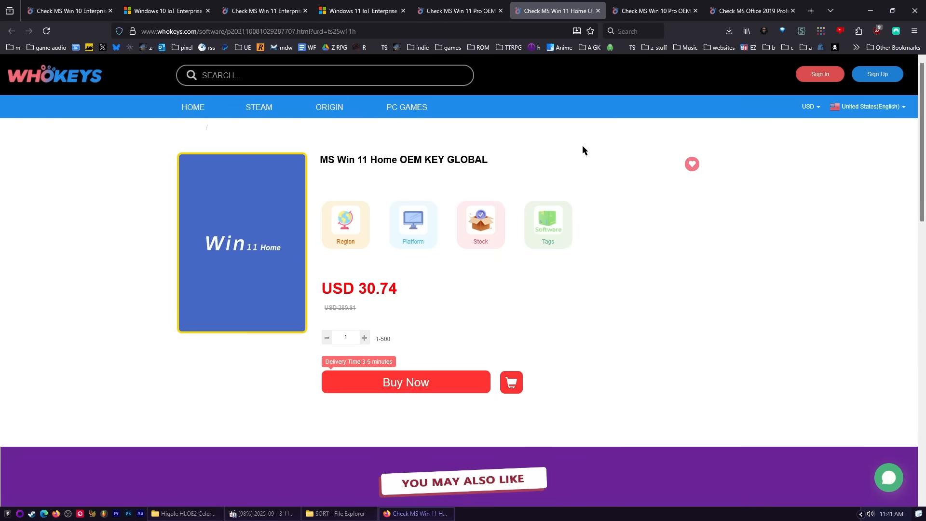
pyautogui.moveTo(342, 262)
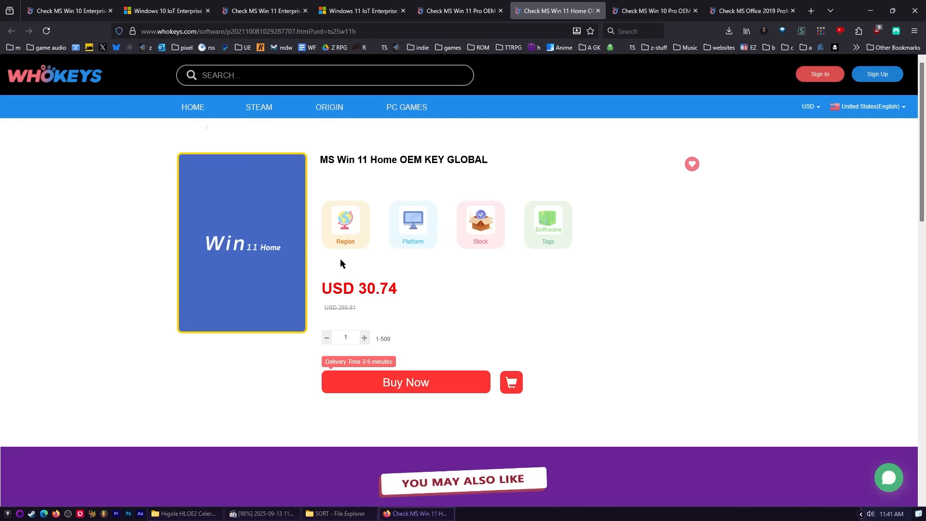
# - Check the Win 10 Pro OEM and Enterprise LTSC listings, then move from Office 2016 forward to the Office 2019 Professional Plus page
pyautogui.click(652, 9)
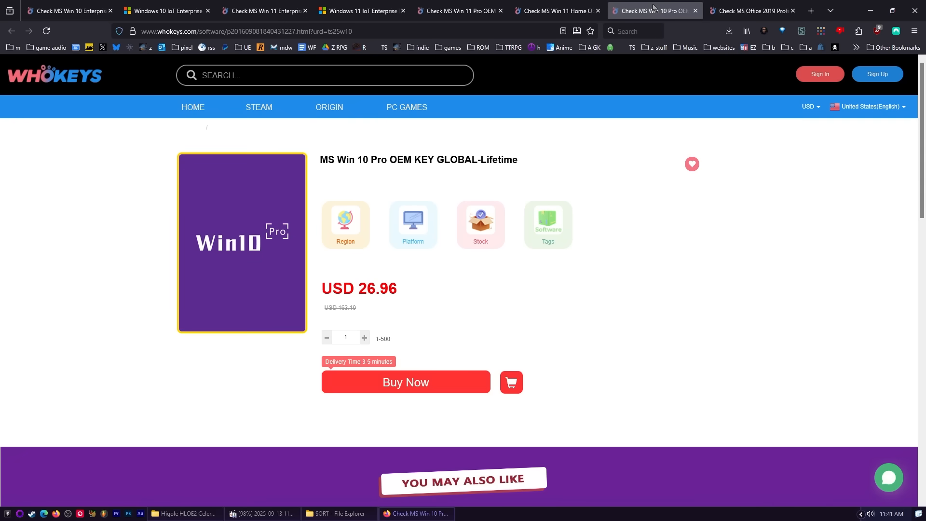
pyautogui.click(68, 11)
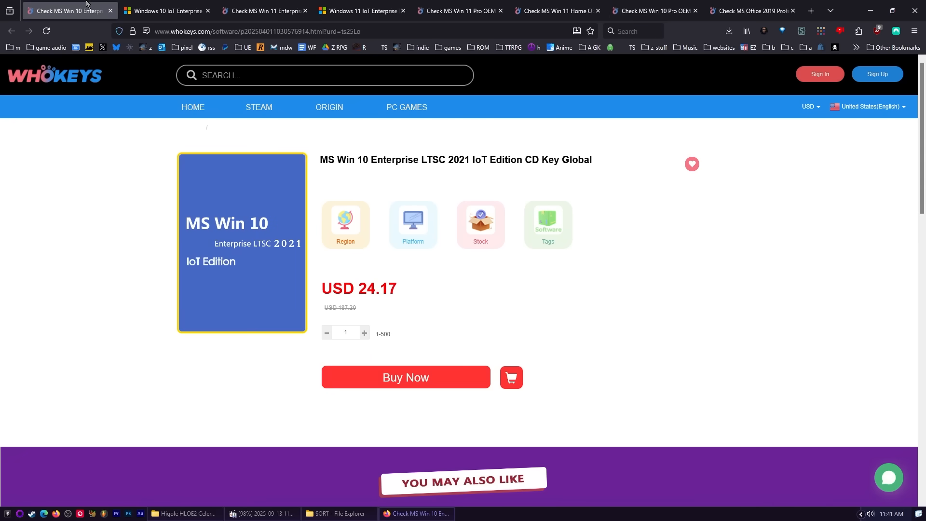
pyautogui.click(750, 11)
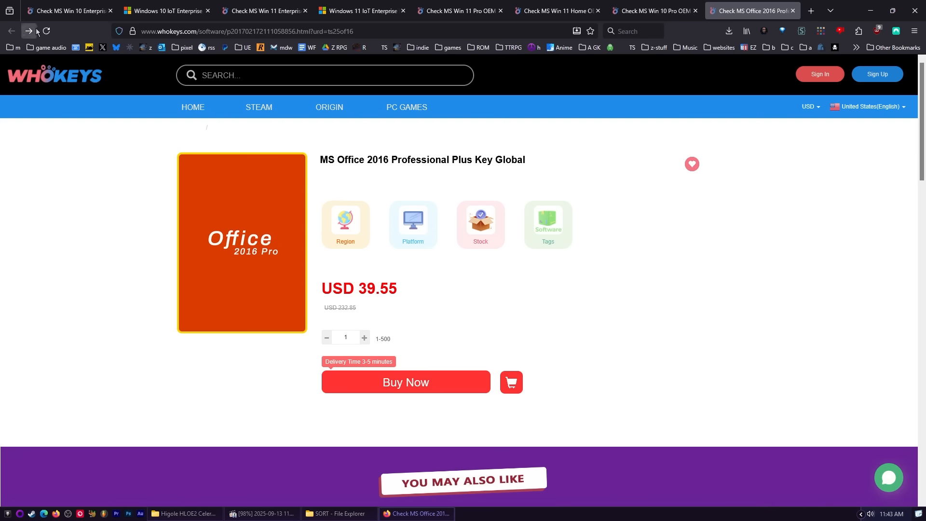
pyautogui.click(29, 30)
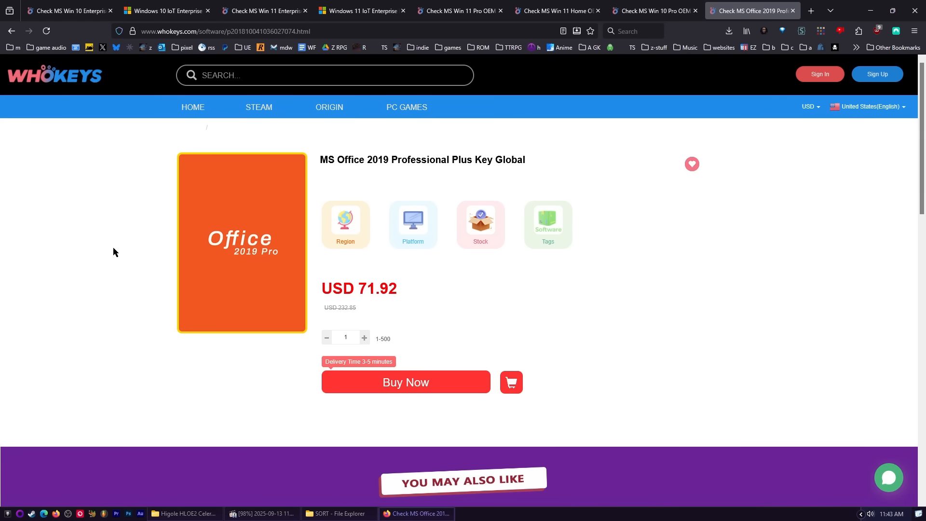
pyautogui.moveTo(184, 273)
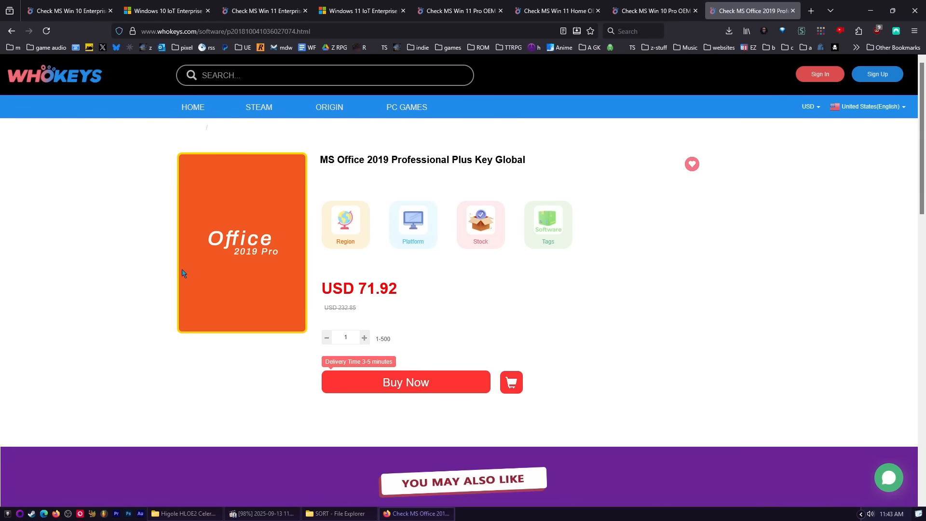
pyautogui.moveTo(502, 312)
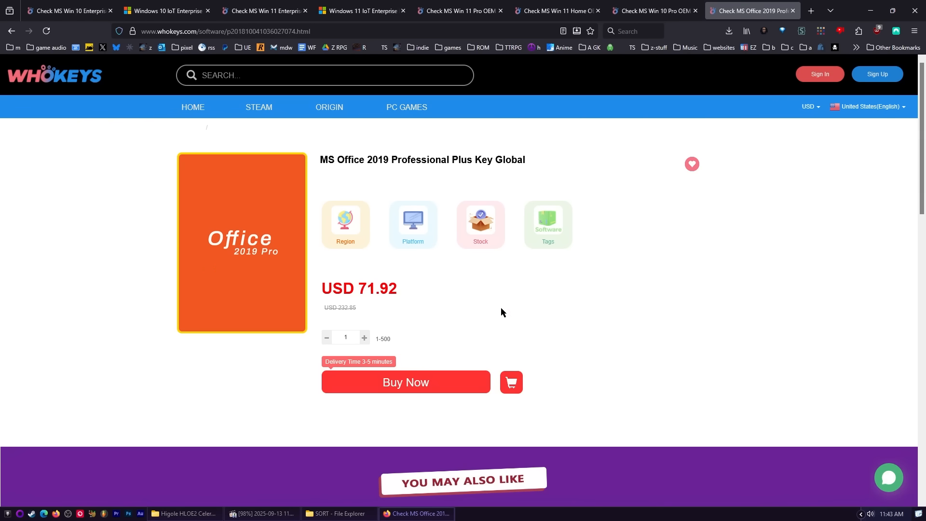
pyautogui.moveTo(503, 308)
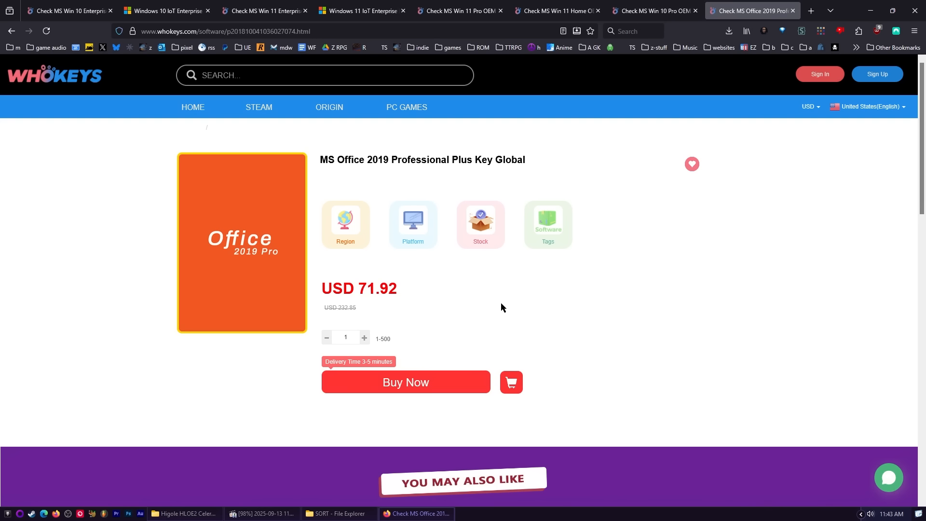
pyautogui.moveTo(200, 262)
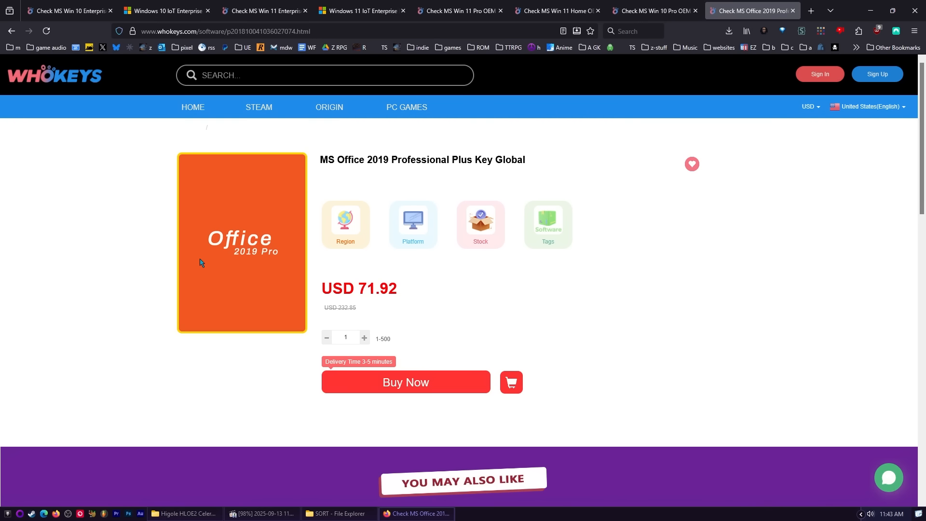
pyautogui.moveTo(326, 255)
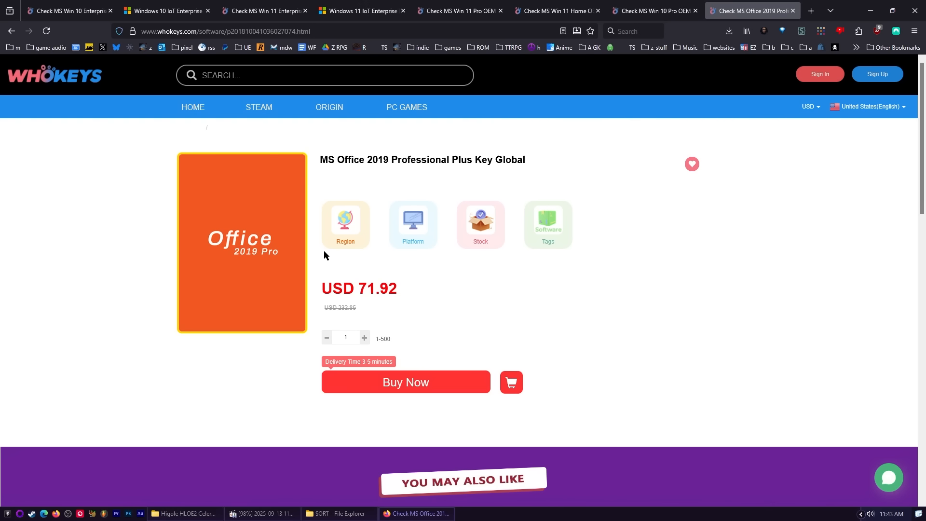
pyautogui.moveTo(427, 203)
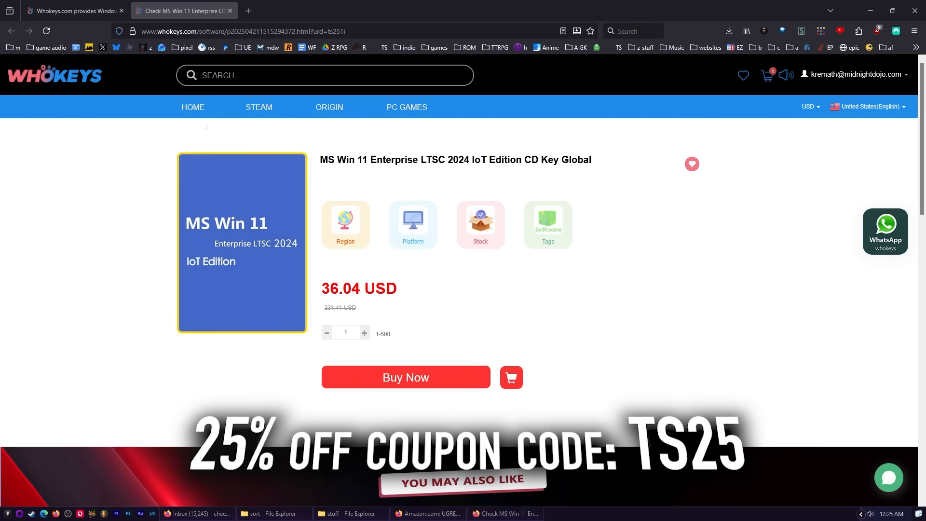
# - Buy the Win 11 Enterprise LTSC 2024 IoT key with promotion code TS25 applied (28.41 USD) and pay by card
pyautogui.click(405, 376)
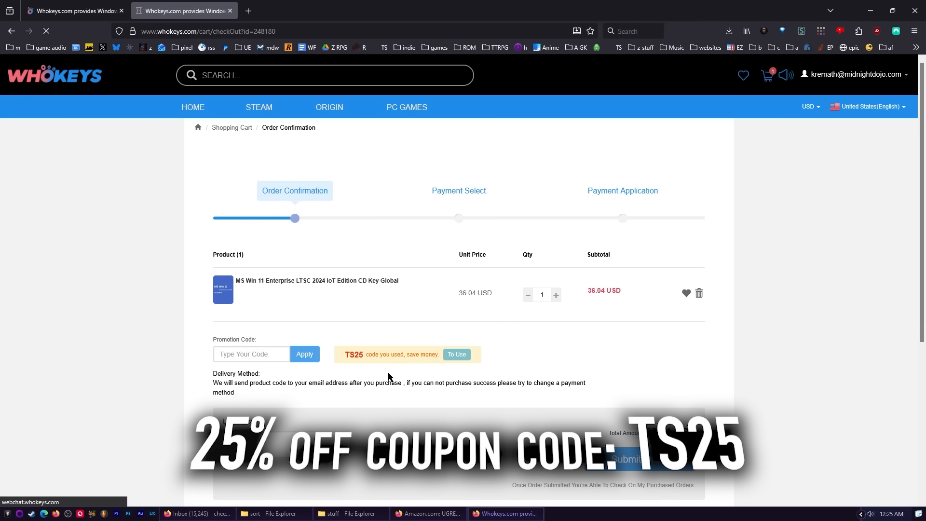
pyautogui.click(251, 354)
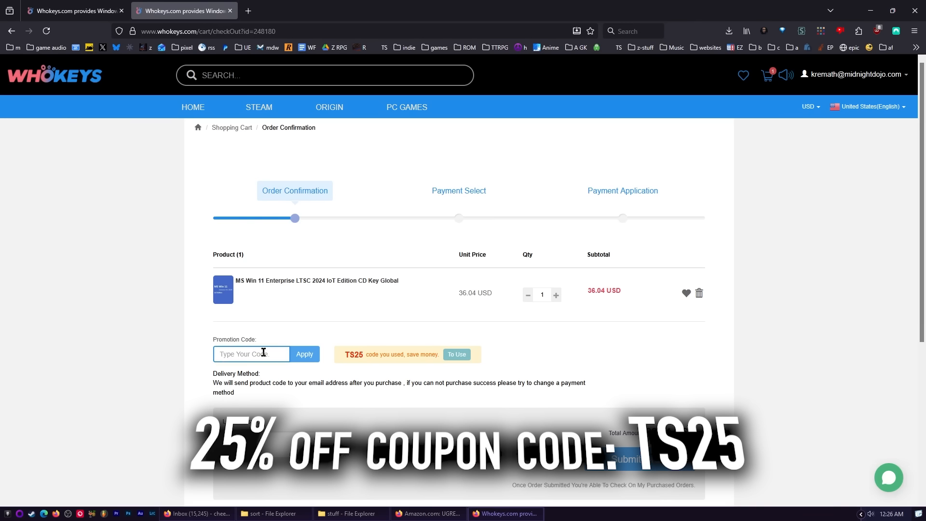
pyautogui.write('TS25')
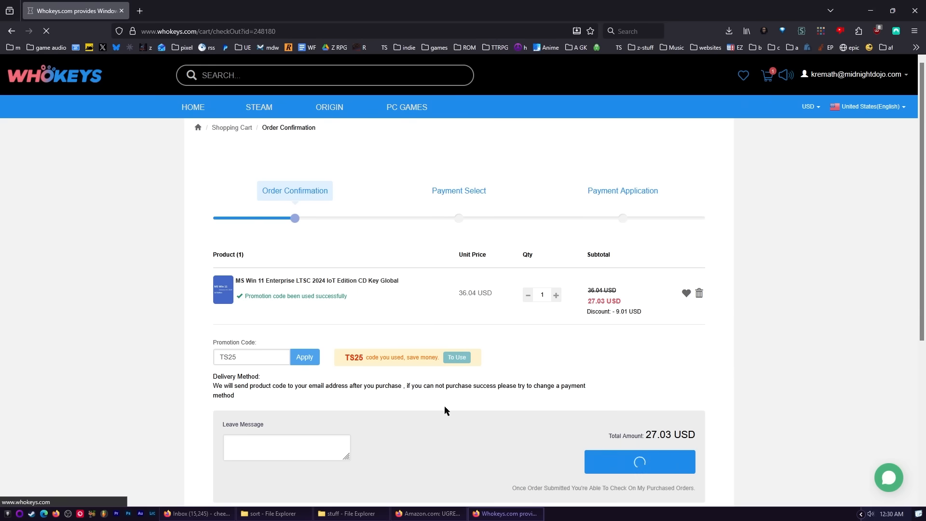
pyautogui.click(639, 461)
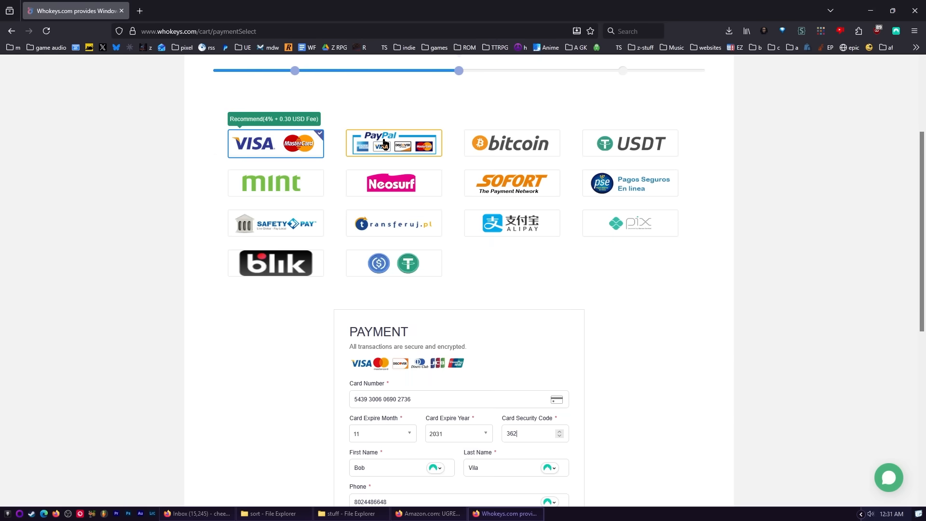
pyautogui.scroll(-3)
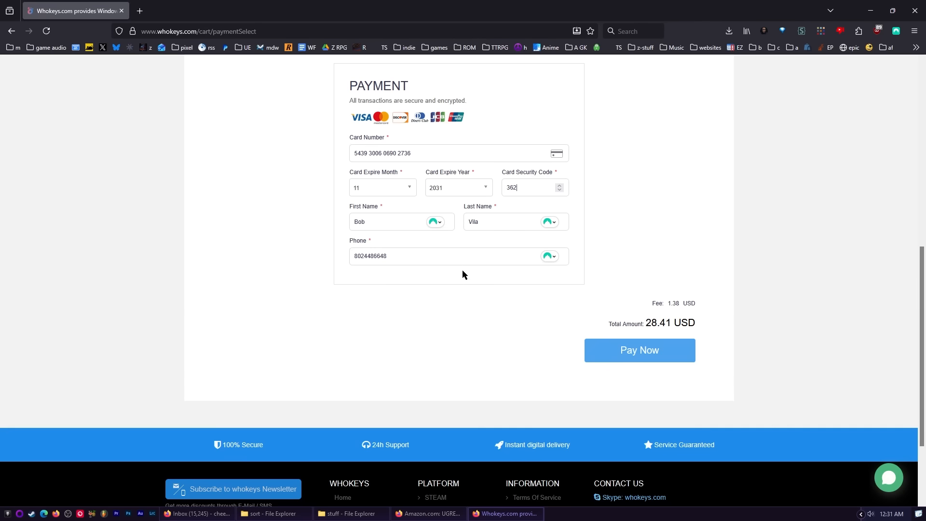
pyautogui.click(639, 350)
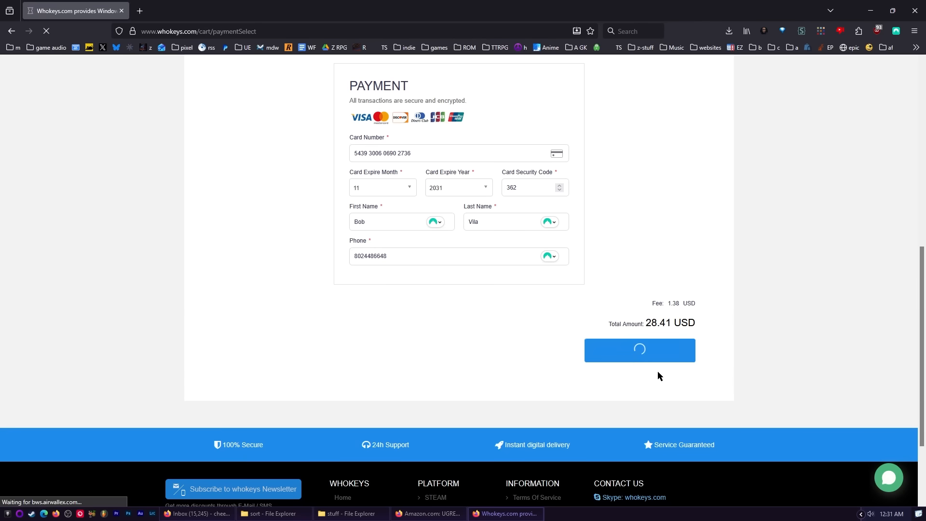
# - Go to My Purchased Orders and reveal the product key for the new Win 11 LTSC 2024 order
pyautogui.click(639, 350)
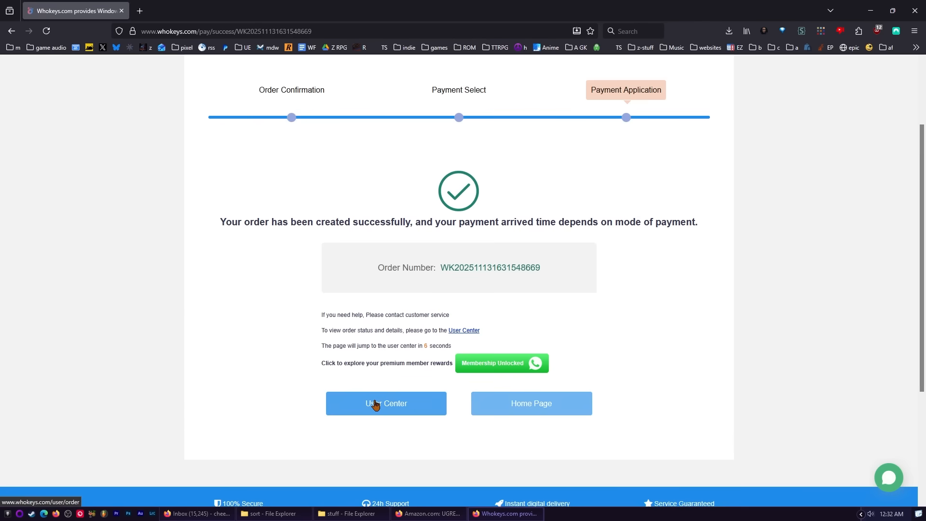
pyautogui.click(385, 403)
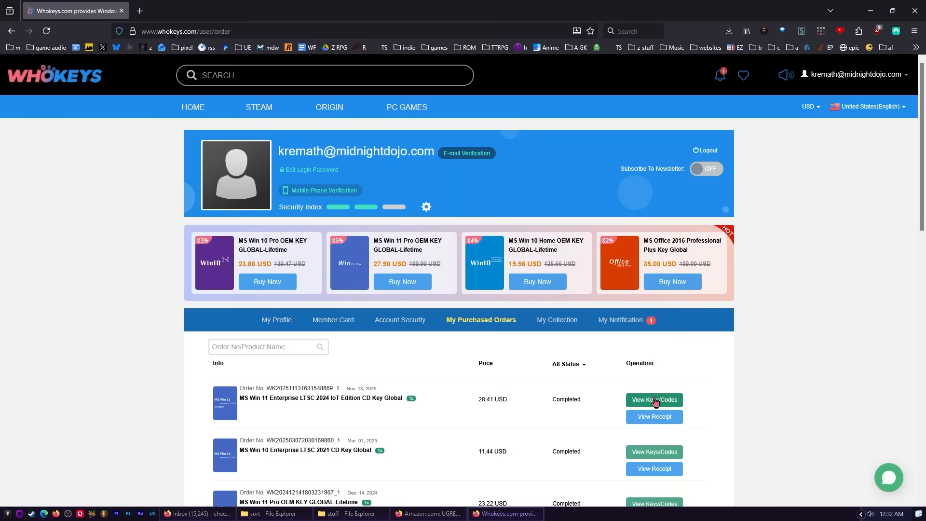
pyautogui.click(654, 399)
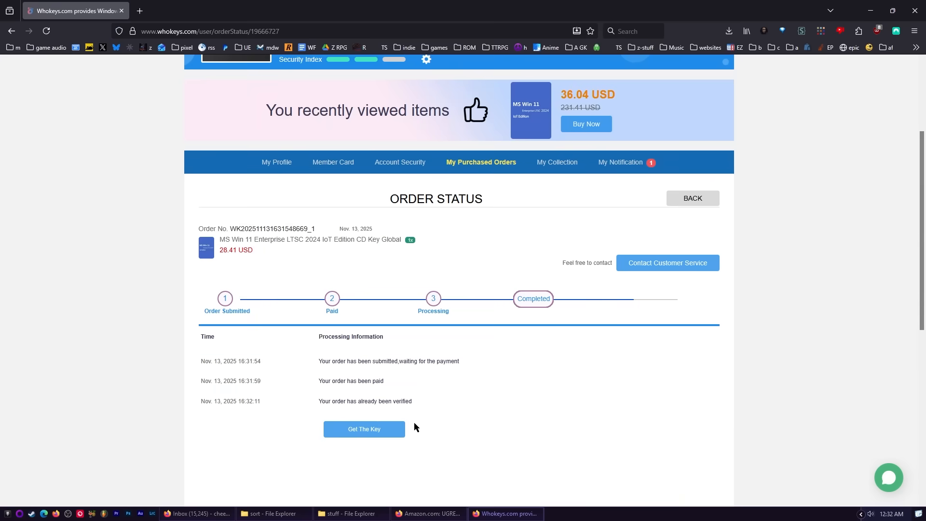
pyautogui.click(364, 429)
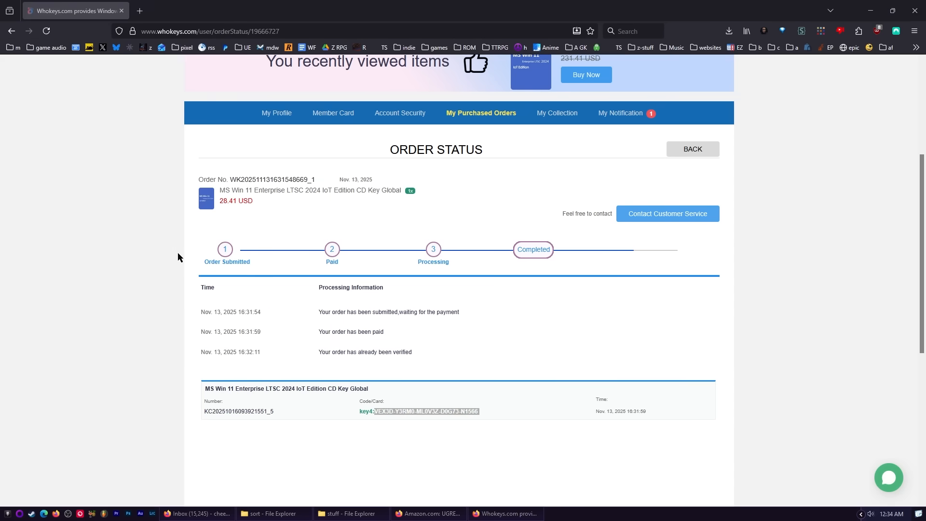
pyautogui.click(322, 513)
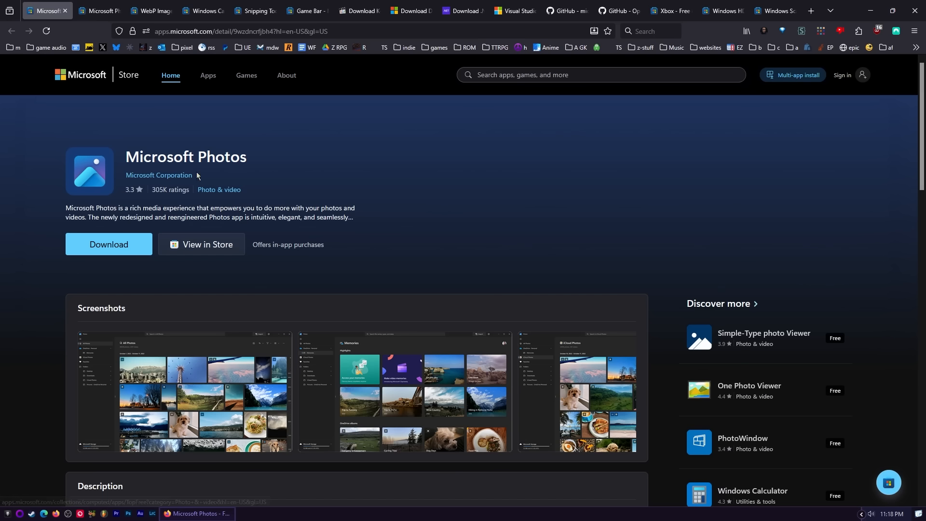
# - Scroll through the Microsoft Photos and Photos Legacy listings, then move to the WebP Image Extension page
pyautogui.scroll(-3)
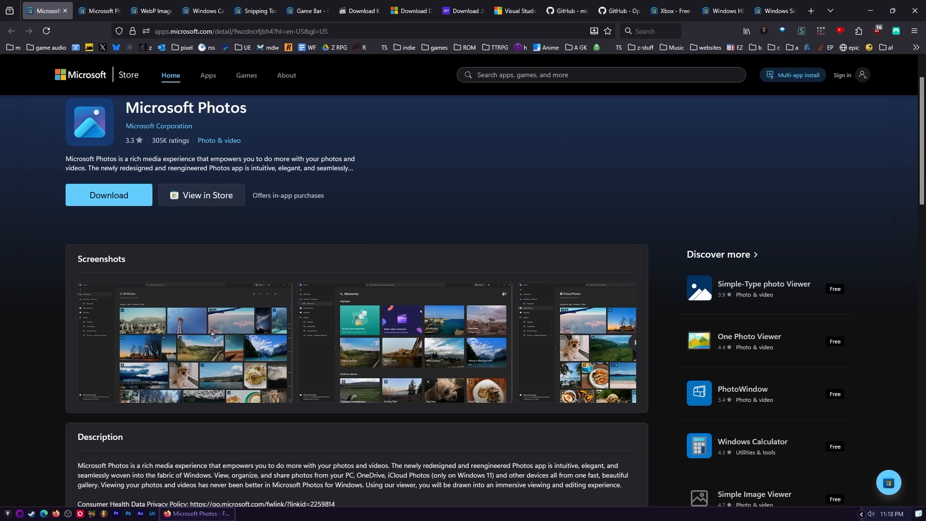
pyautogui.scroll(-3)
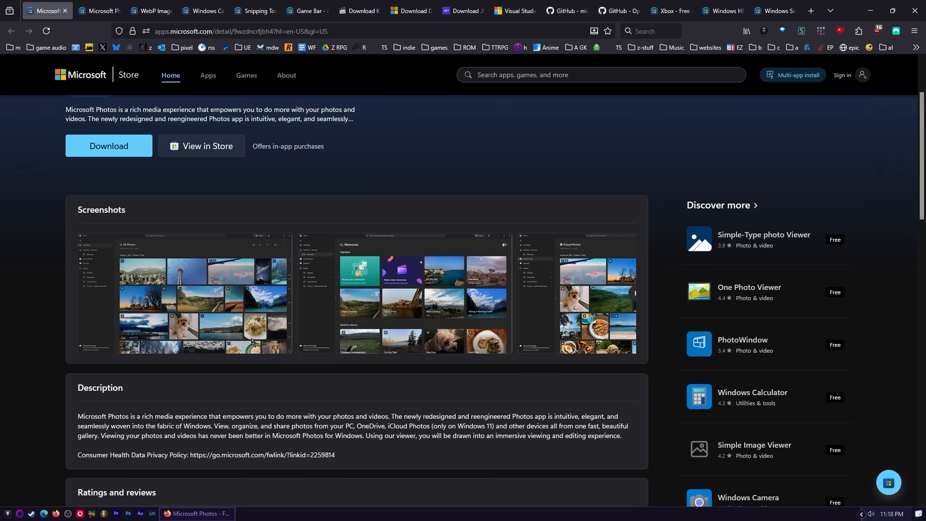
pyautogui.scroll(3)
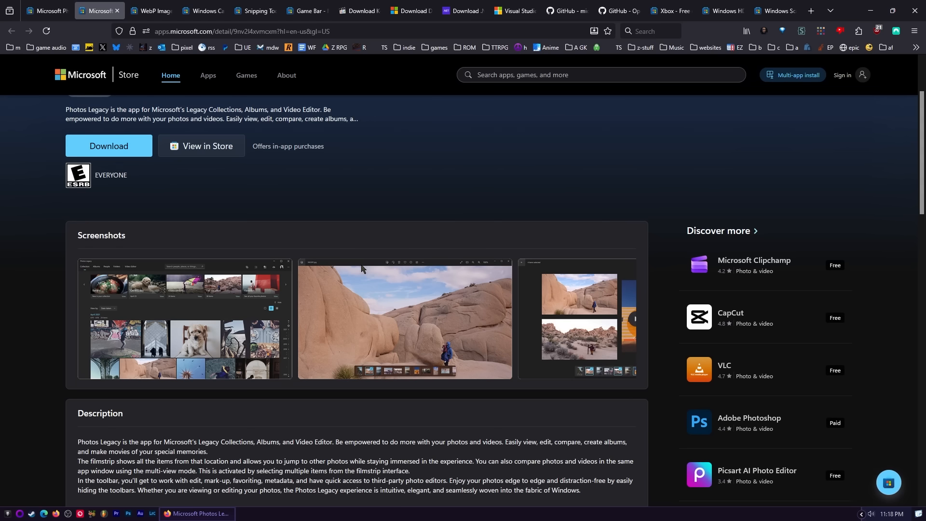
pyautogui.scroll(-3)
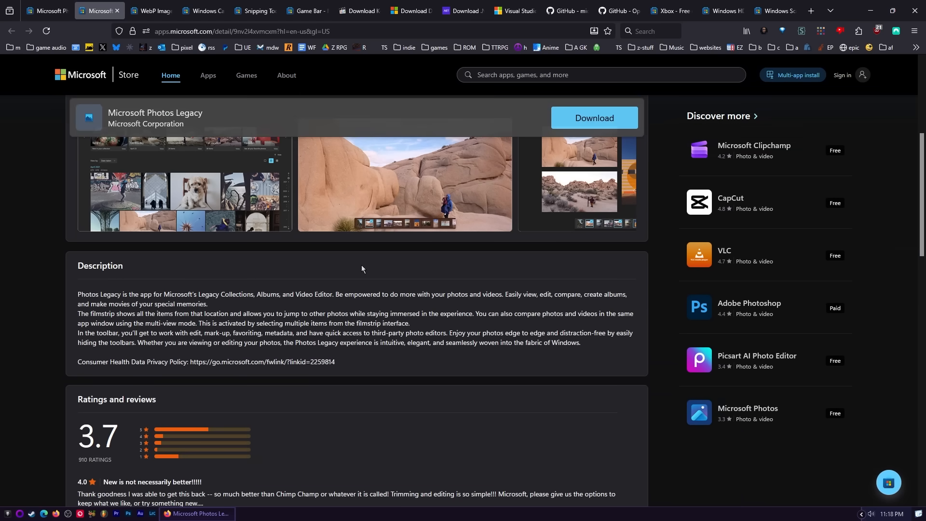
pyautogui.scroll(-3)
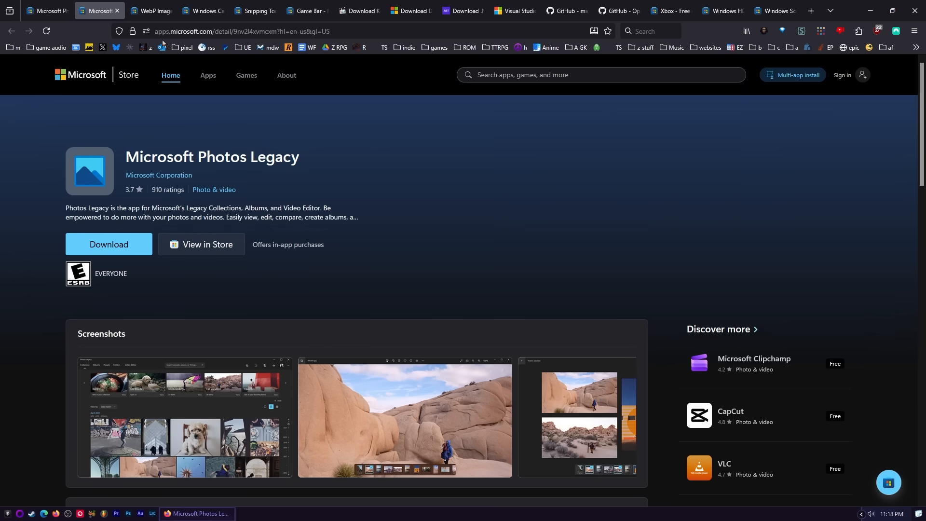
pyautogui.click(154, 11)
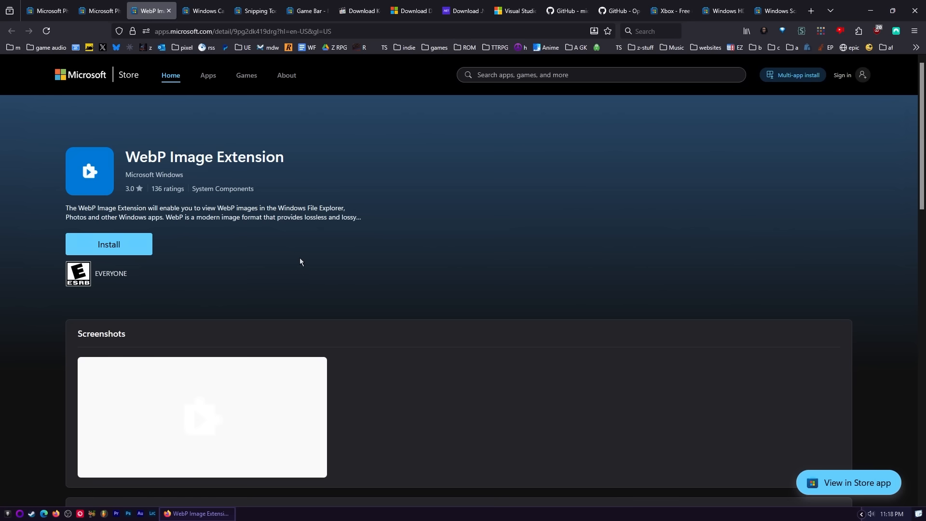
# - Download the Microsoft Photos Legacy installer executable from its Store page
pyautogui.click(98, 10)
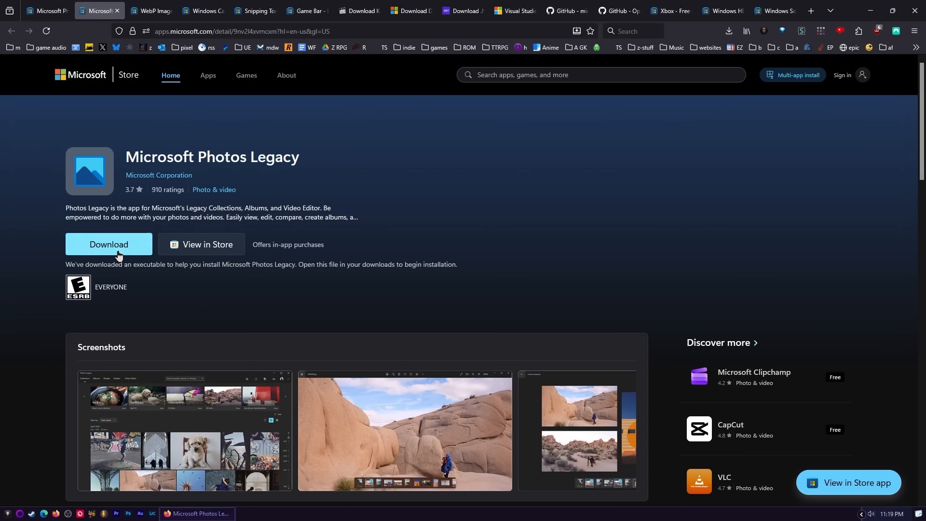
pyautogui.moveTo(223, 183)
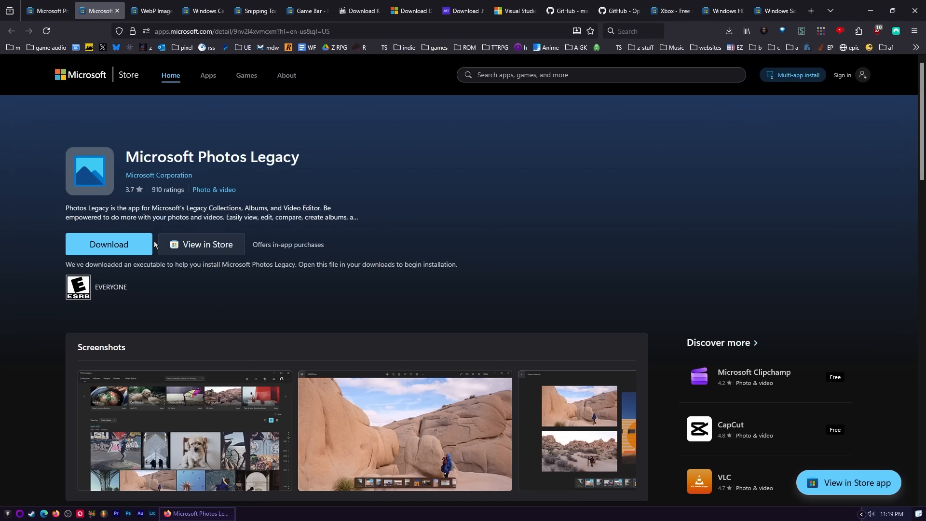
pyautogui.moveTo(220, 260)
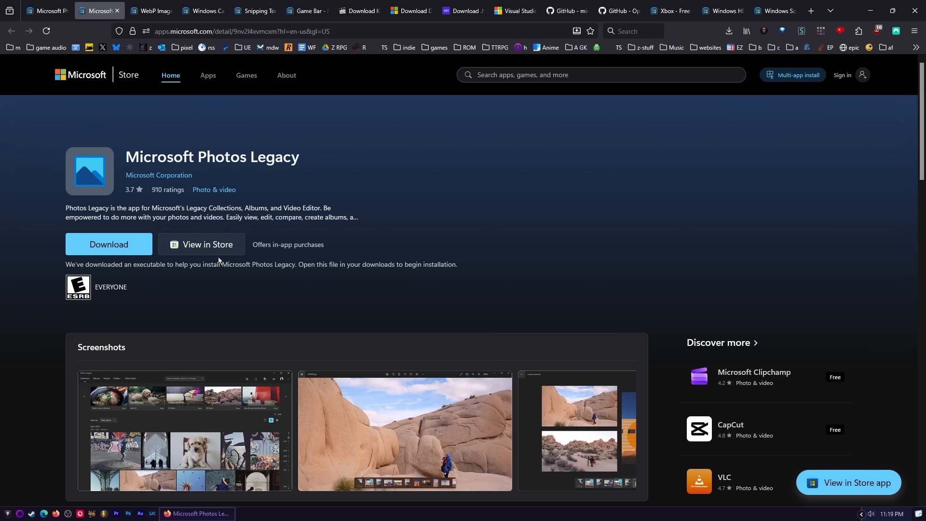
# - View the Windows Calculator screenshots, download its installer and run it so Calculator opens
pyautogui.click(201, 11)
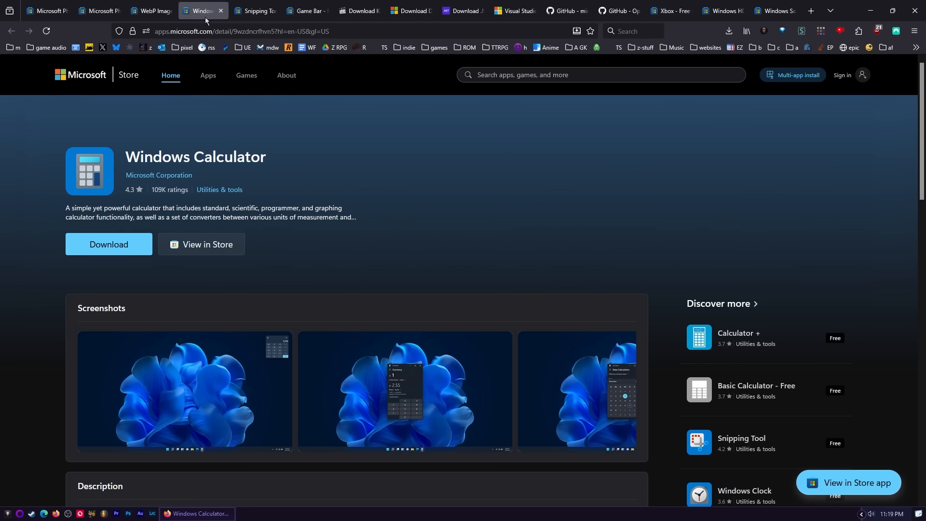
pyautogui.moveTo(117, 260)
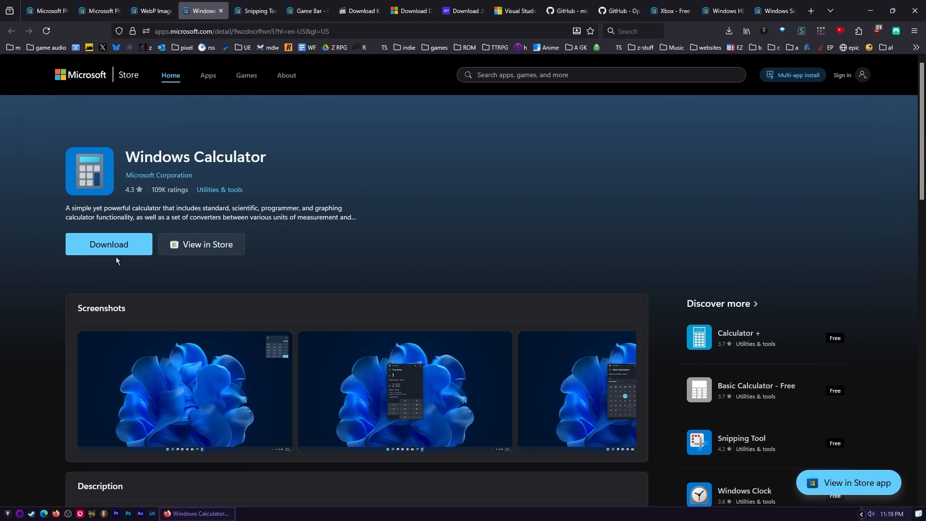
pyautogui.click(405, 390)
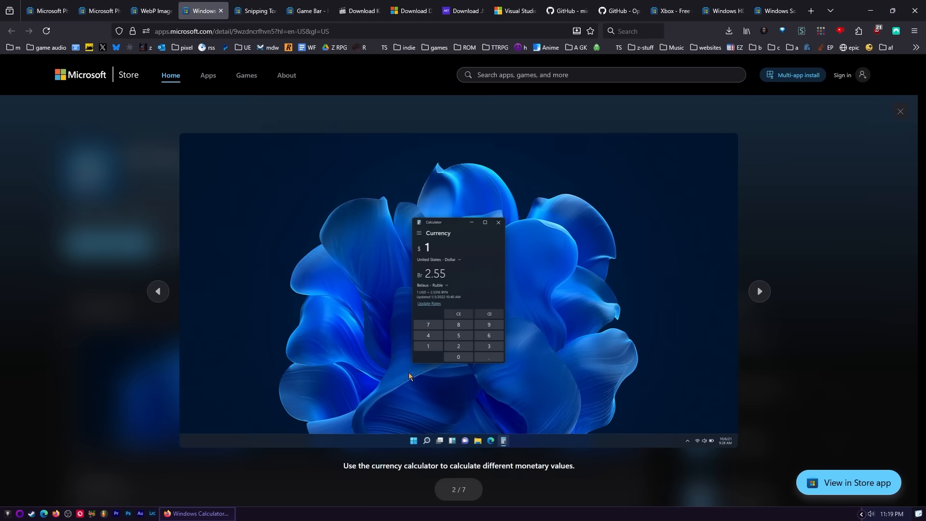
pyautogui.click(899, 111)
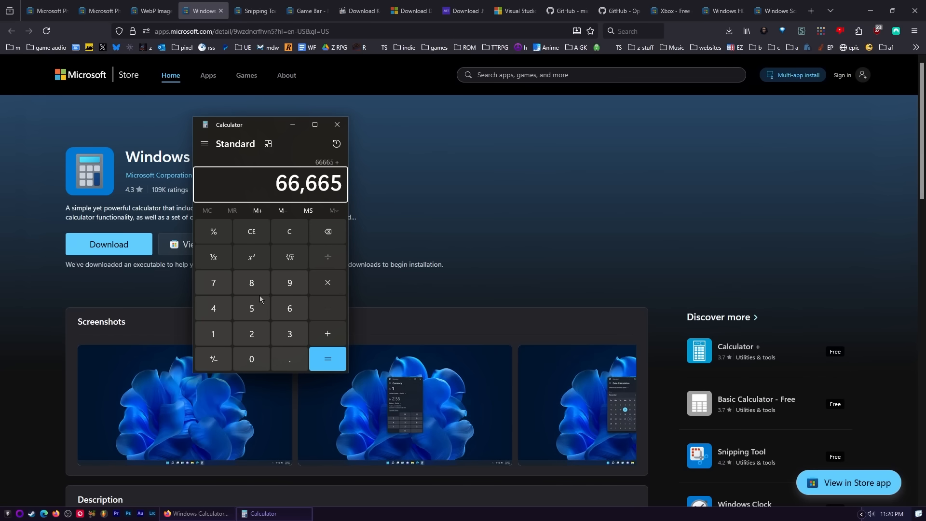
pyautogui.moveTo(339, 243)
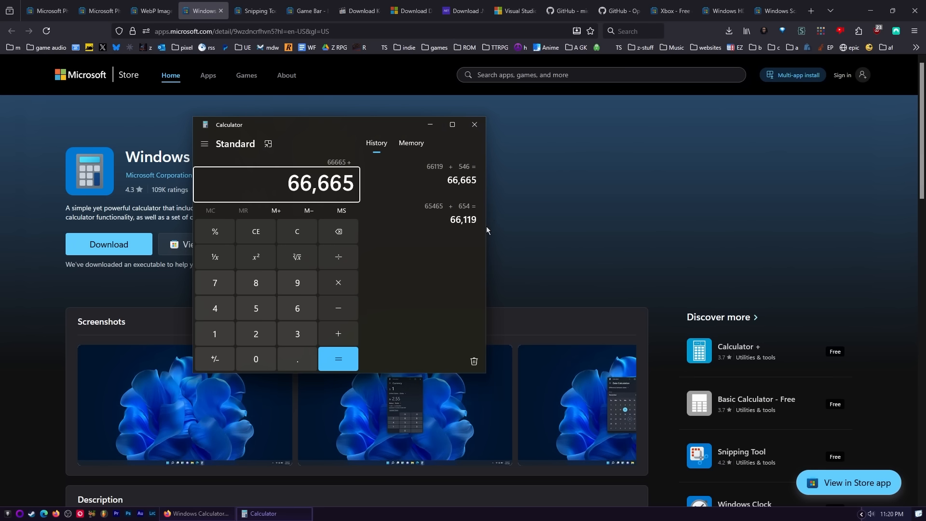
pyautogui.moveTo(500, 255)
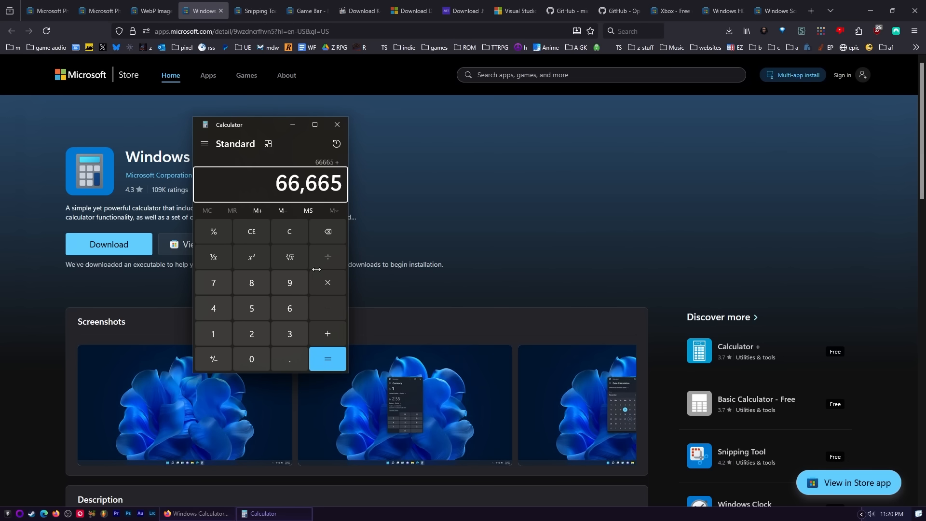
# - Peek at the calculator modes list, close Calculator and relaunch it fresh via a Start search for 'calc'
pyautogui.click(204, 144)
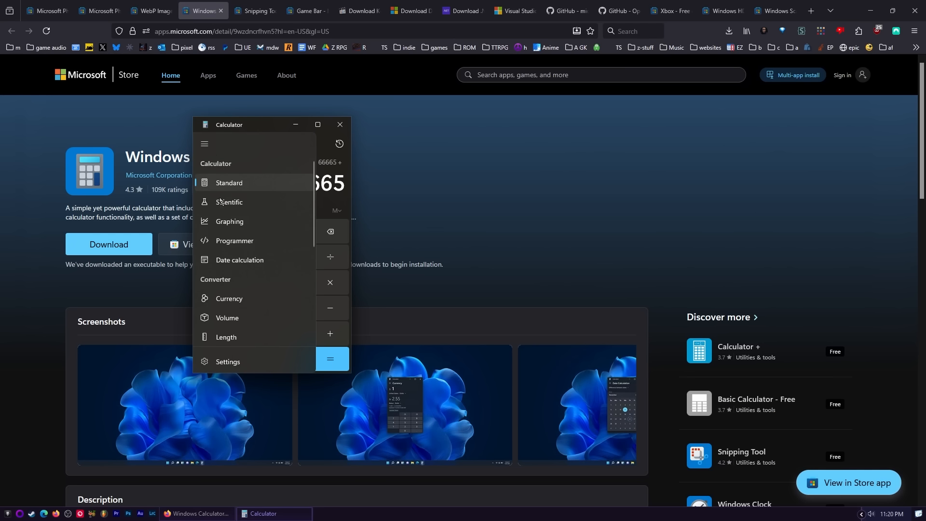
pyautogui.click(230, 183)
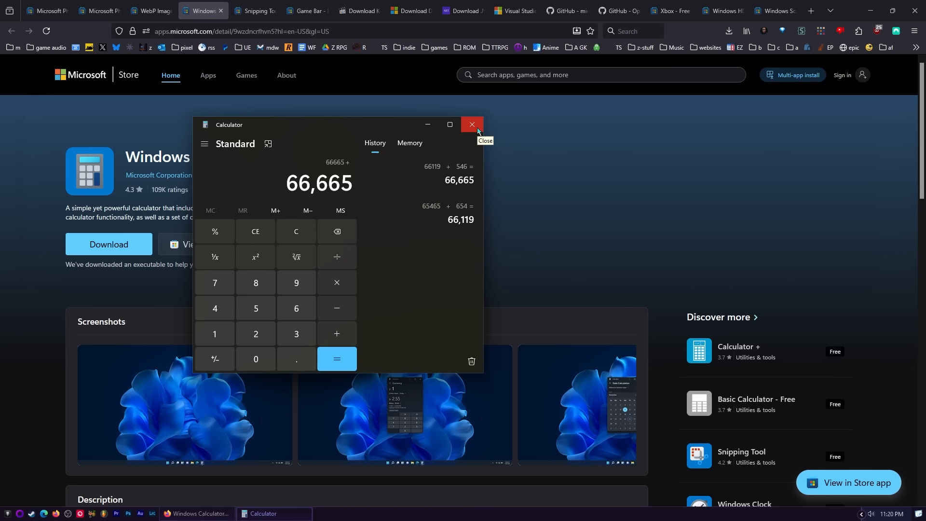
pyautogui.click(6, 520)
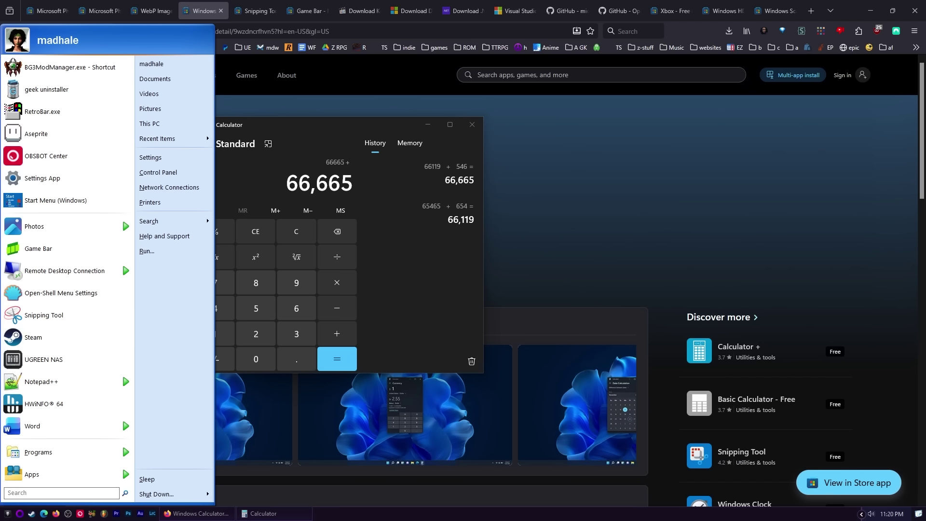
pyautogui.write('calc')
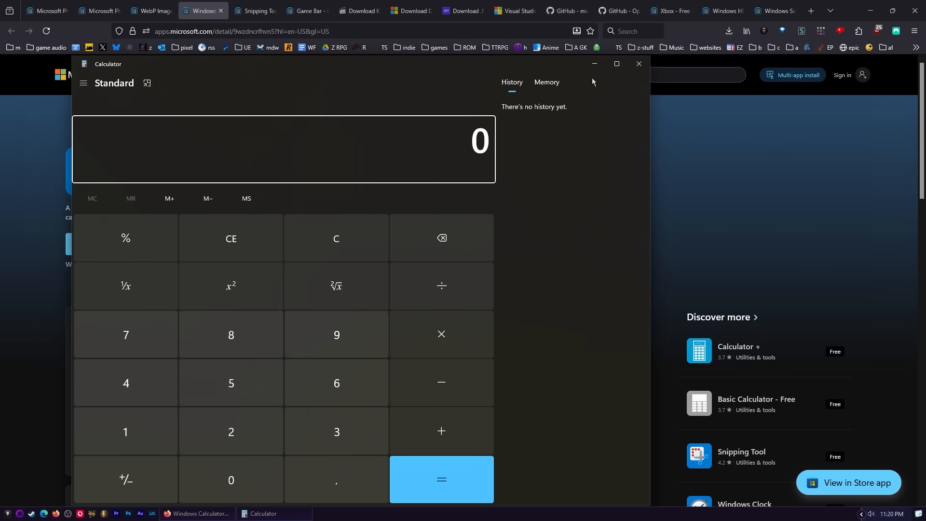
pyautogui.click(638, 63)
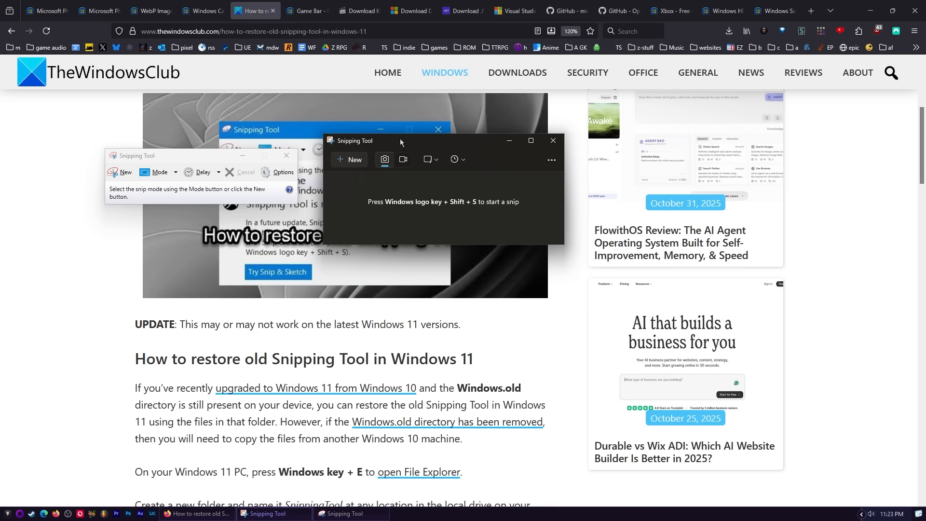
pyautogui.moveTo(354, 162)
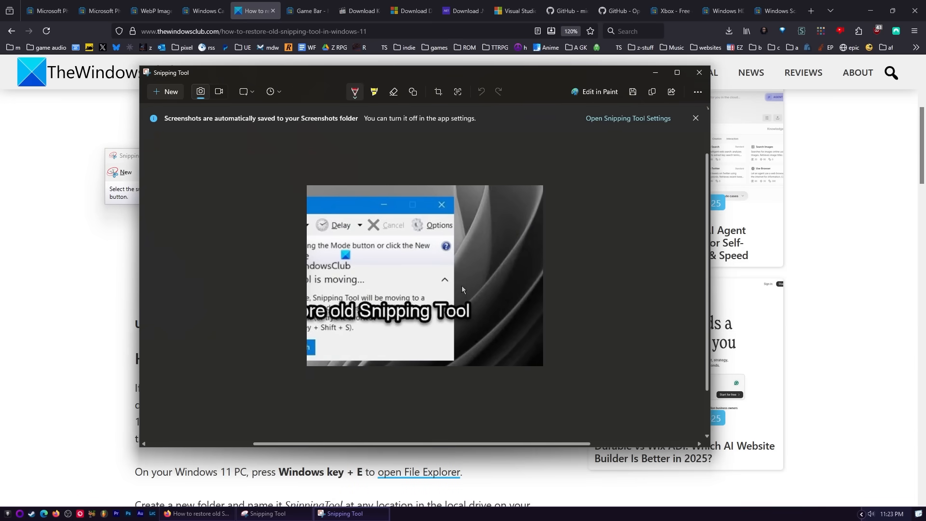
pyautogui.moveTo(328, 203)
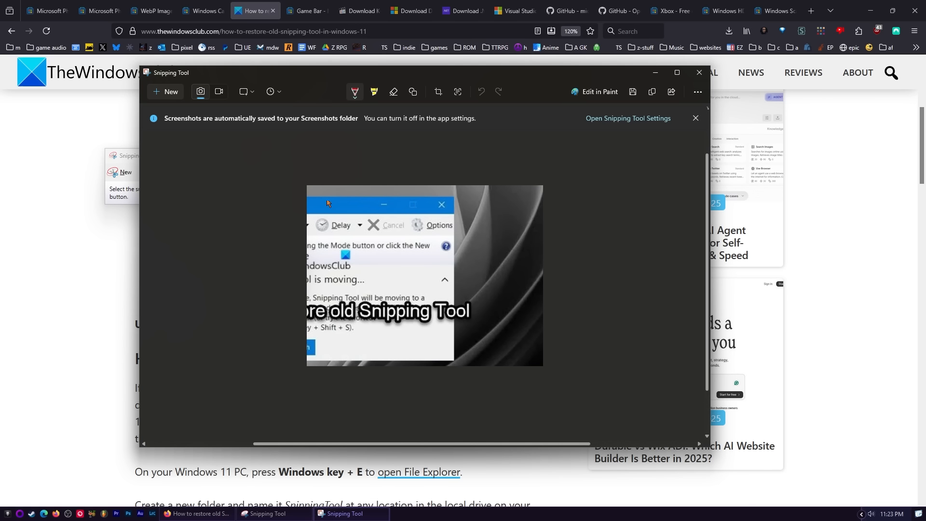
pyautogui.moveTo(402, 217)
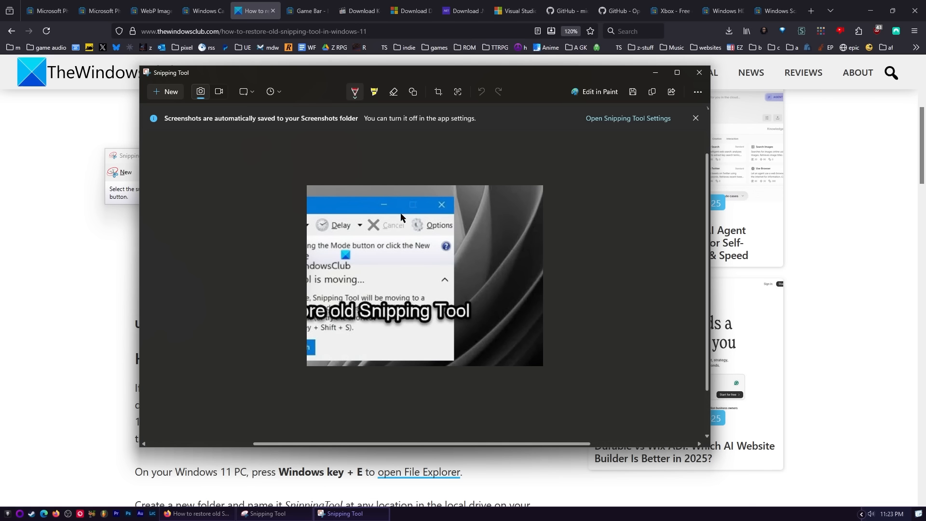
pyautogui.moveTo(394, 192)
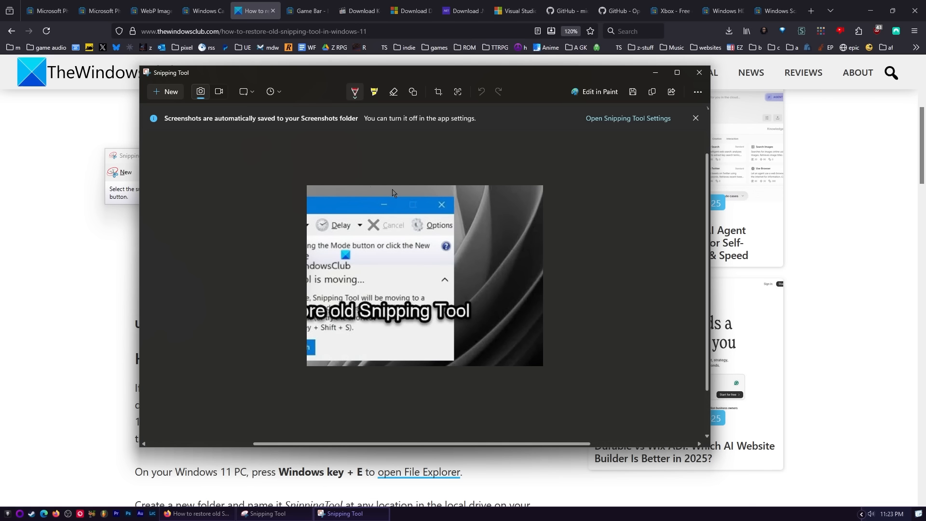
pyautogui.moveTo(356, 336)
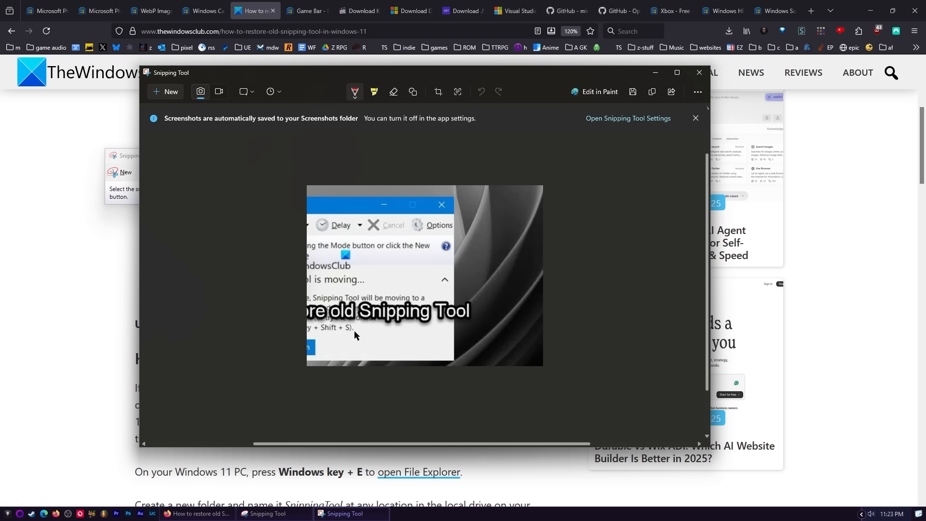
pyautogui.moveTo(576, 239)
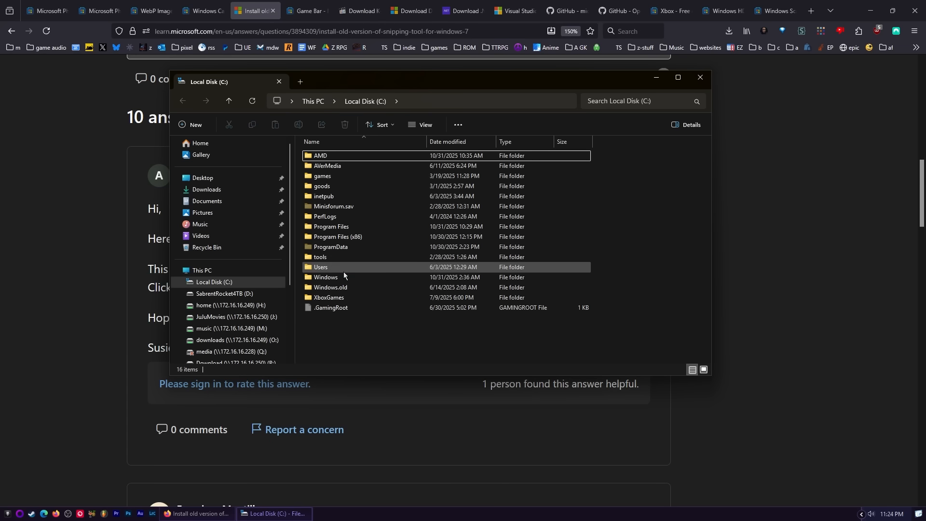
pyautogui.moveTo(346, 289)
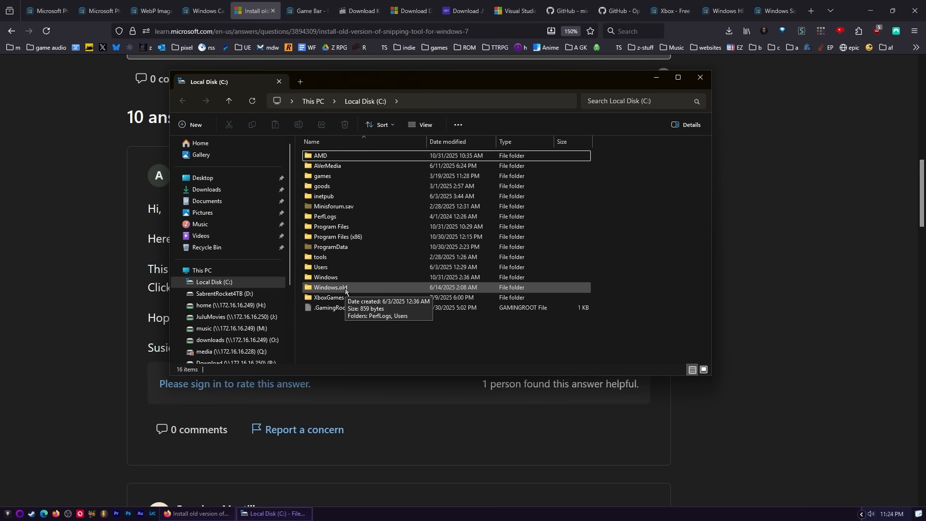
# - Navigate into C:\Windows\System32 and launch SnippingTool.exe to get the classic Snipping Tool
pyautogui.doubleClick(325, 277)
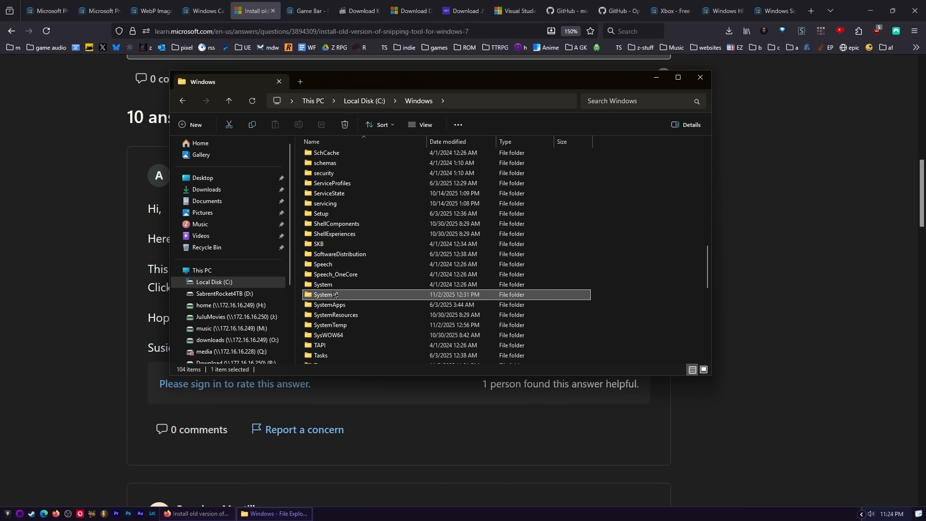
pyautogui.doubleClick(324, 294)
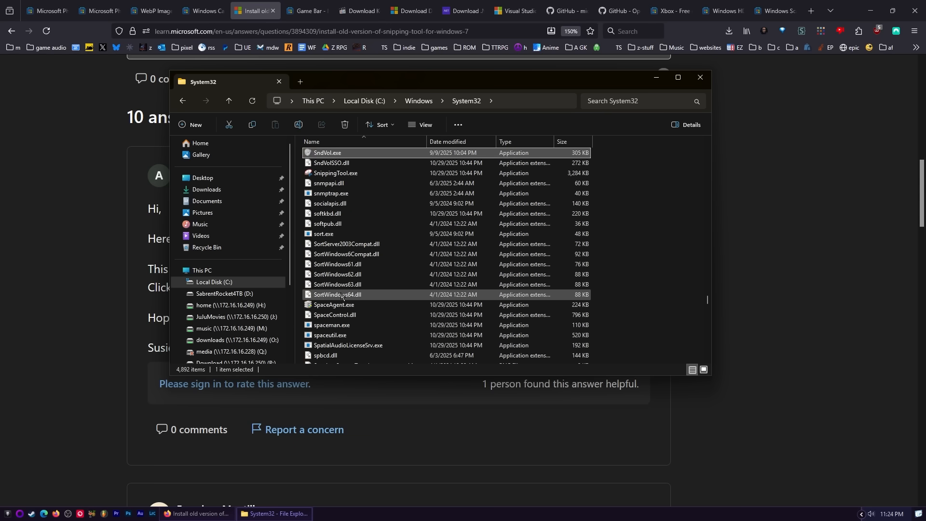
pyautogui.click(335, 172)
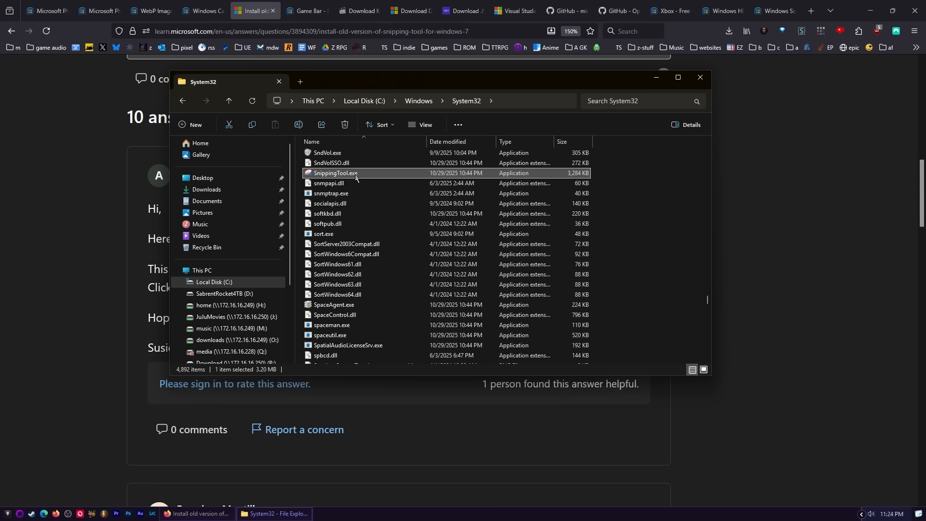
pyautogui.doubleClick(336, 172)
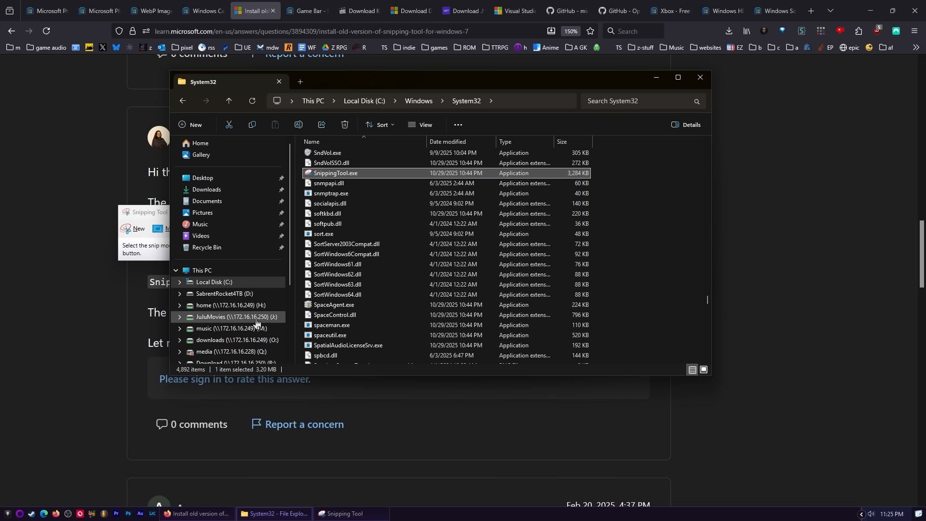
# - Bring up and cancel the Run prompt, check the Start search for 'snip', then close the classic Snipping Tool
pyautogui.press('Win+r')
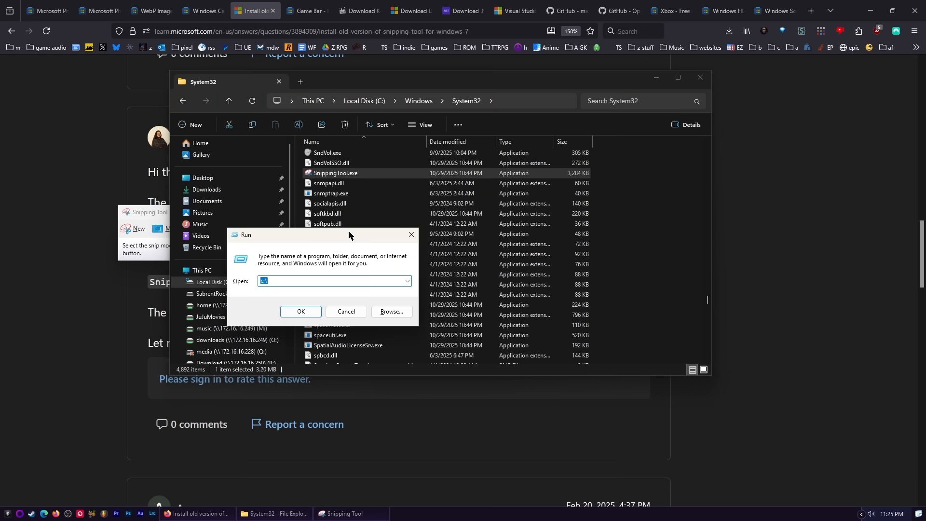
pyautogui.click(301, 312)
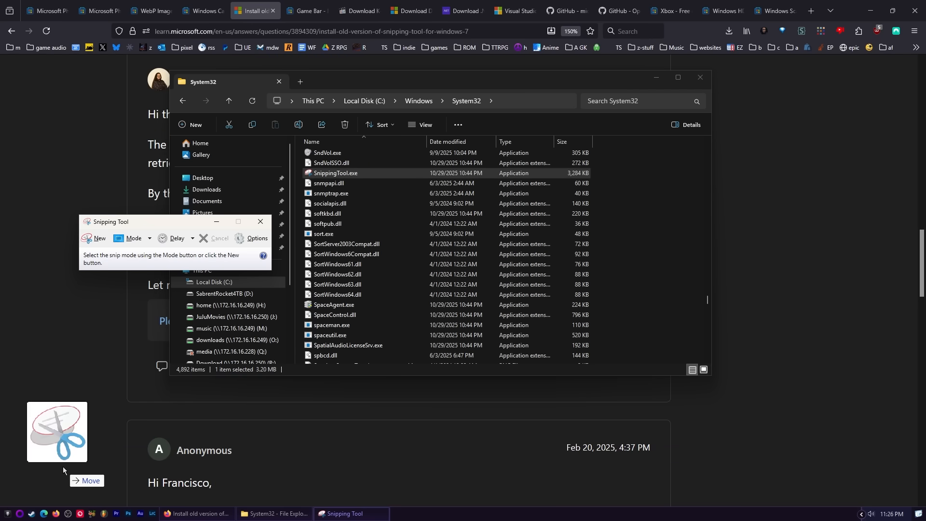
pyautogui.click(4, 515)
pyautogui.write('snip')
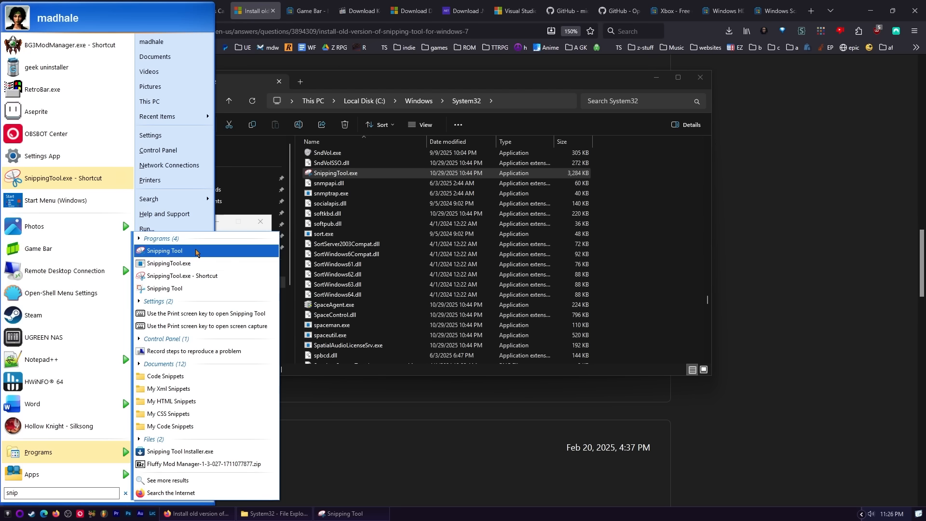
pyautogui.moveTo(172, 263)
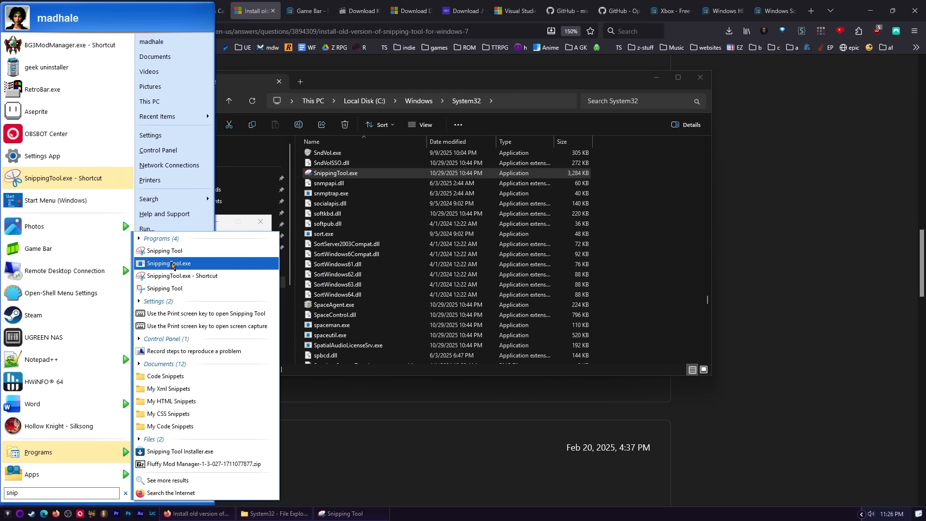
pyautogui.moveTo(178, 252)
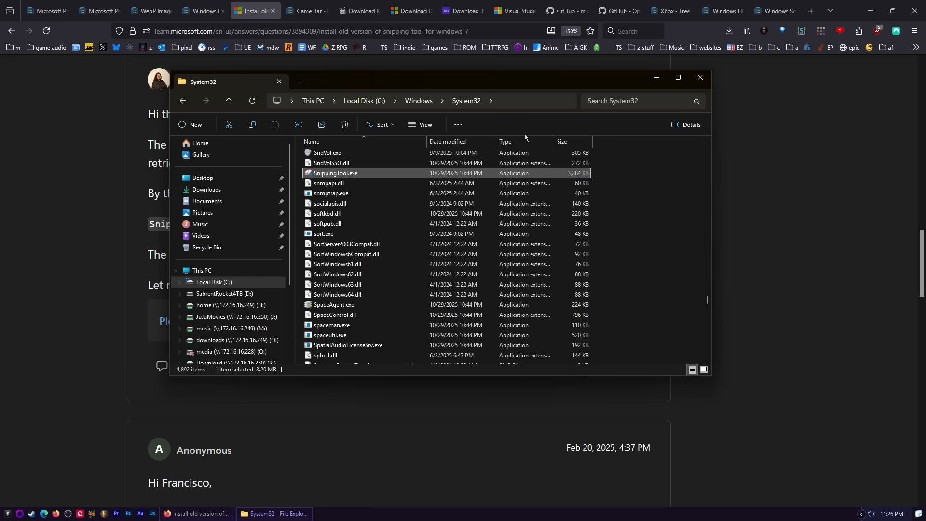
pyautogui.click(254, 10)
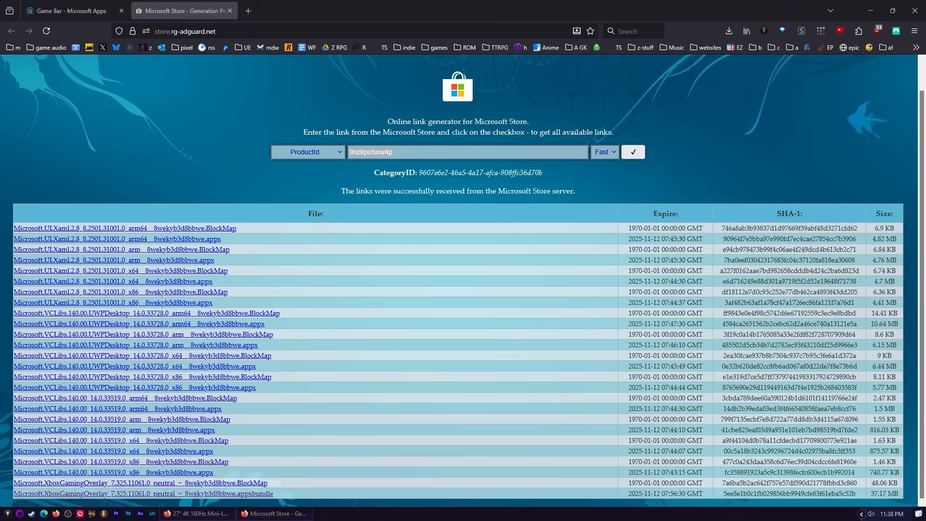
# - Select the Game Bar product ID 9nzkpstsnw4p in the Store page address to copy it
pyautogui.click(73, 11)
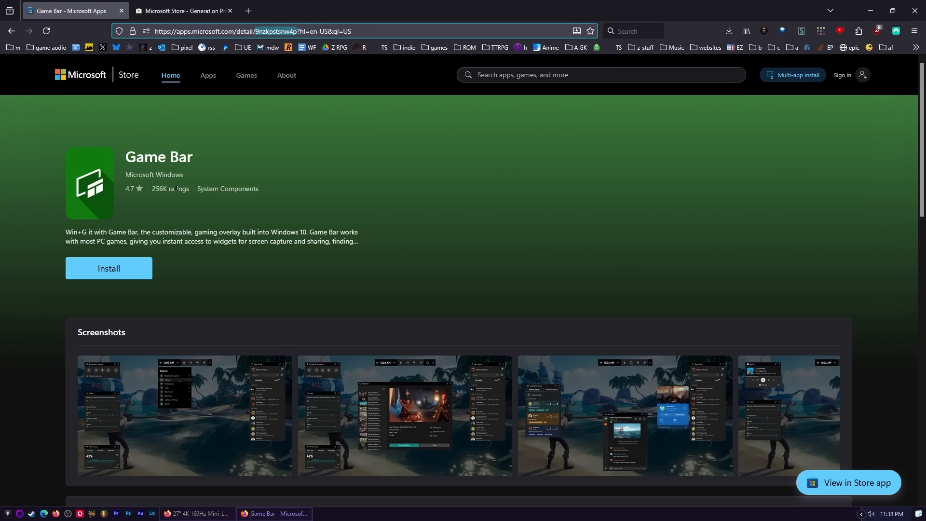
pyautogui.moveTo(121, 276)
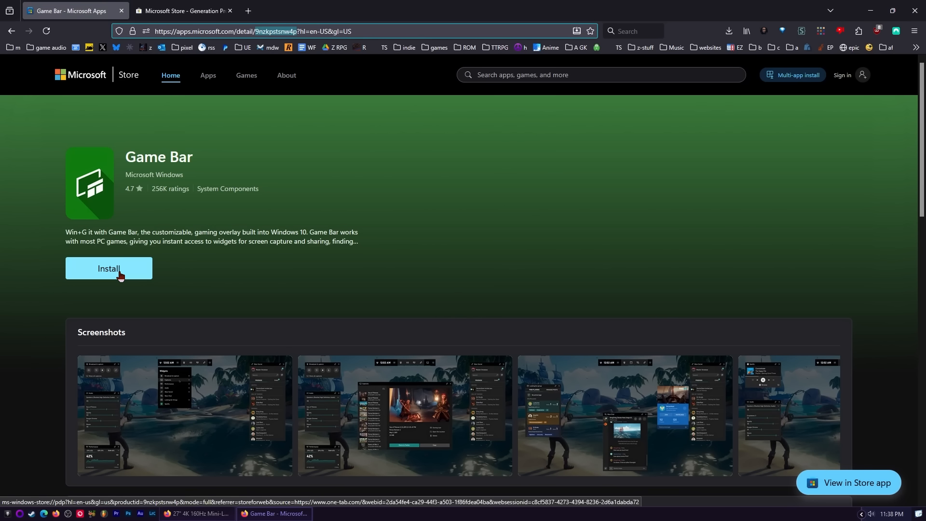
pyautogui.moveTo(369, 274)
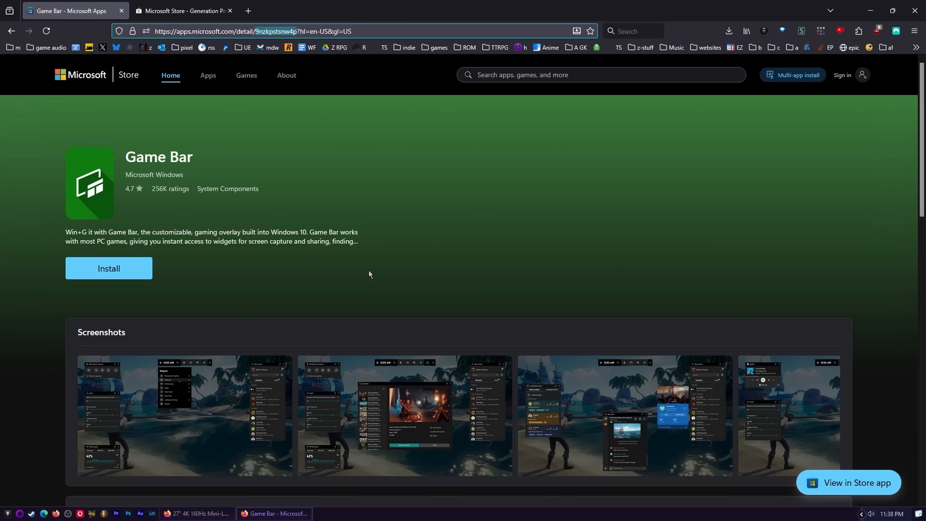
pyautogui.moveTo(113, 297)
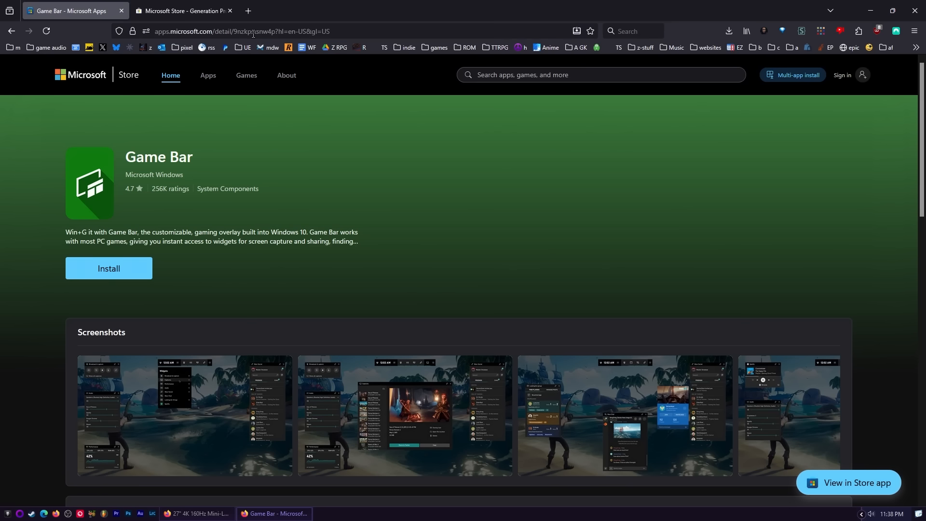
pyautogui.click(253, 31)
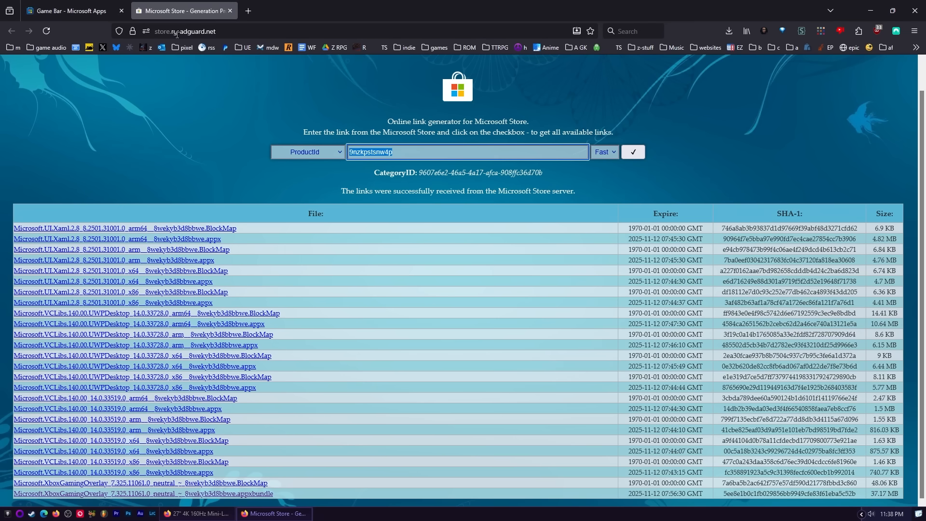
pyautogui.moveTo(299, 150)
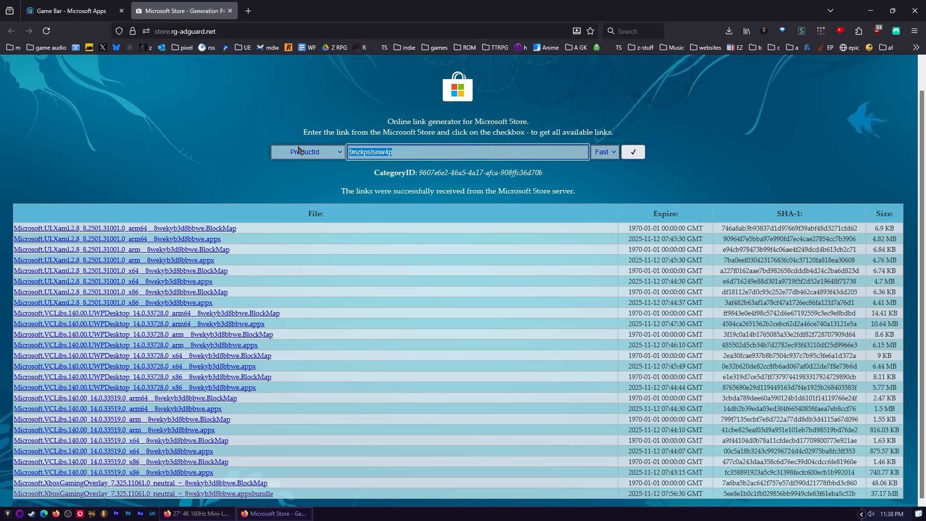
# - Choose the Retail channel, list the links and download the XboxGamingOverlay .appxbundle (~37 MB)
pyautogui.click(604, 152)
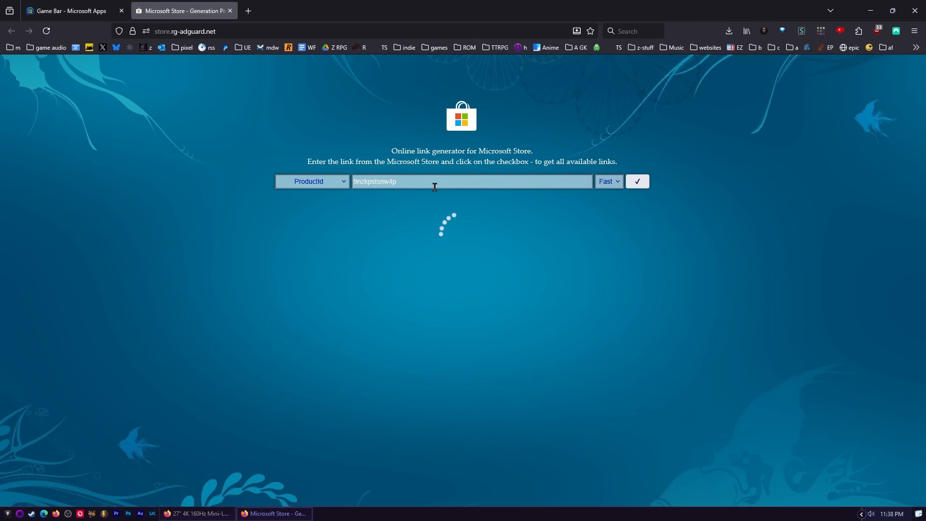
pyautogui.click(636, 181)
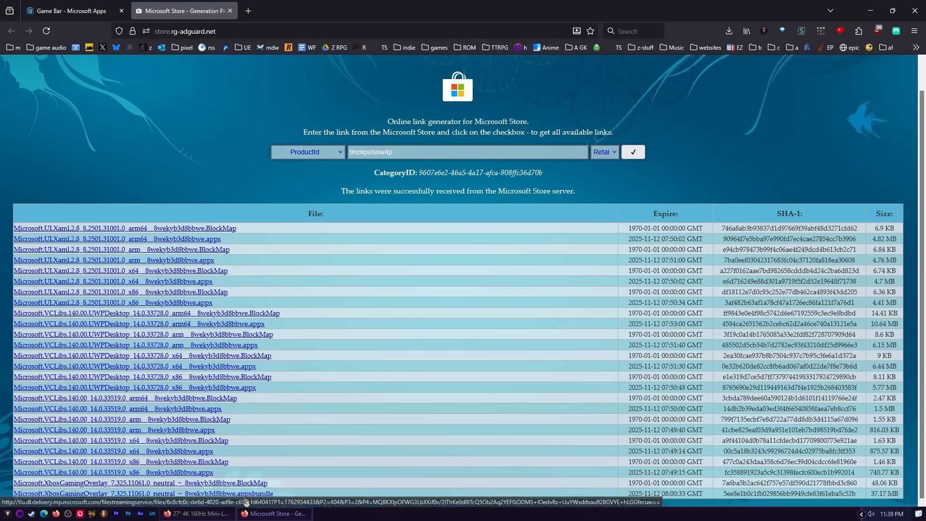
pyautogui.click(729, 30)
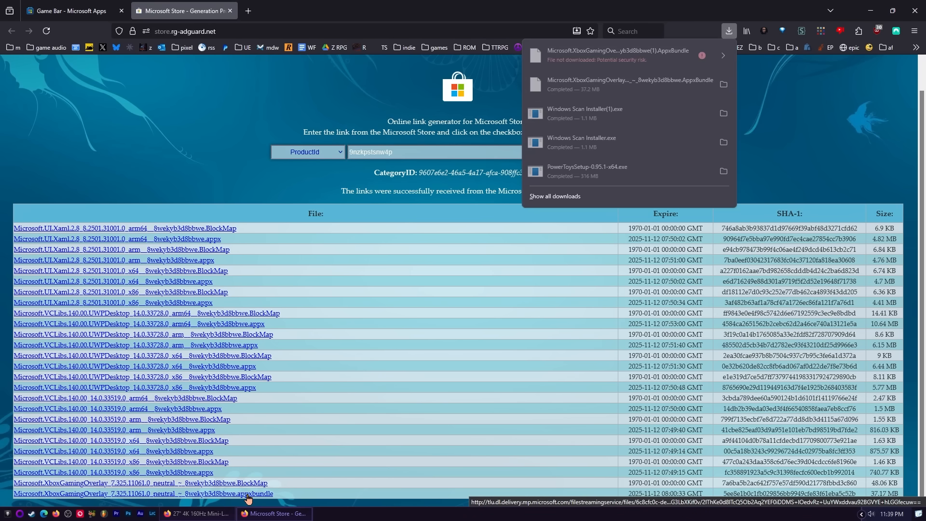
pyautogui.moveTo(592, 63)
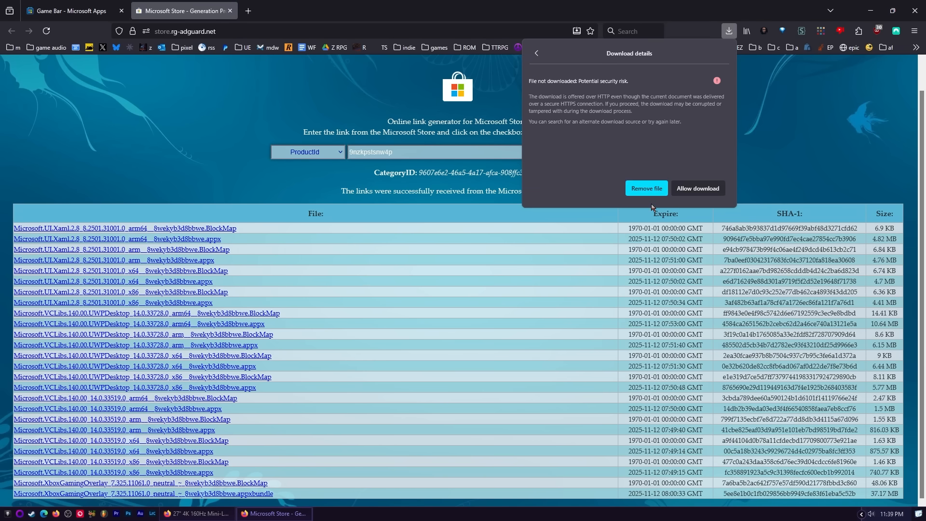
pyautogui.moveTo(688, 195)
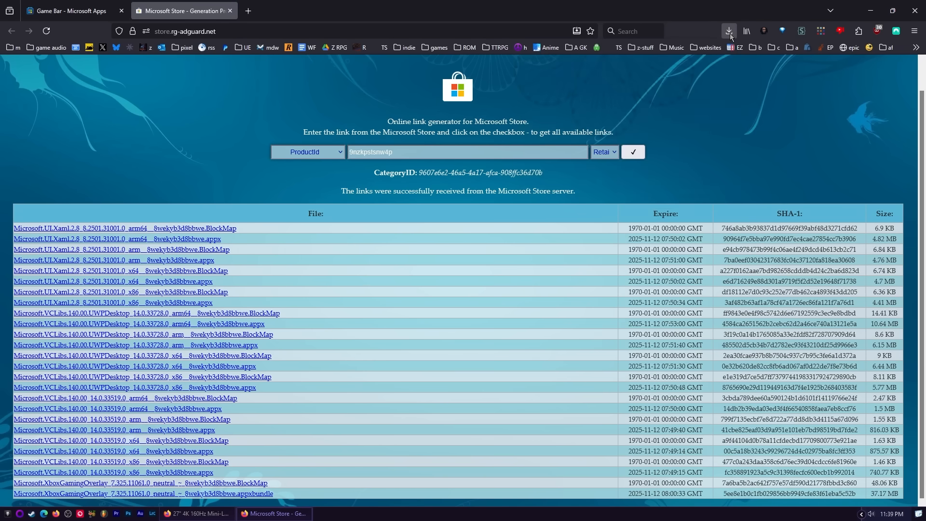
pyautogui.click(729, 30)
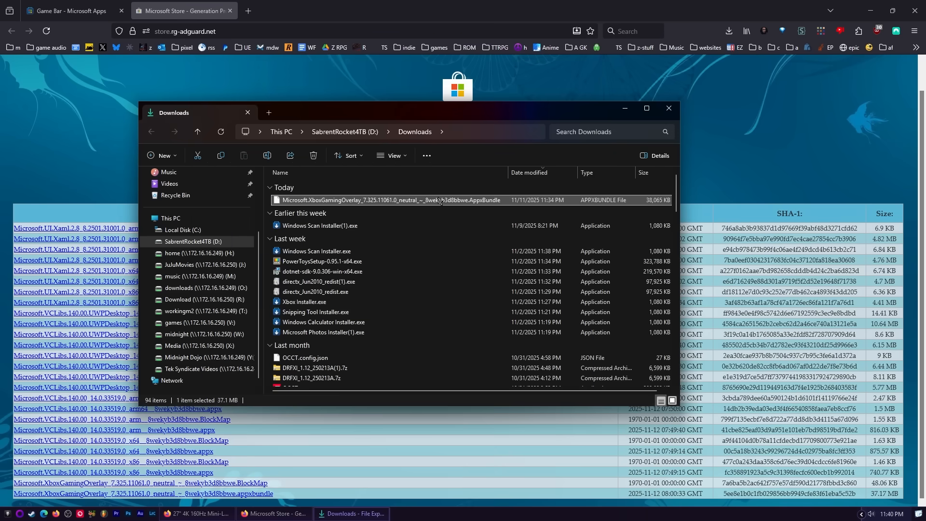
# - Move the XboxGamingOverlay .AppxBundle into the goods folder on Local Disk (C:)
pyautogui.click(182, 229)
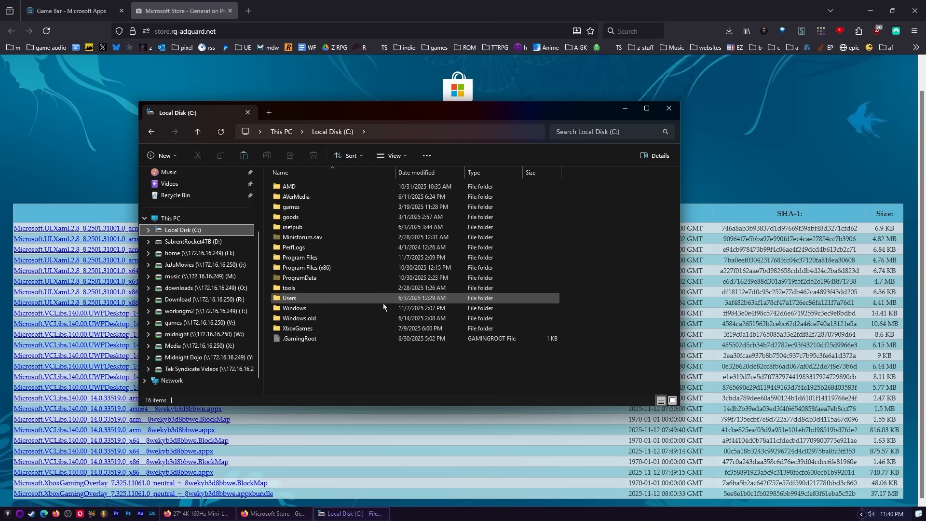
pyautogui.doubleClick(290, 216)
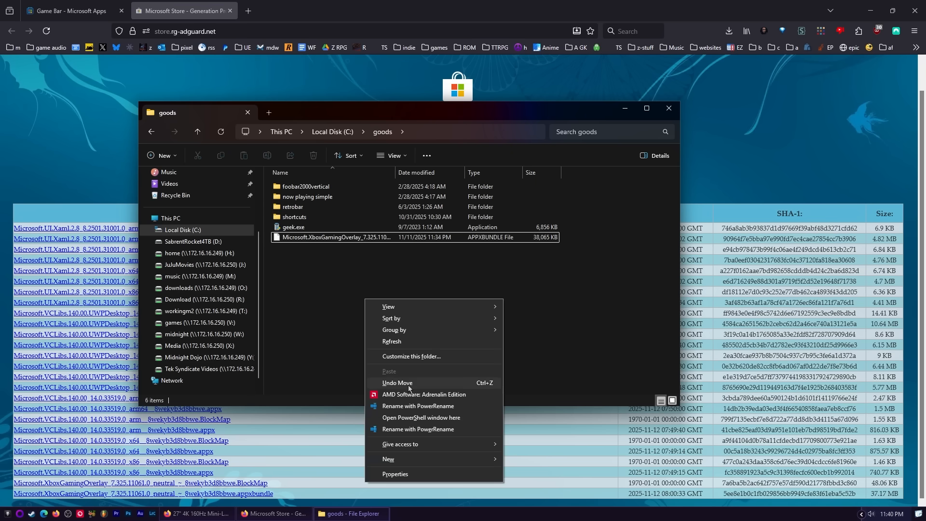
# - Run Add-AppxPackage on Microsoft.XboxGamingOverlay_7.325.11061.0 .AppxBundle in PowerShell at C:\goods
pyautogui.click(432, 423)
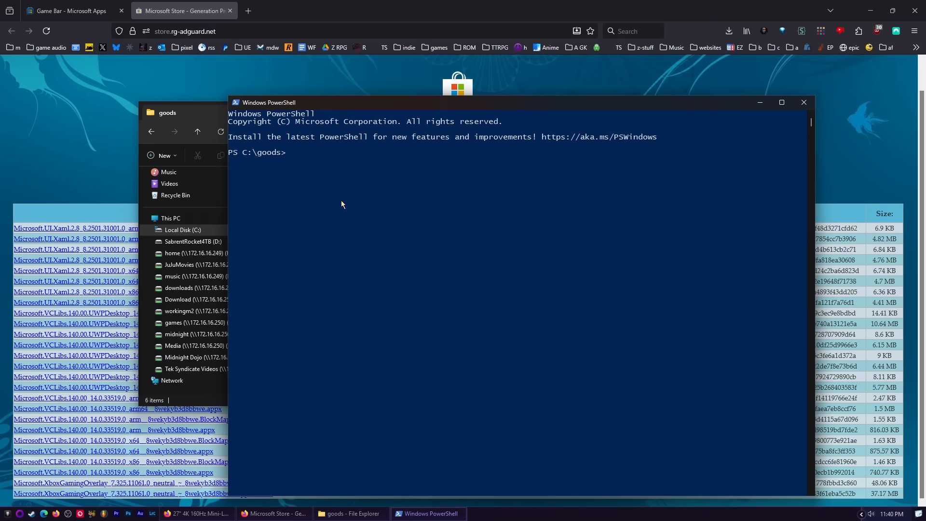
pyautogui.moveTo(314, 161)
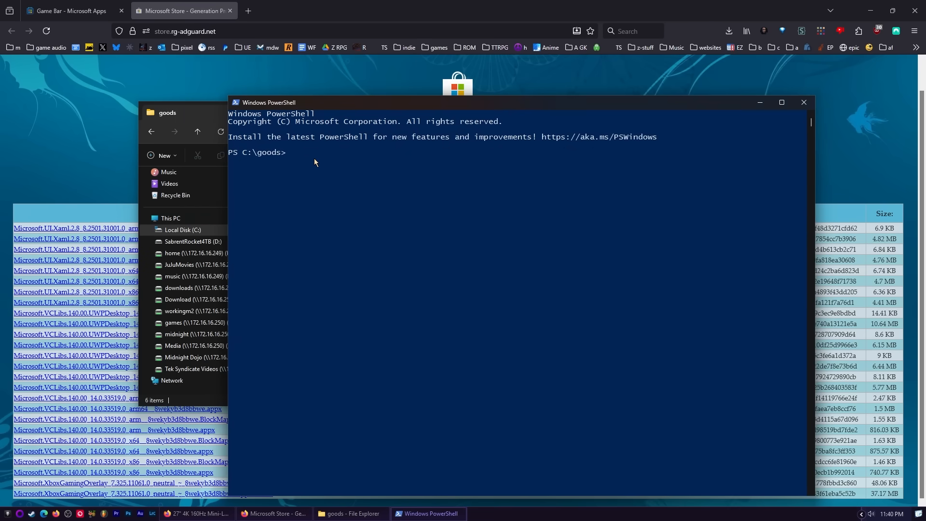
pyautogui.moveTo(309, 202)
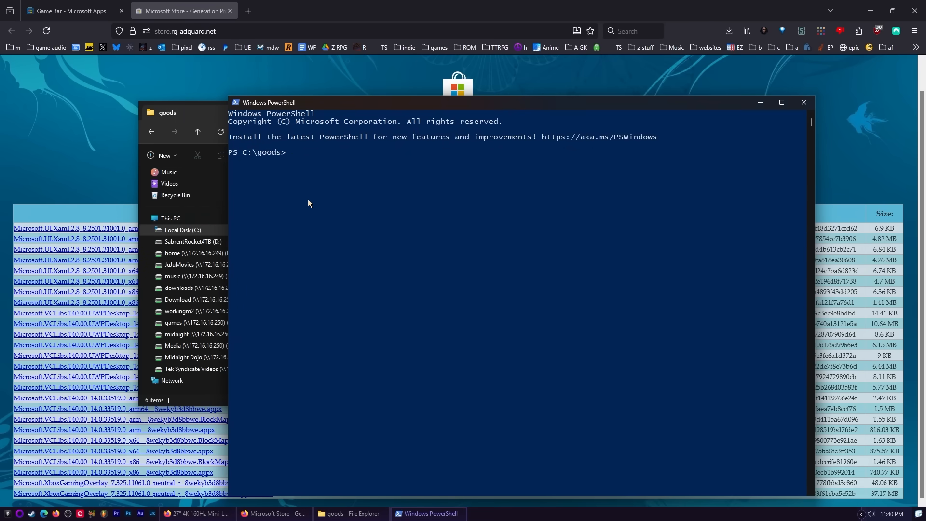
pyautogui.write('A')
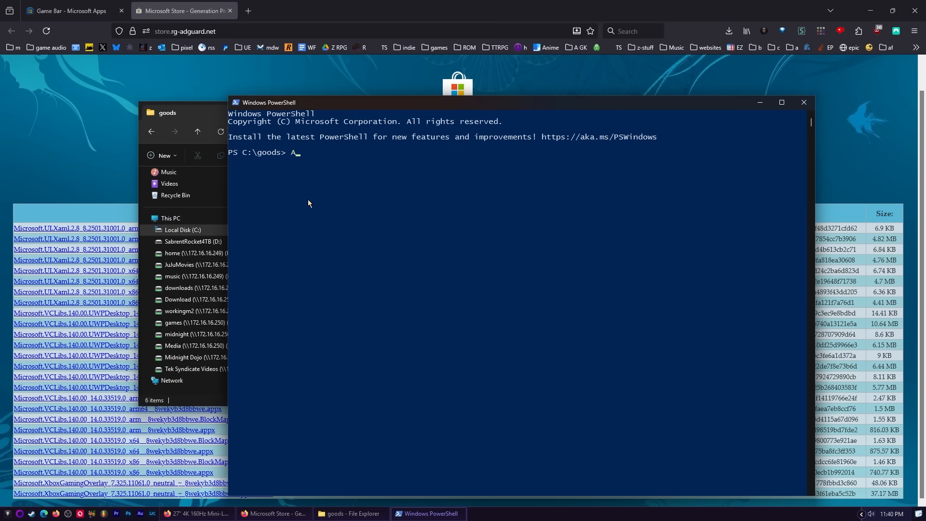
pyautogui.write('dd-AppxPackage')
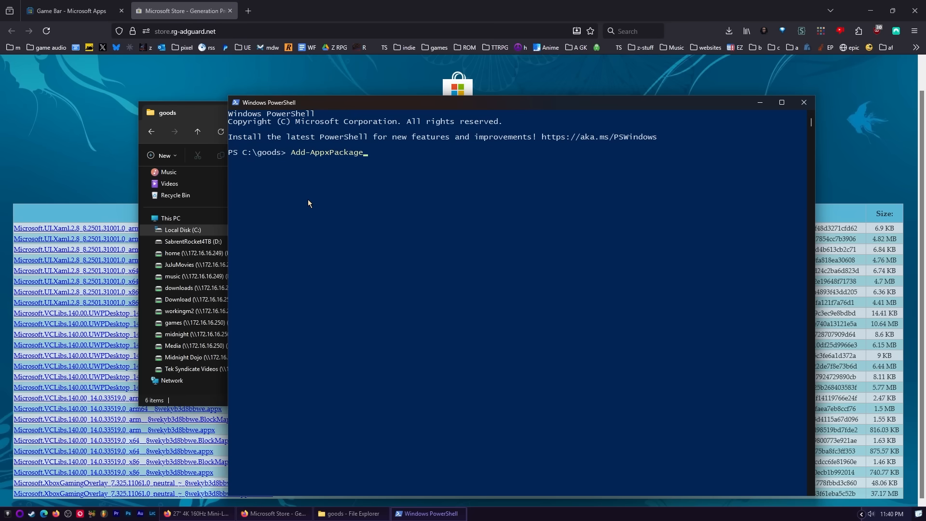
pyautogui.write('Microsoft.XboxGamingOverlay_7.325.11061.0_neutral_~_8wekyb3d8bbwe.AppxBundle')
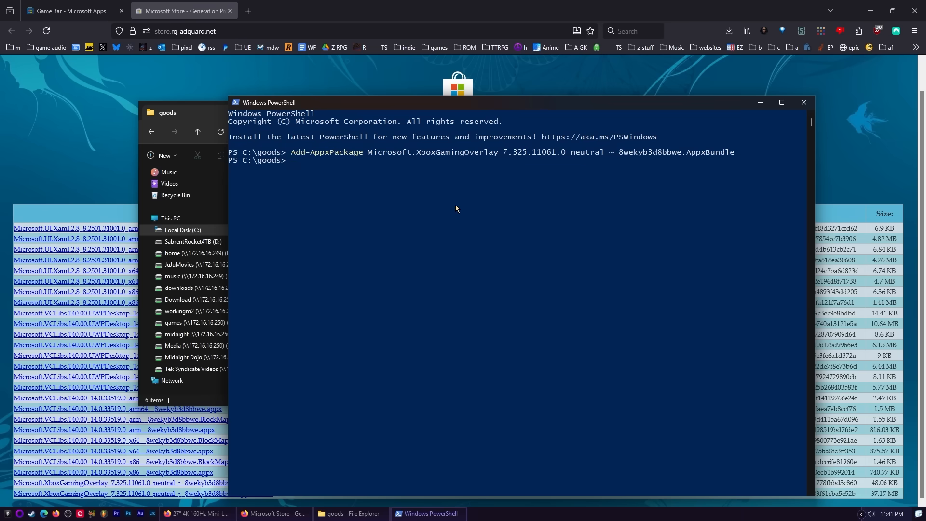
pyautogui.moveTo(446, 210)
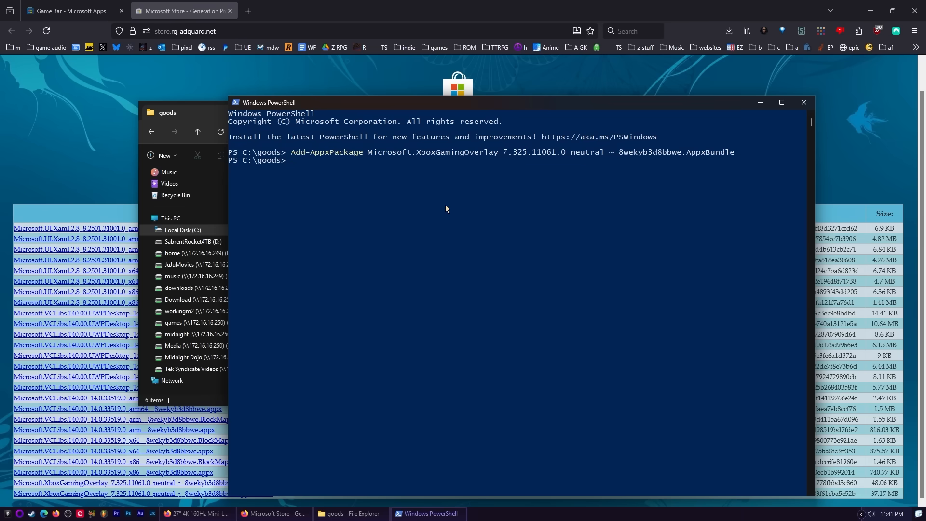
pyautogui.moveTo(187, 113)
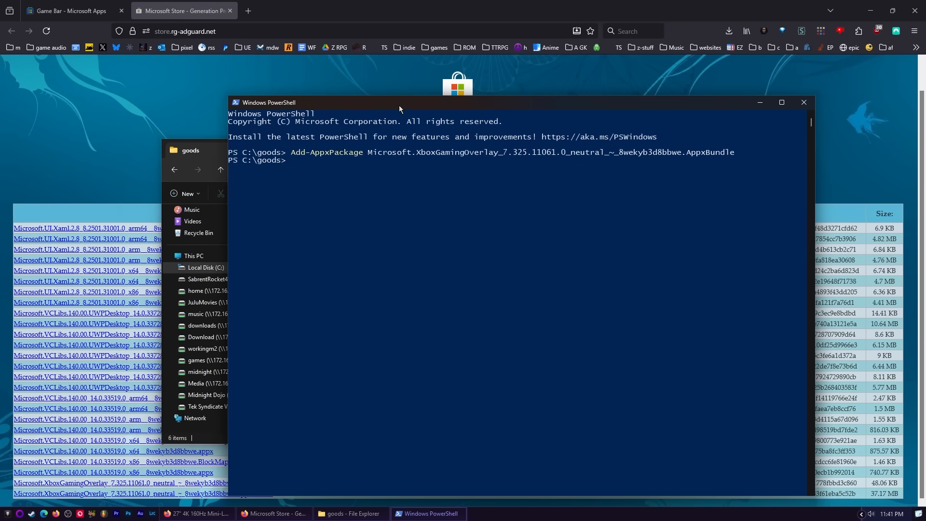
# - Run wsreset -i at the PowerShell prompt to reset the Microsoft Store components
pyautogui.write('wsreset -i')
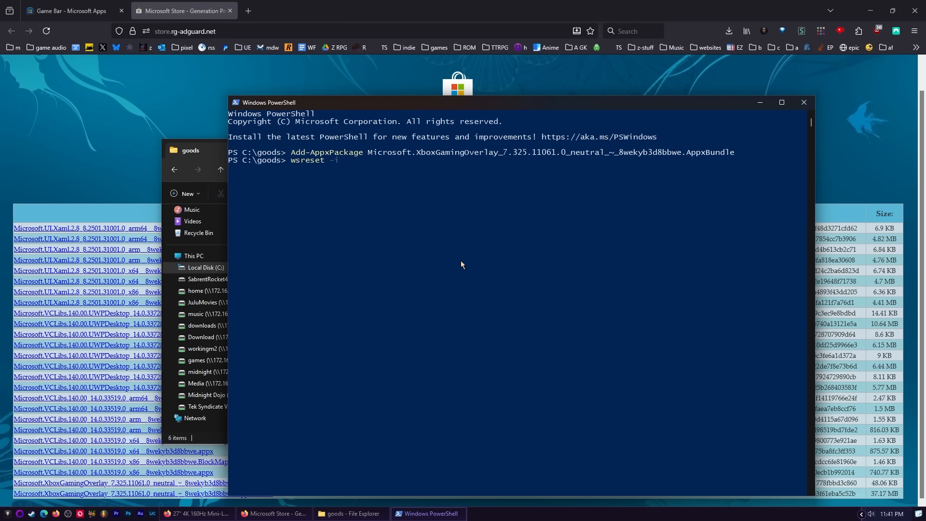
pyautogui.moveTo(290, 178)
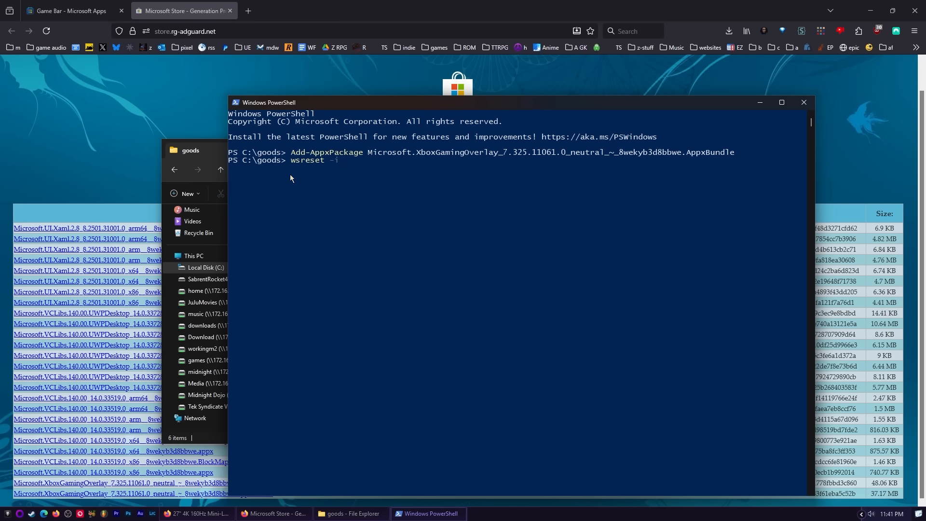
pyautogui.moveTo(317, 178)
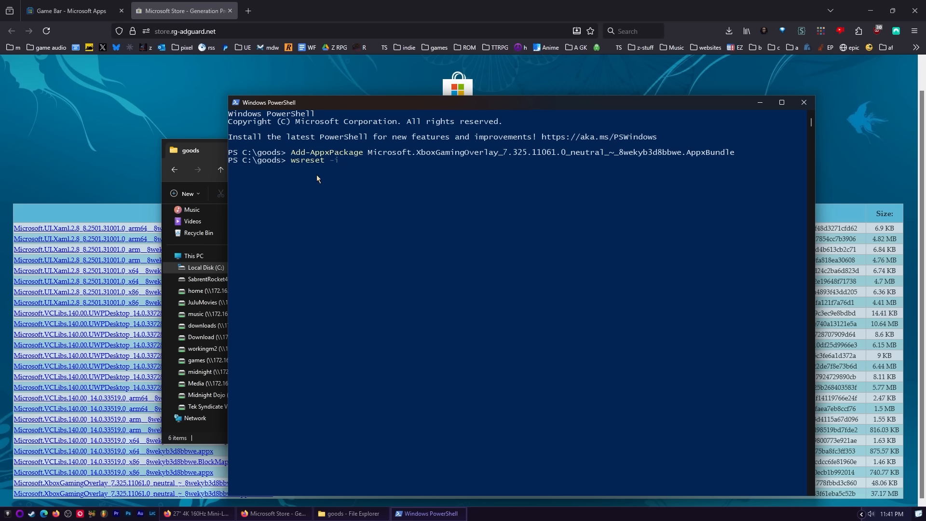
pyautogui.moveTo(370, 177)
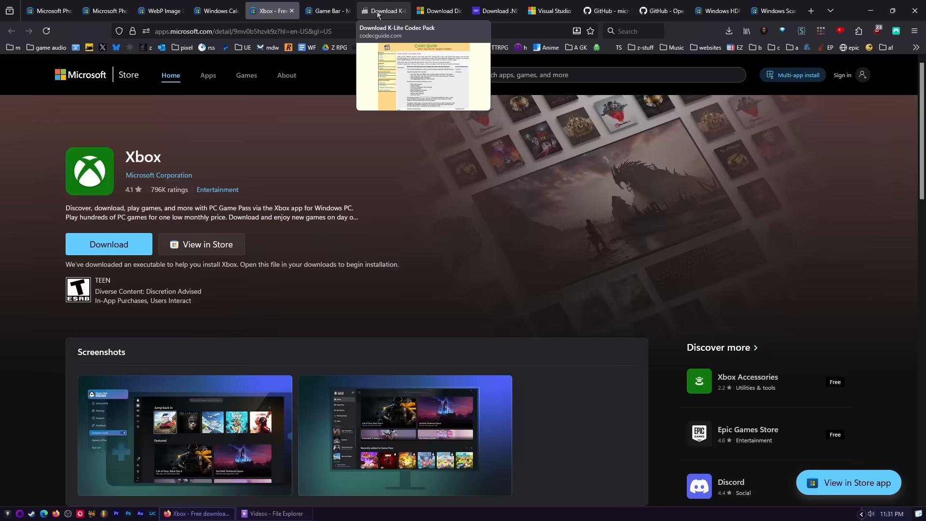
# - Review K-Lite Codec Pack's supported formats and highlight Media Player Classic Home Cinema
pyautogui.click(381, 11)
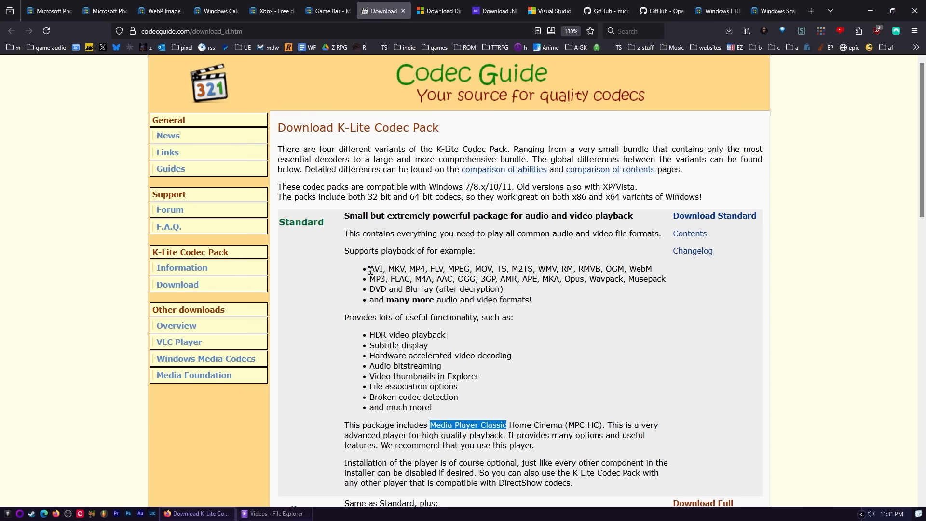
pyautogui.moveTo(344, 129)
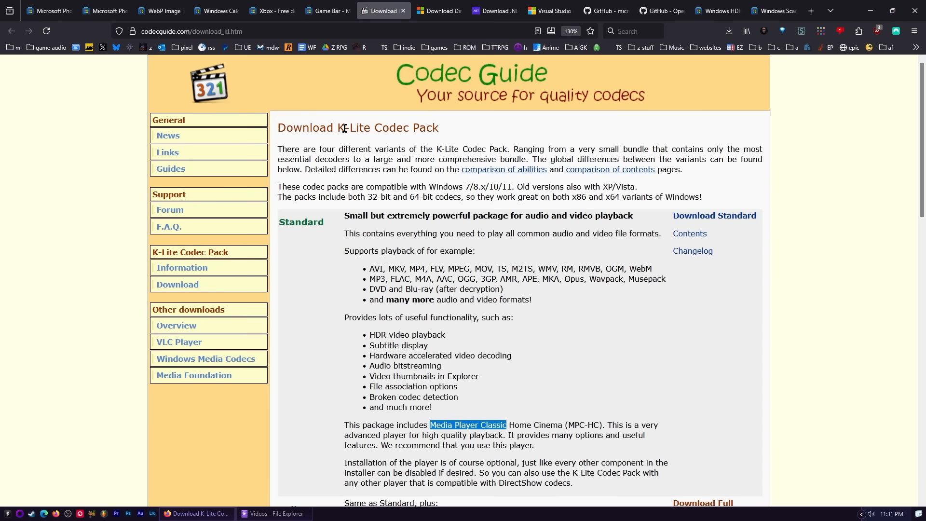
pyautogui.moveTo(328, 331)
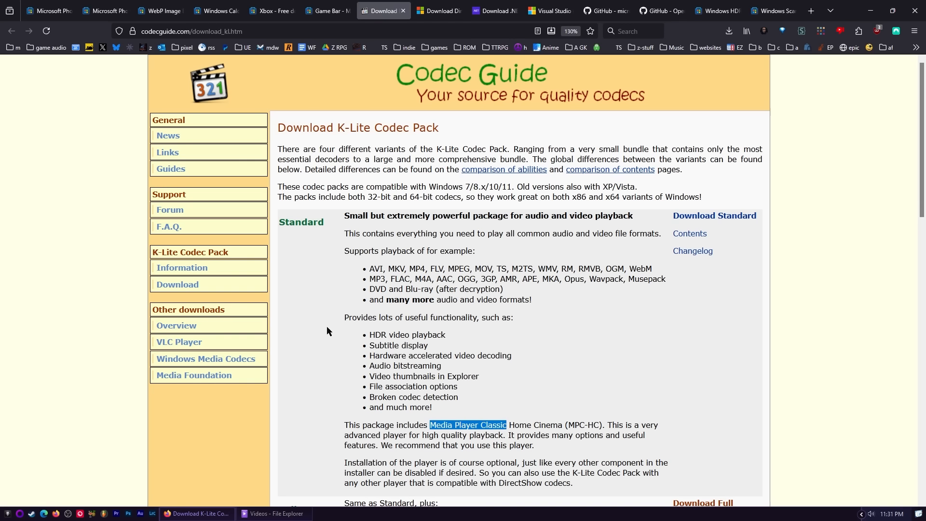
pyautogui.moveTo(439, 418)
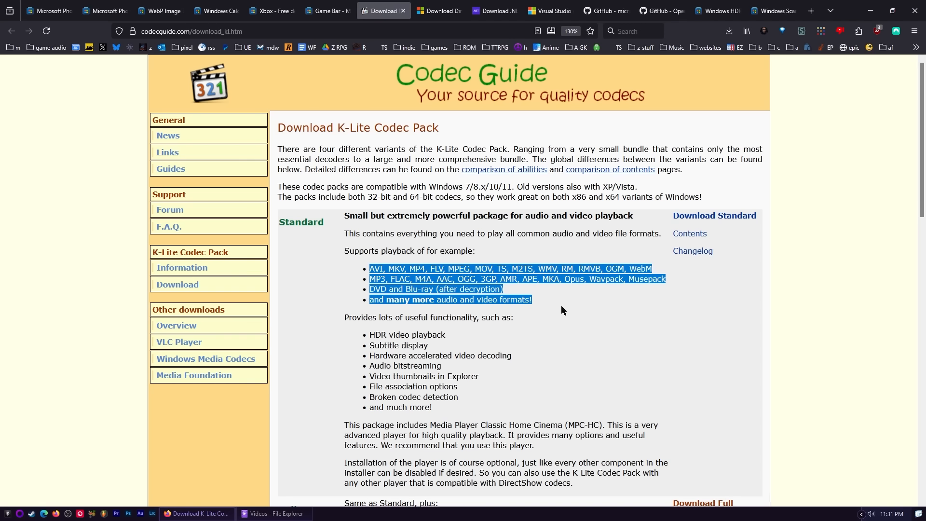
pyautogui.moveTo(414, 313)
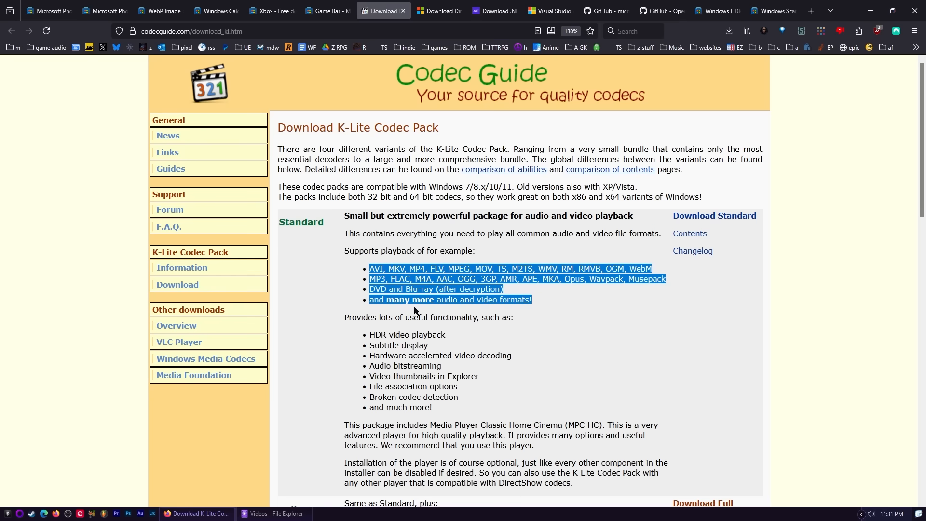
pyautogui.moveTo(469, 426)
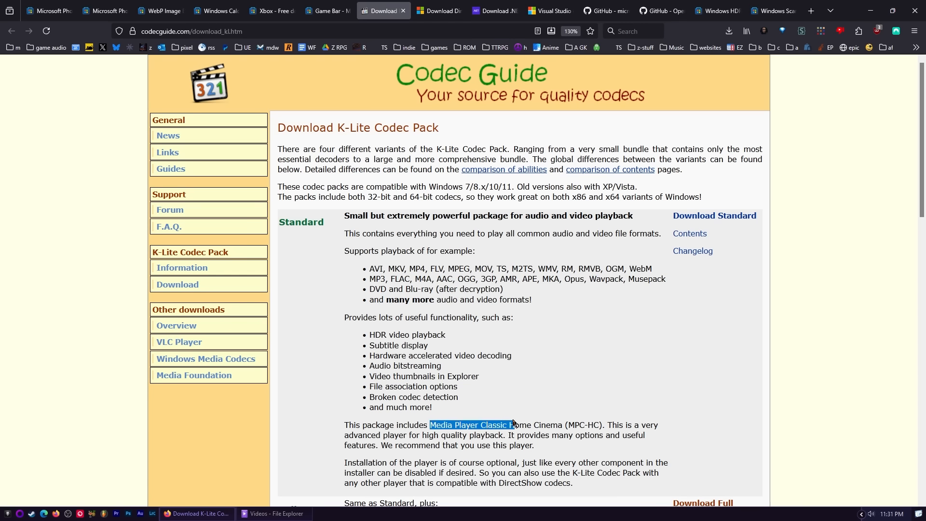
pyautogui.moveTo(512, 424); pyautogui.dragTo(561, 425)
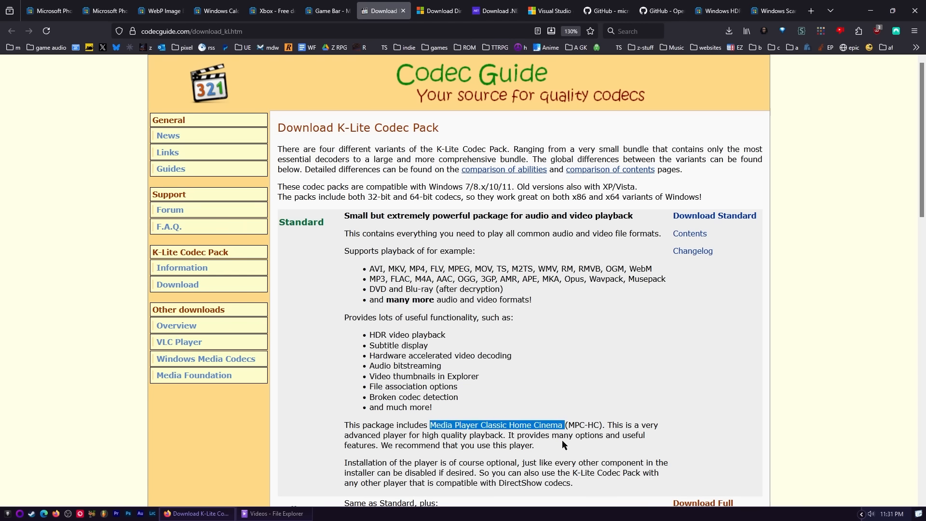
pyautogui.moveTo(448, 442)
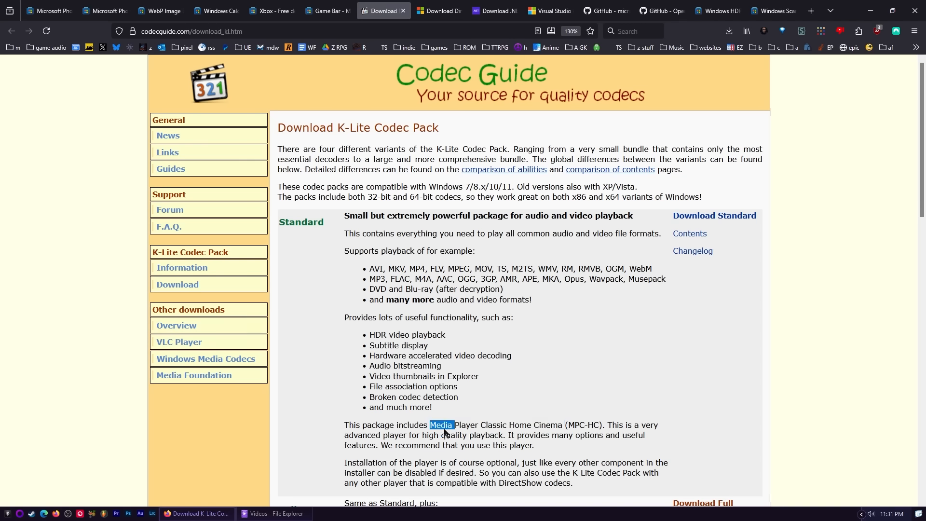
pyautogui.moveTo(447, 77)
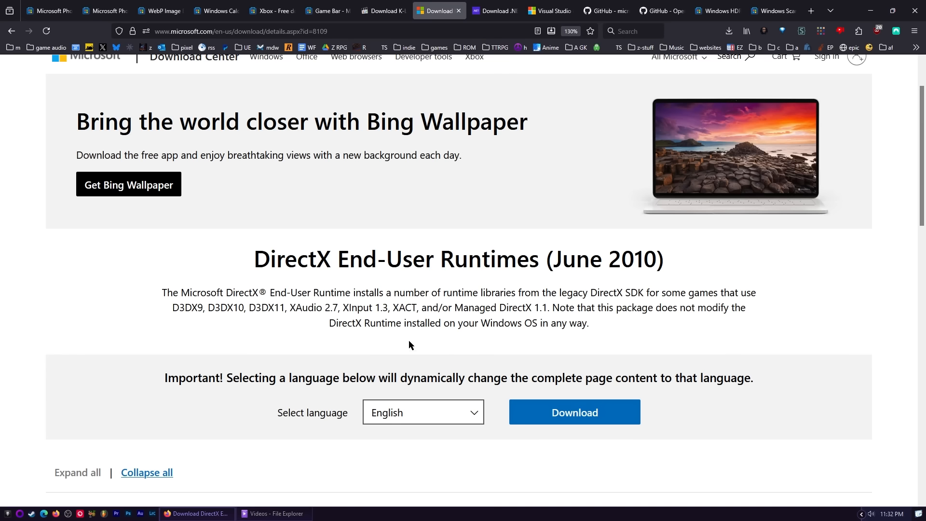
pyautogui.moveTo(420, 425)
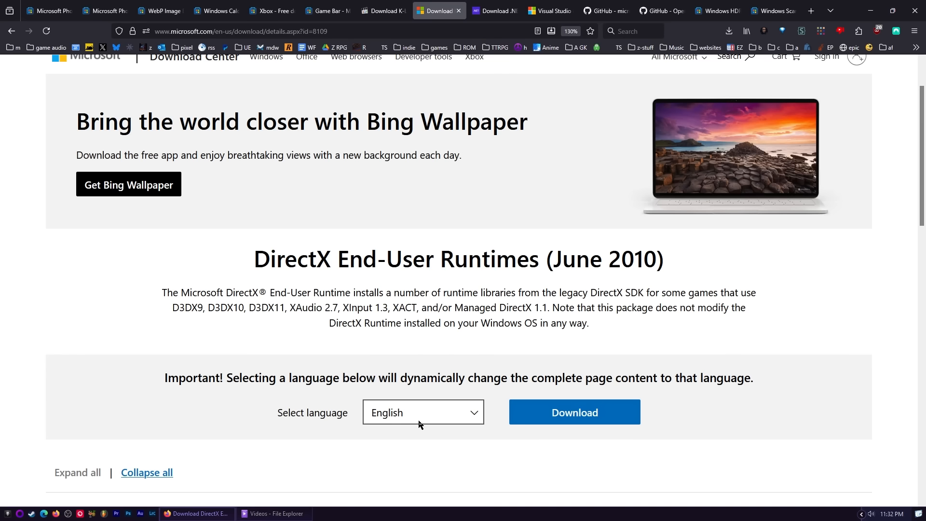
pyautogui.moveTo(572, 417)
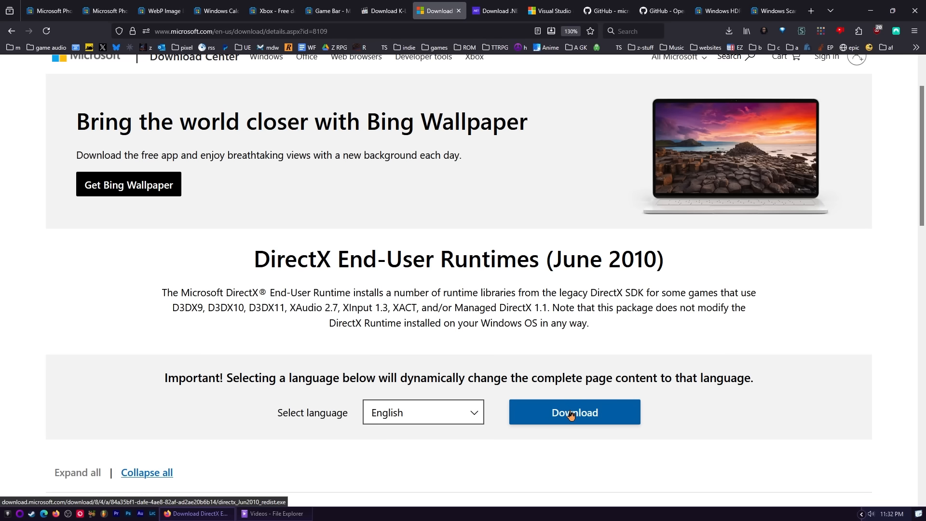
# - Download the DirectX End-User Runtimes (June 2010) redist in English
pyautogui.click(571, 414)
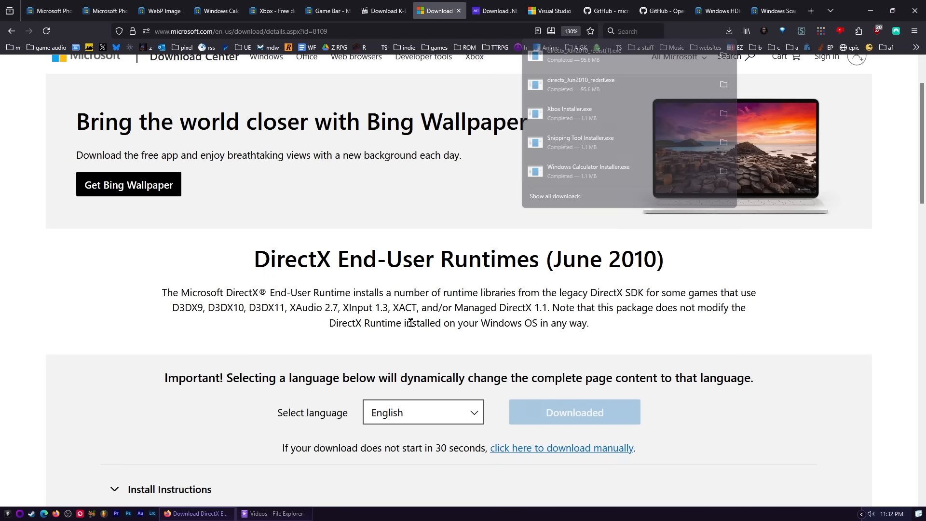
pyautogui.scroll(-3)
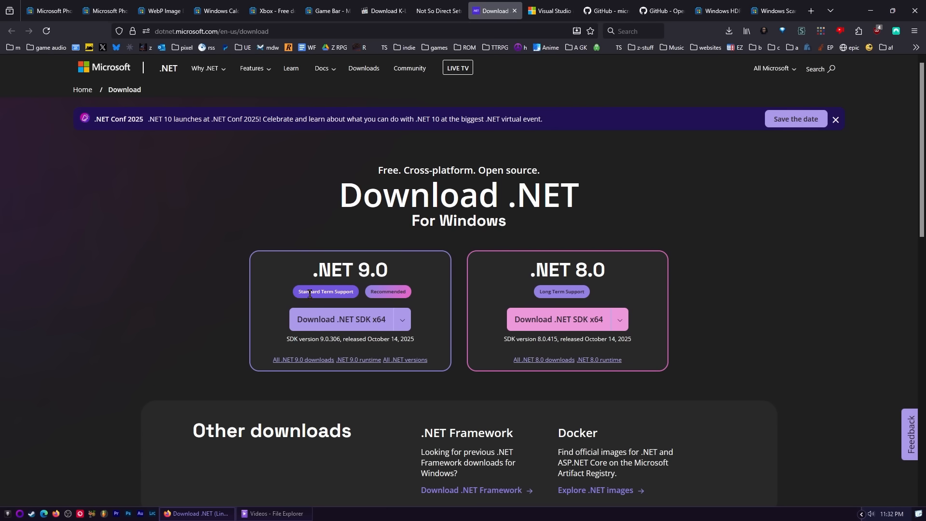
pyautogui.moveTo(347, 315)
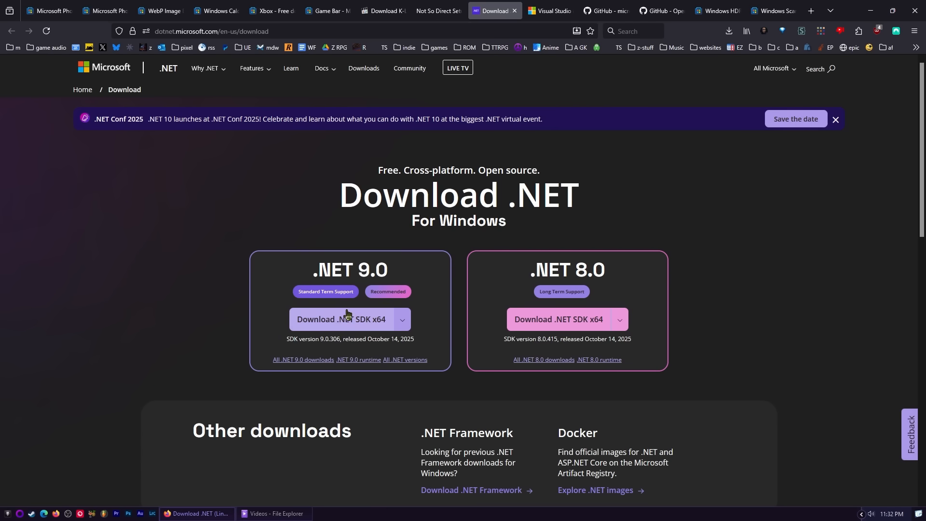
# - Download the .NET 9.0 SDK x64 (v9.0.306) and start its installer
pyautogui.click(341, 318)
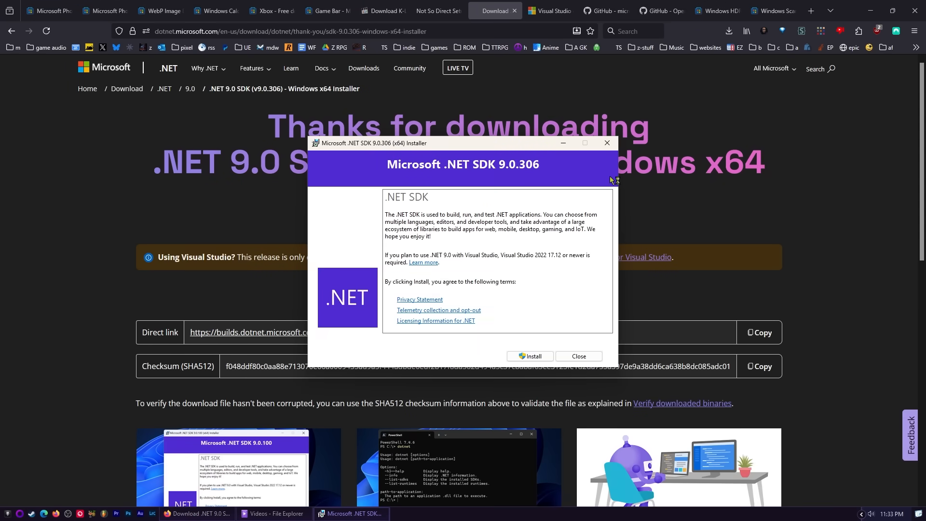
pyautogui.click(531, 356)
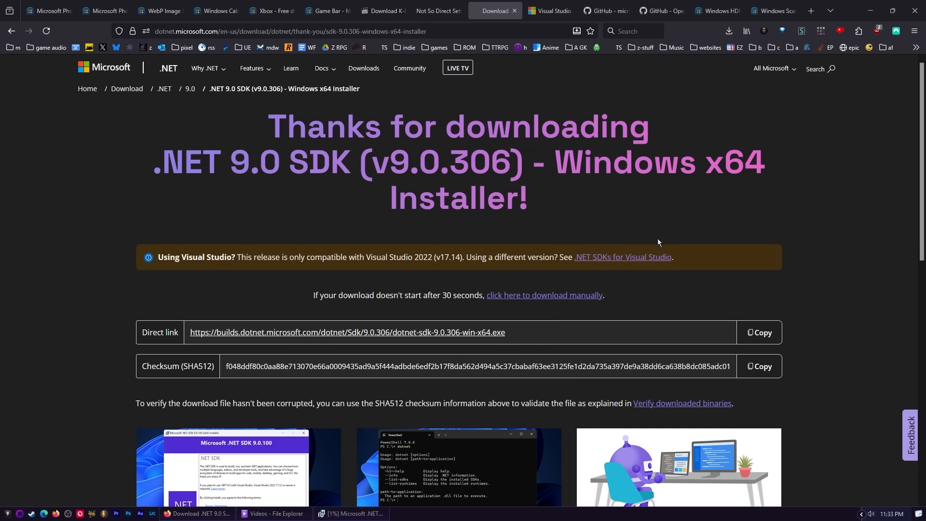
# - Bring up the microsoft/PowerToys GitHub repo showing Release 0.95.1 as latest
pyautogui.click(586, 23)
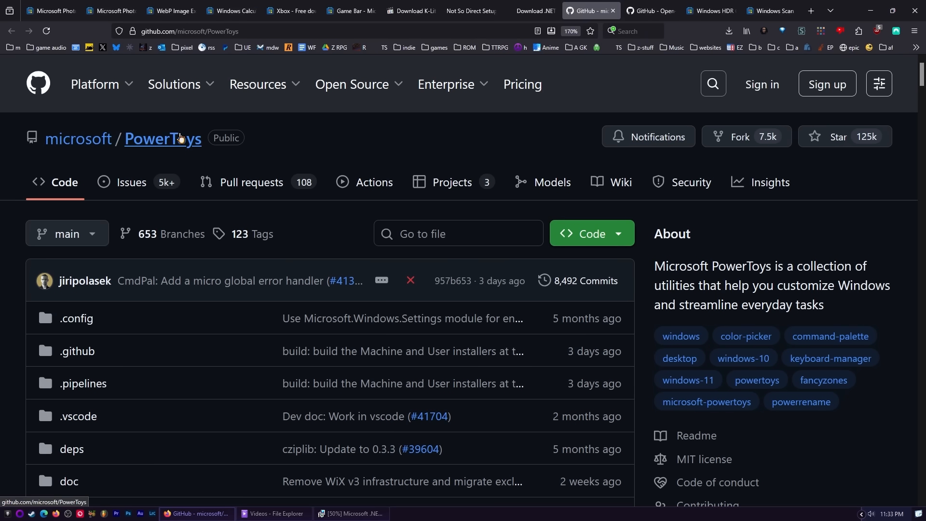
pyautogui.moveTo(701, 430)
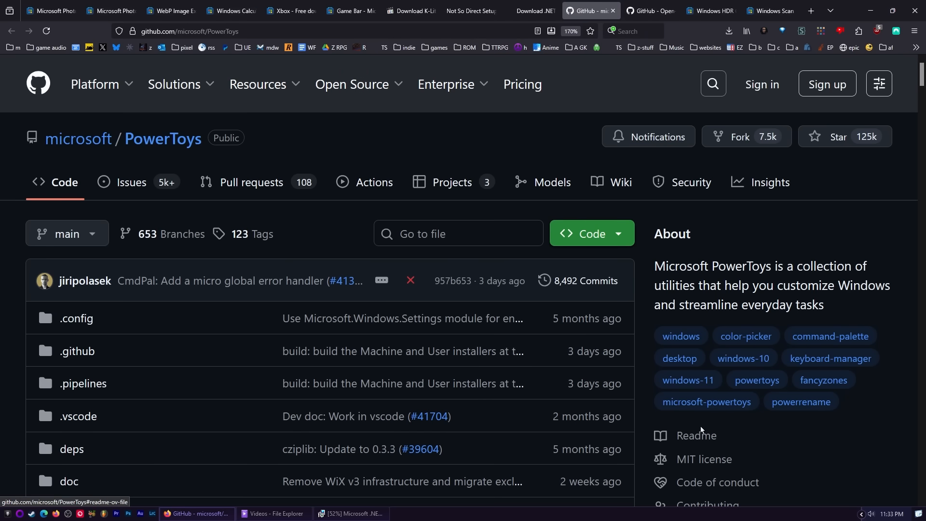
pyautogui.moveTo(555, 327)
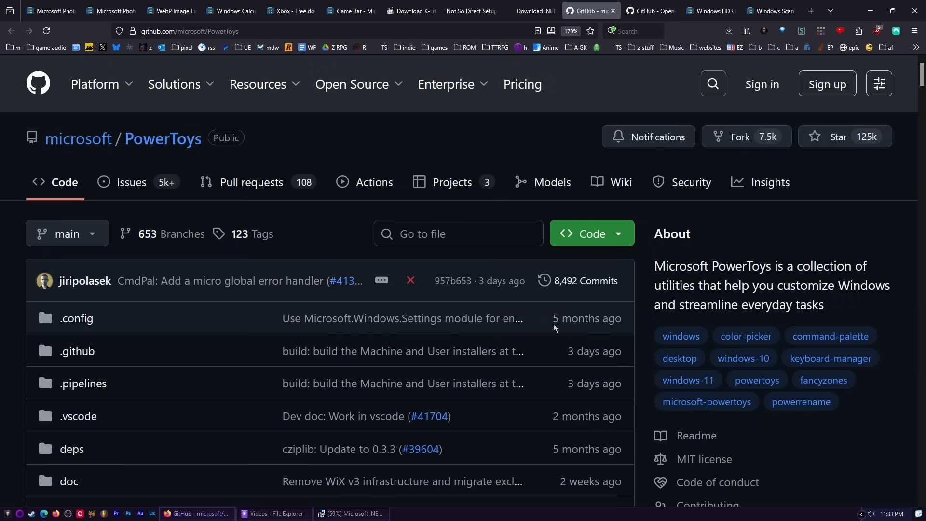
pyautogui.moveTo(631, 425)
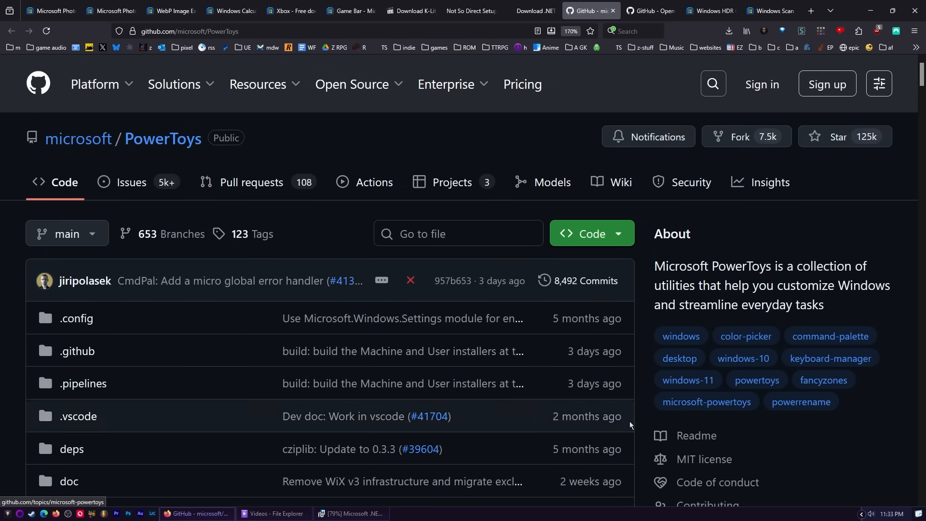
pyautogui.moveTo(725, 438)
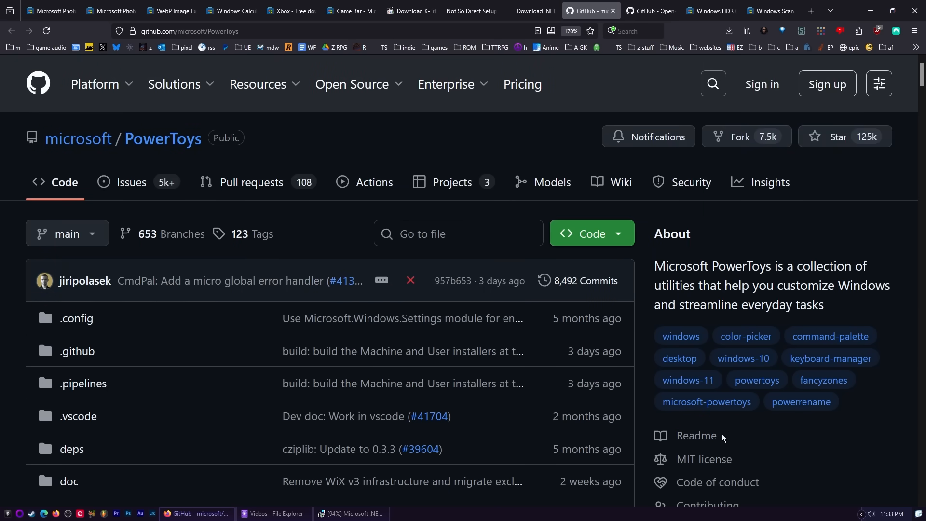
pyautogui.scroll(-3)
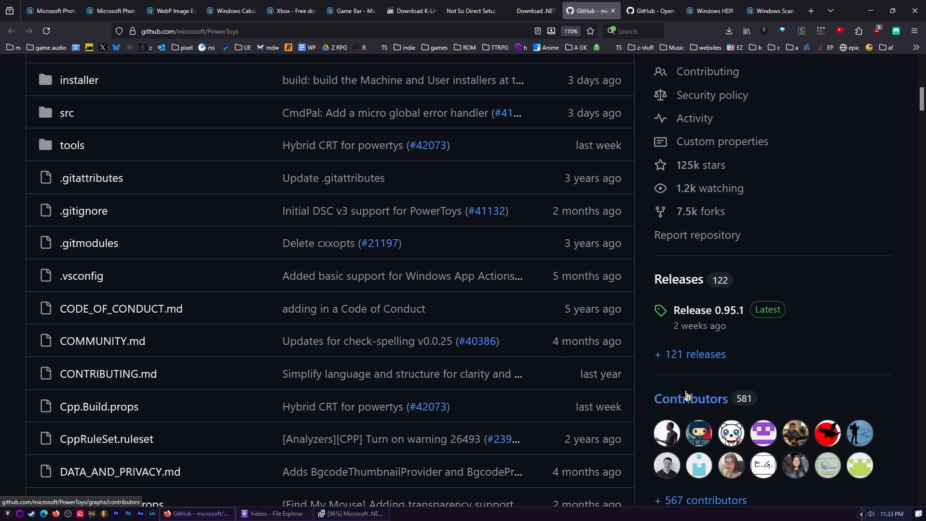
pyautogui.moveTo(723, 311)
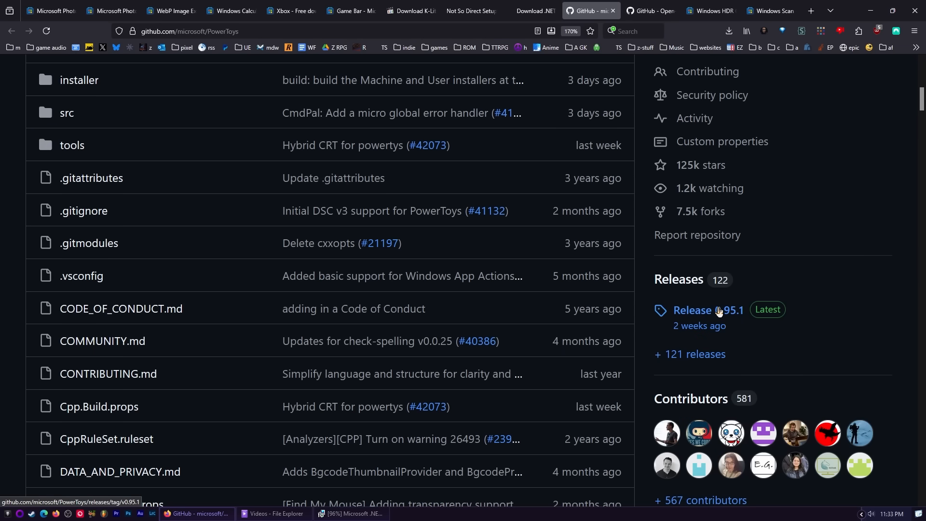
pyautogui.moveTo(691, 313)
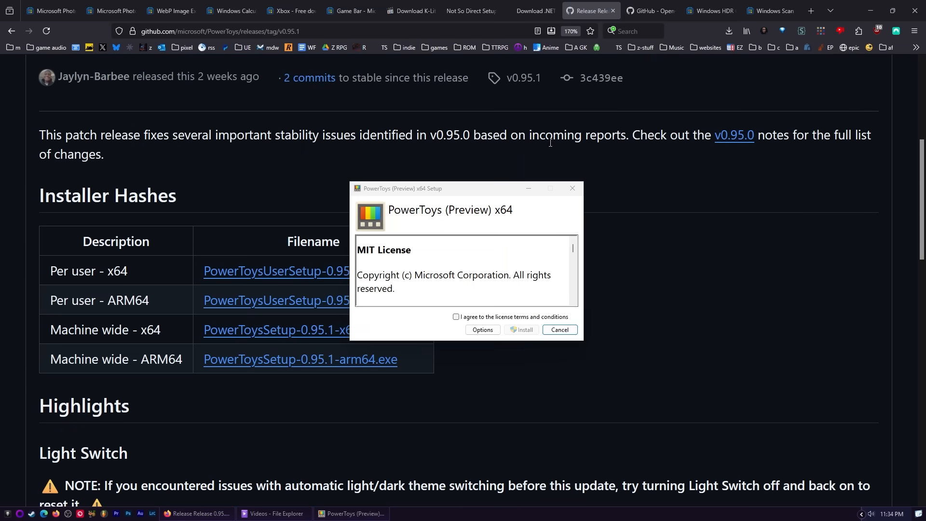
# - Accept the PowerToys license, try Resize pictures on kremath-avatar.jpg and close Image Resizer unchanged
pyautogui.click(455, 316)
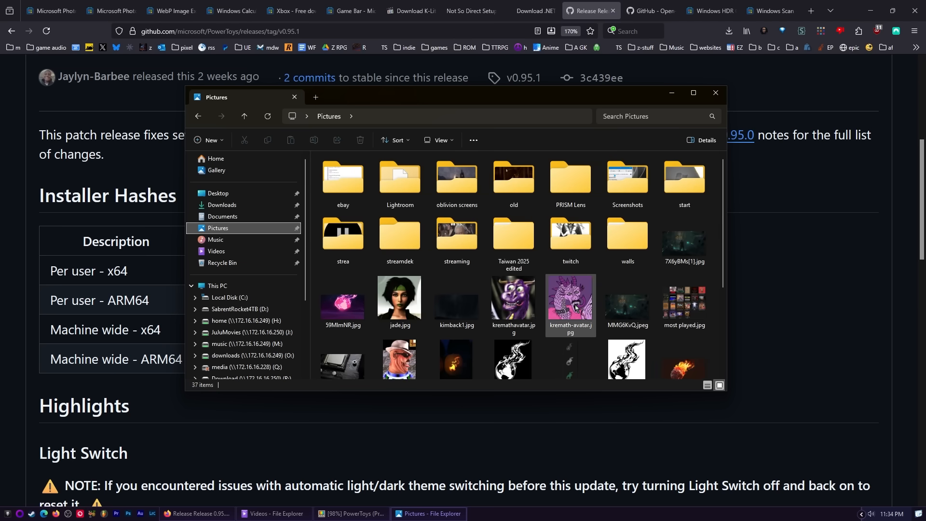
pyautogui.rightClick(570, 301)
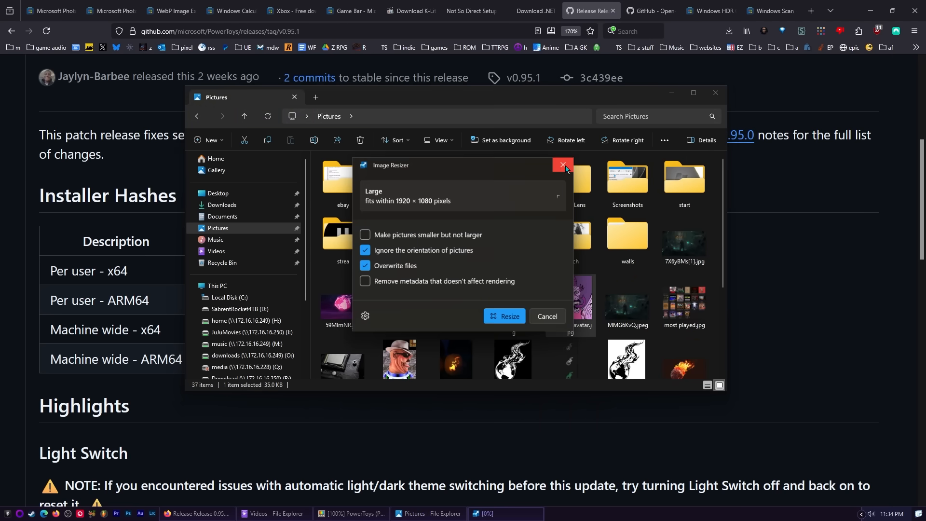
pyautogui.click(563, 164)
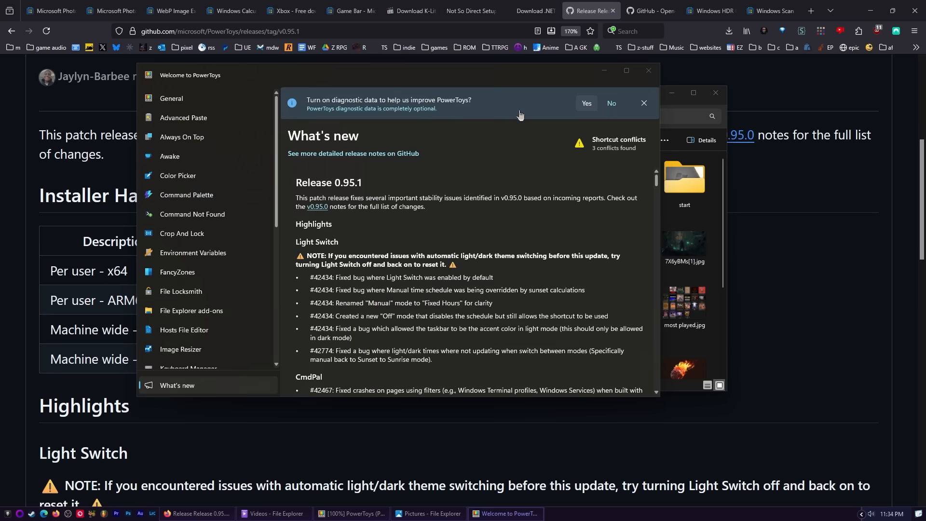
# - Decline diagnostic data and read the General, Advanced Paste and Color Picker overviews
pyautogui.click(586, 104)
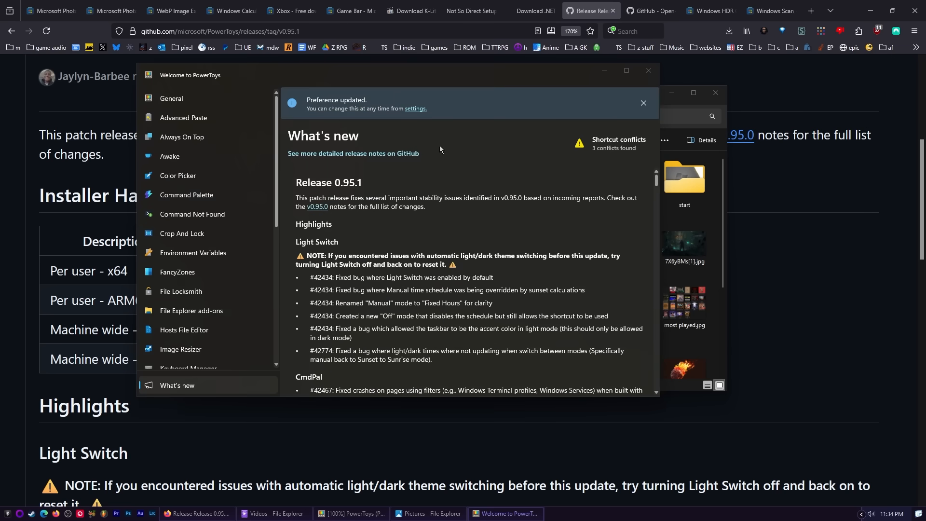
pyautogui.click(172, 99)
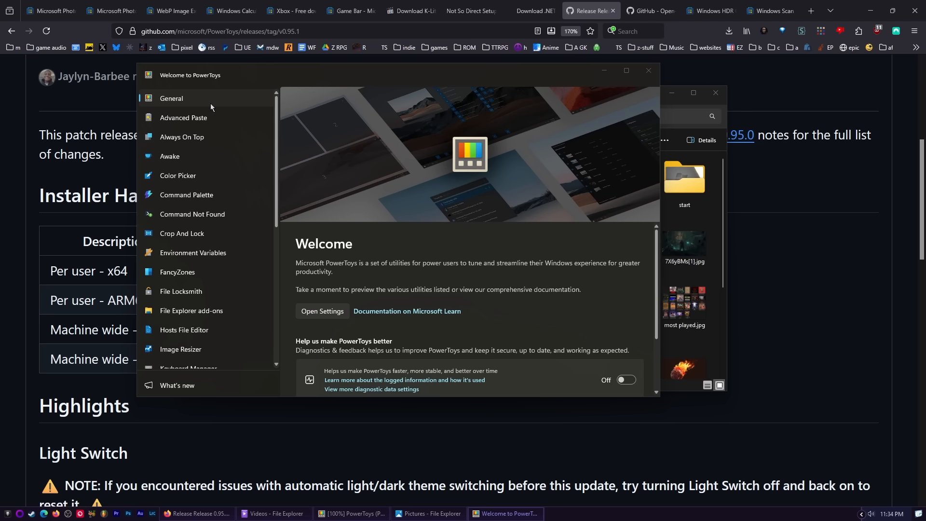
pyautogui.click(183, 118)
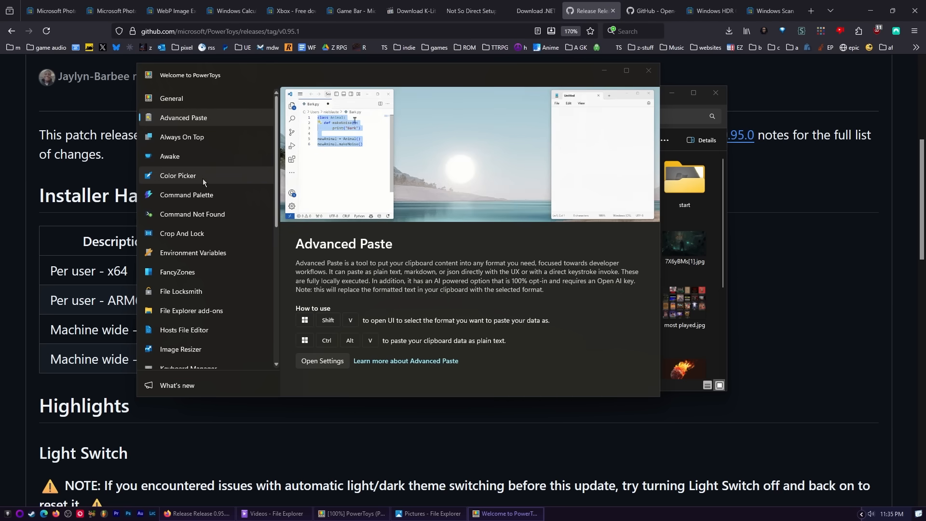
pyautogui.click(177, 175)
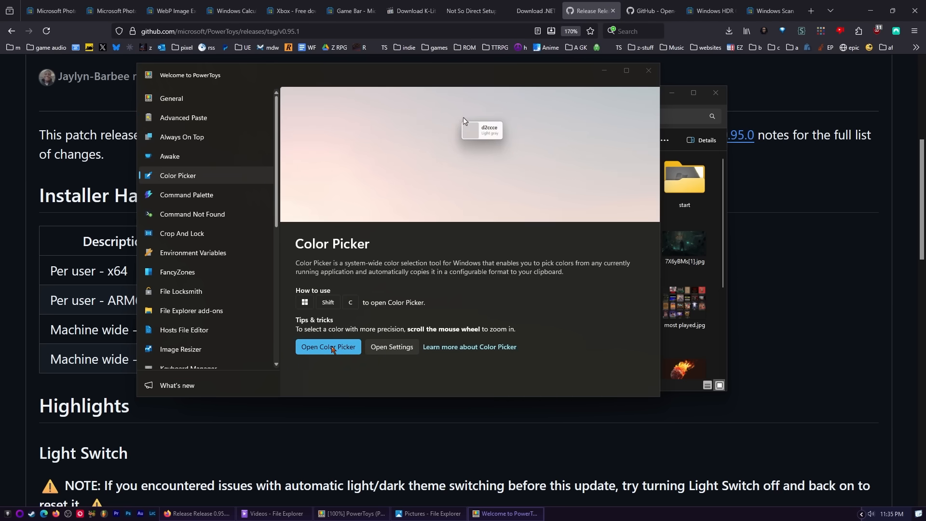
# - Launch Color Picker, then try Command Palette by typing 'sadgasdg'
pyautogui.click(327, 346)
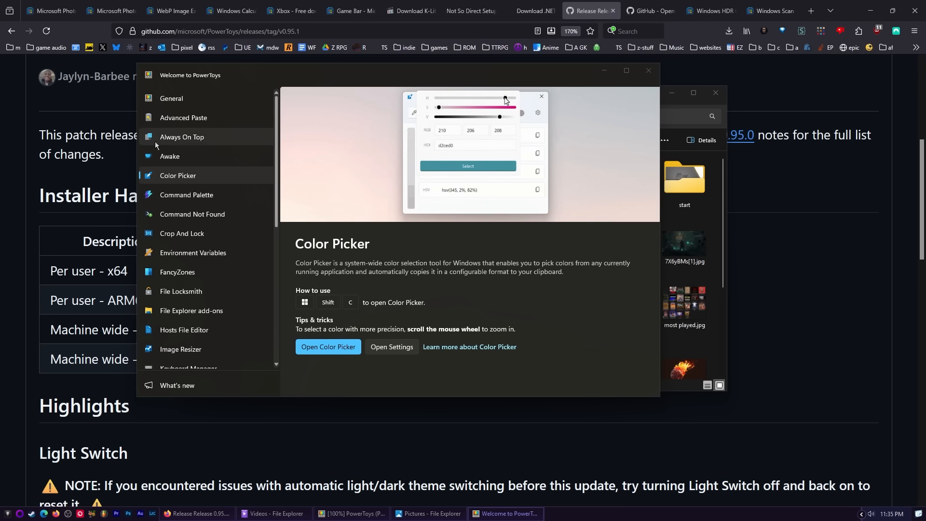
pyautogui.click(186, 195)
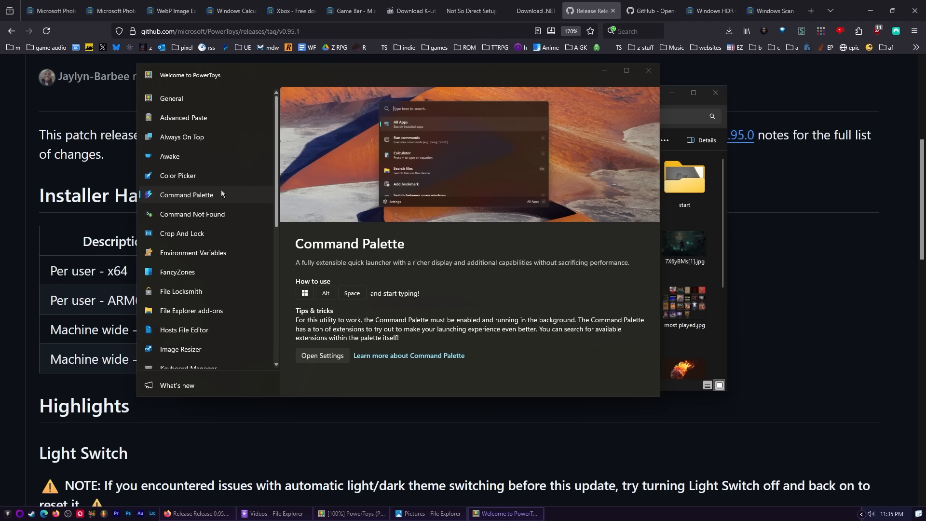
pyautogui.moveTo(467, 270)
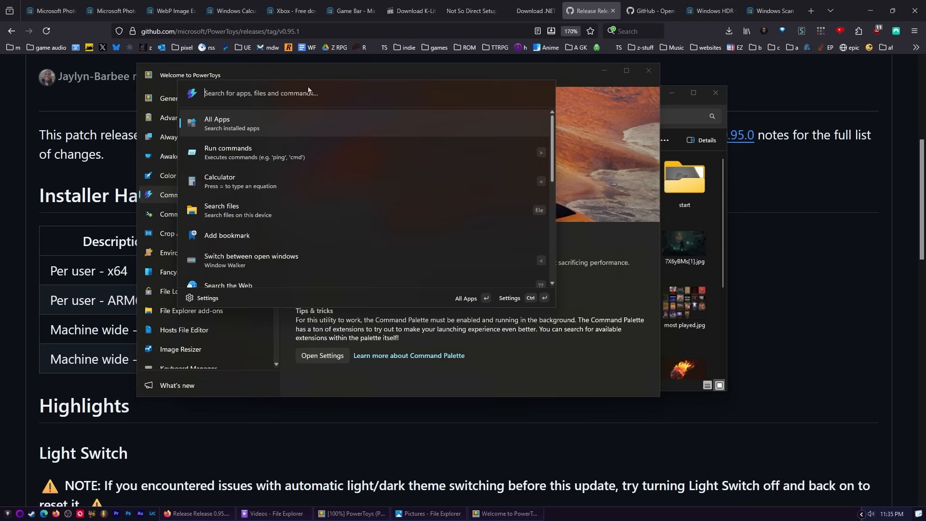
pyautogui.write('sadgasdg')
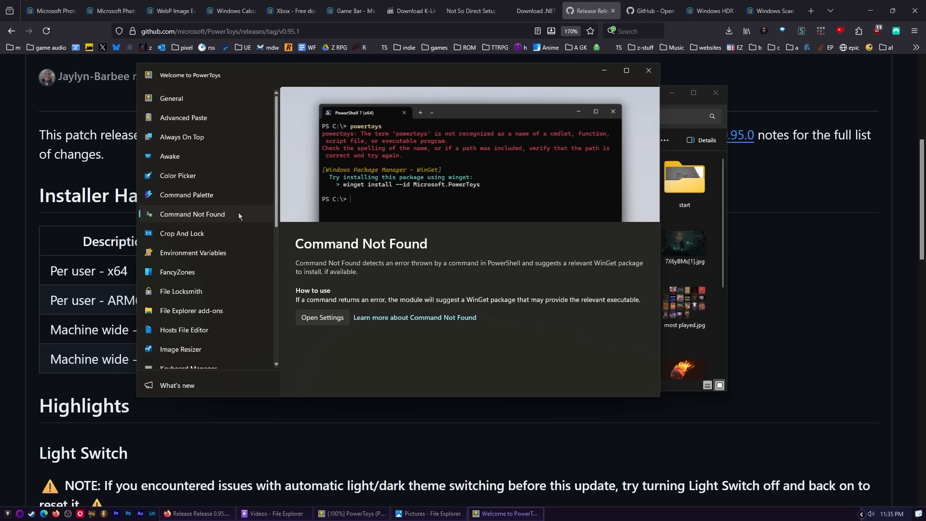
pyautogui.moveTo(305, 218)
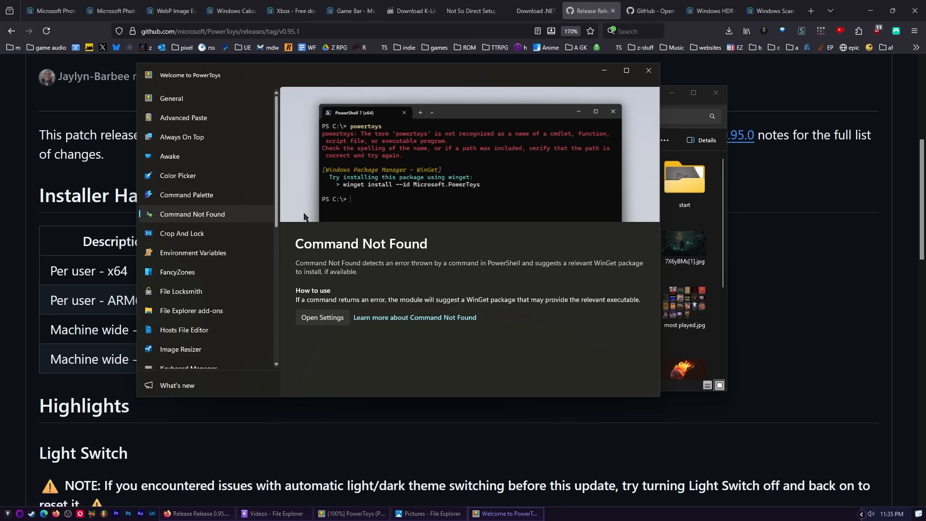
pyautogui.moveTo(382, 173)
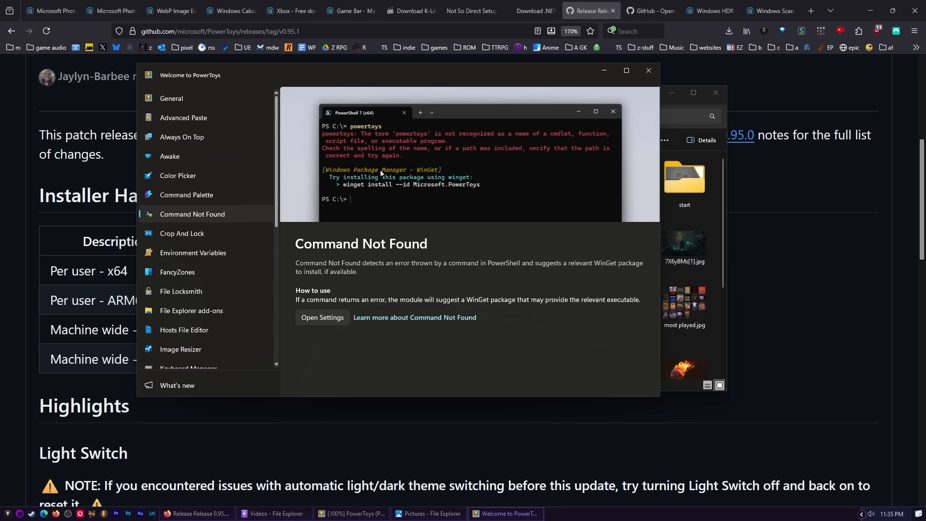
pyautogui.moveTo(377, 156)
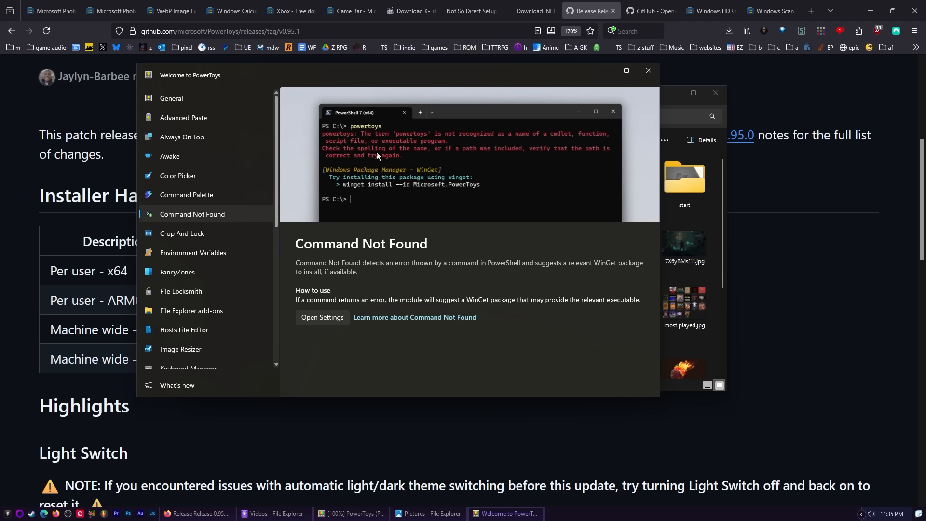
pyautogui.moveTo(342, 187)
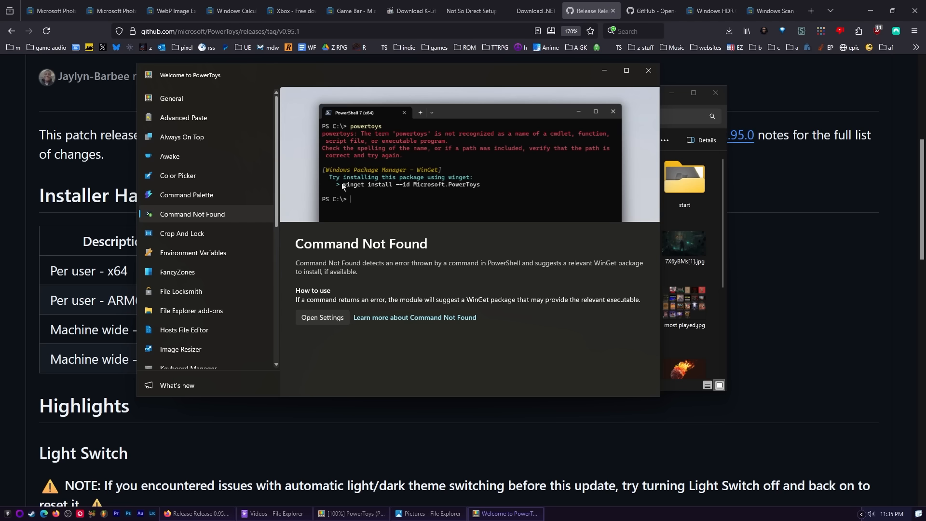
pyautogui.moveTo(464, 190)
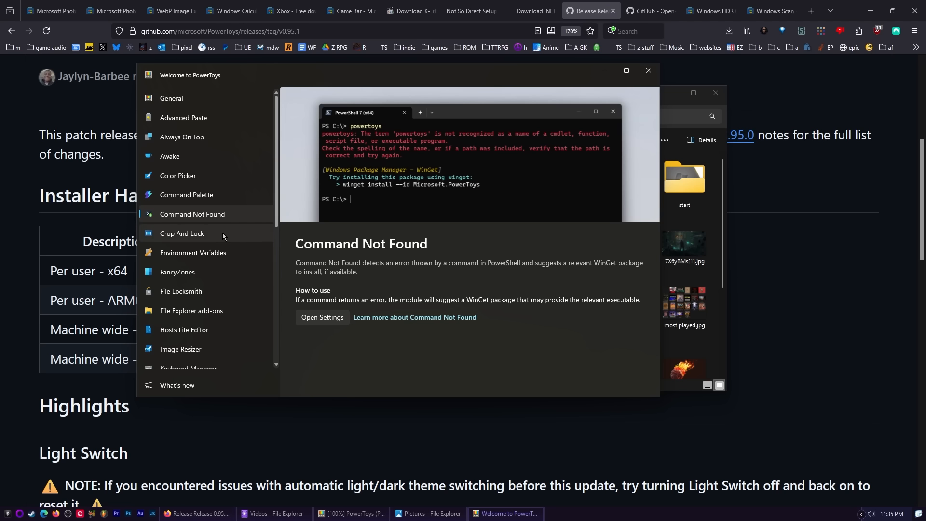
# - Read the welcome overviews for FancyZones, Mouse utilities and the PowerToys Run launcher
pyautogui.click(193, 253)
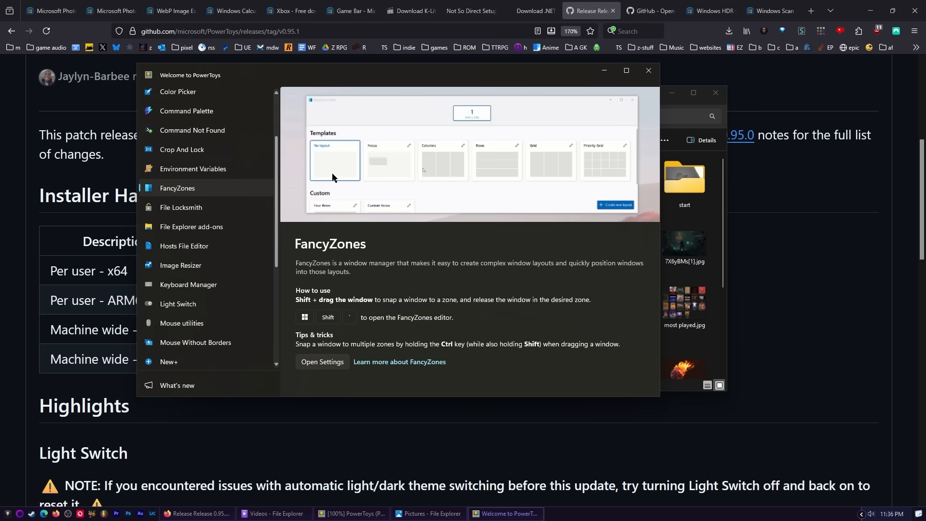
pyautogui.moveTo(213, 198)
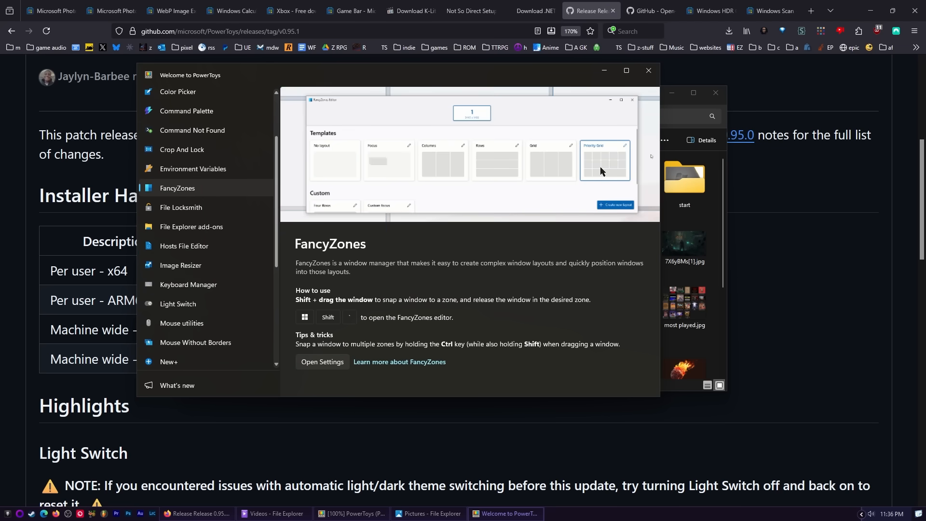
pyautogui.click(604, 160)
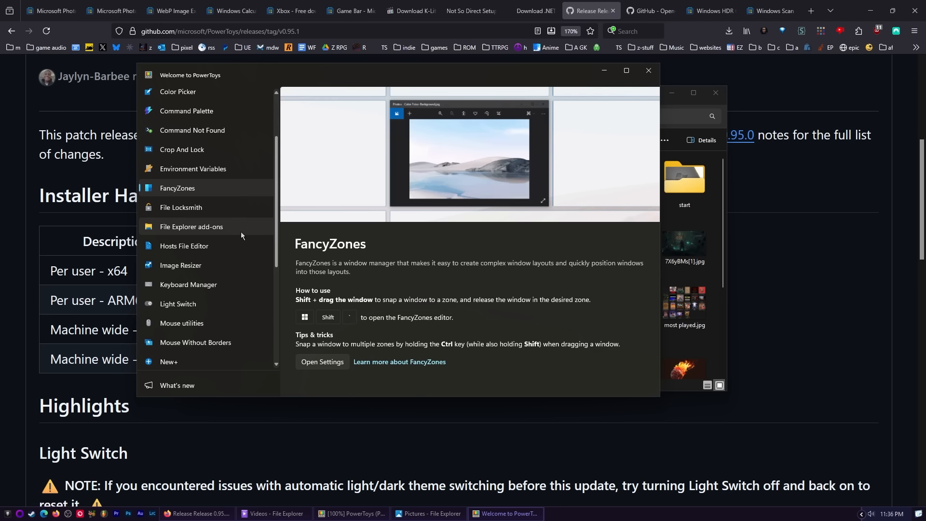
pyautogui.click(191, 227)
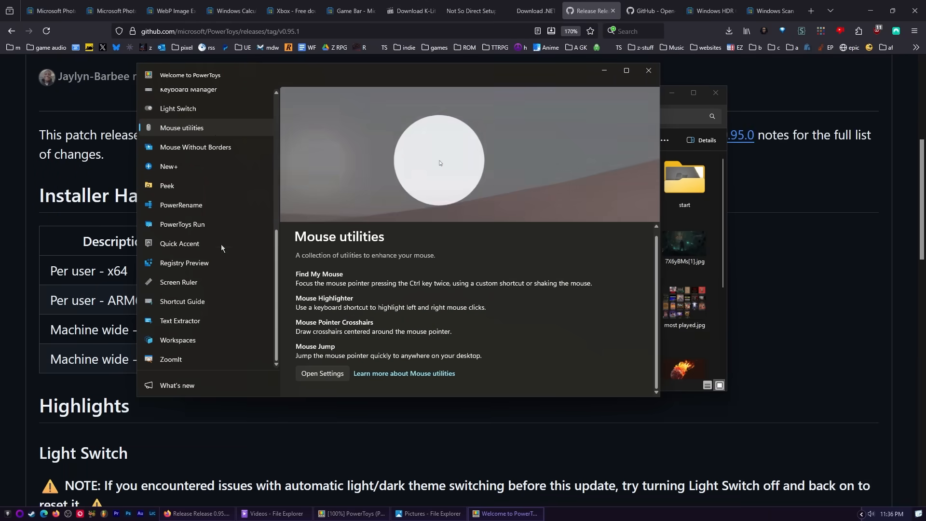
pyautogui.click(182, 223)
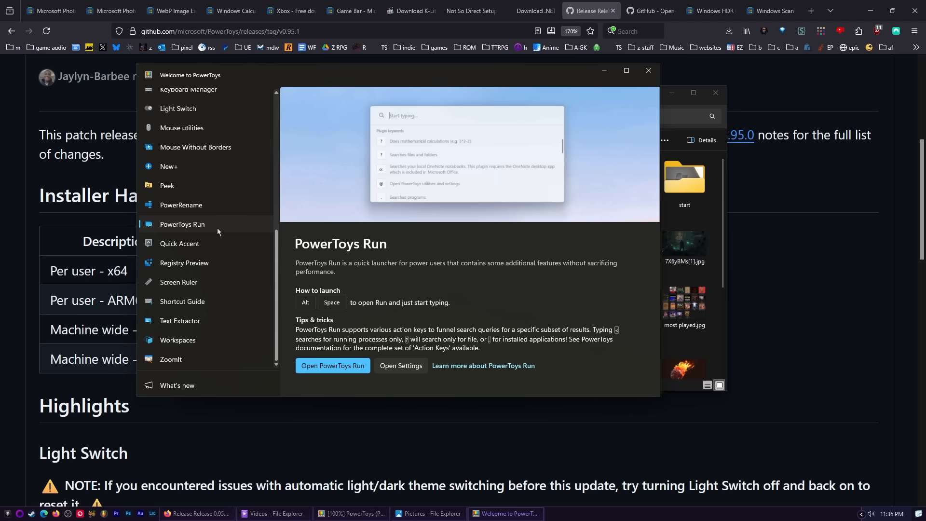
# - Return to the Command Palette overview, scroll through its tips, and close the welcome window
pyautogui.write('Visual')
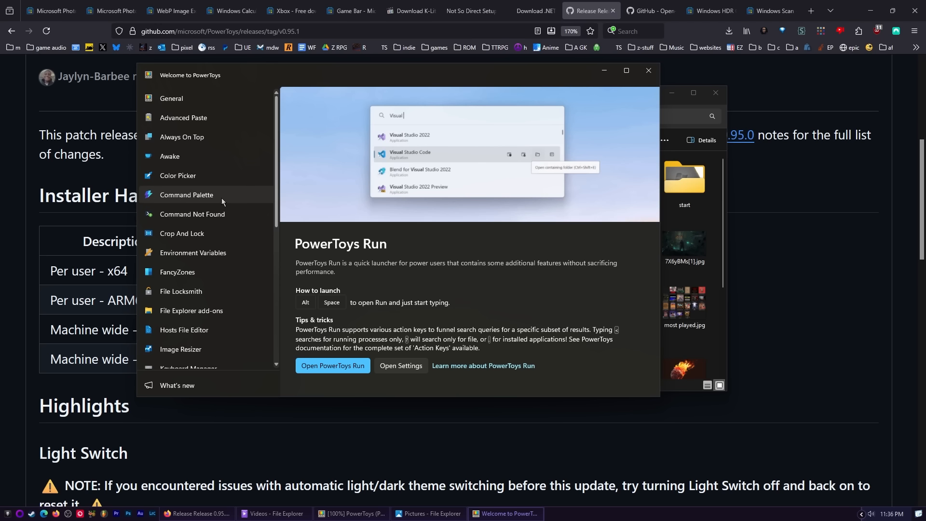
pyautogui.click(186, 195)
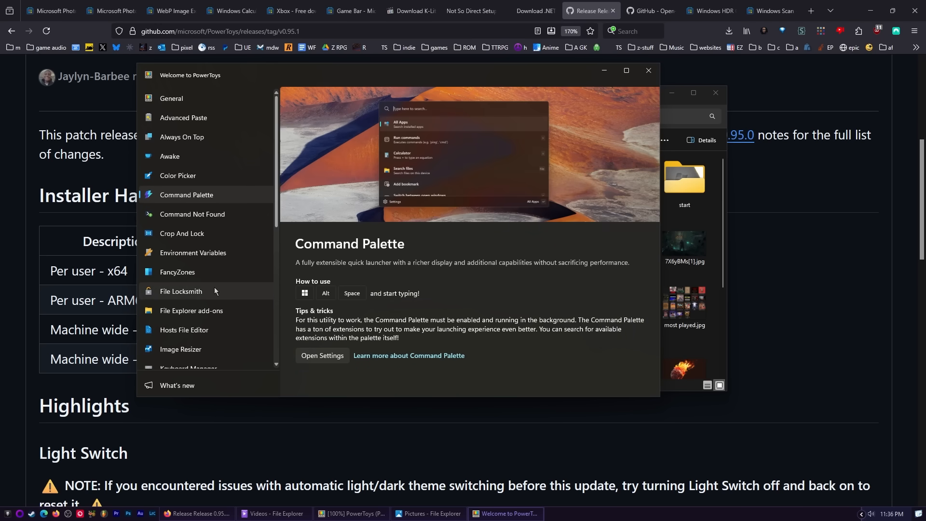
pyautogui.scroll(-3)
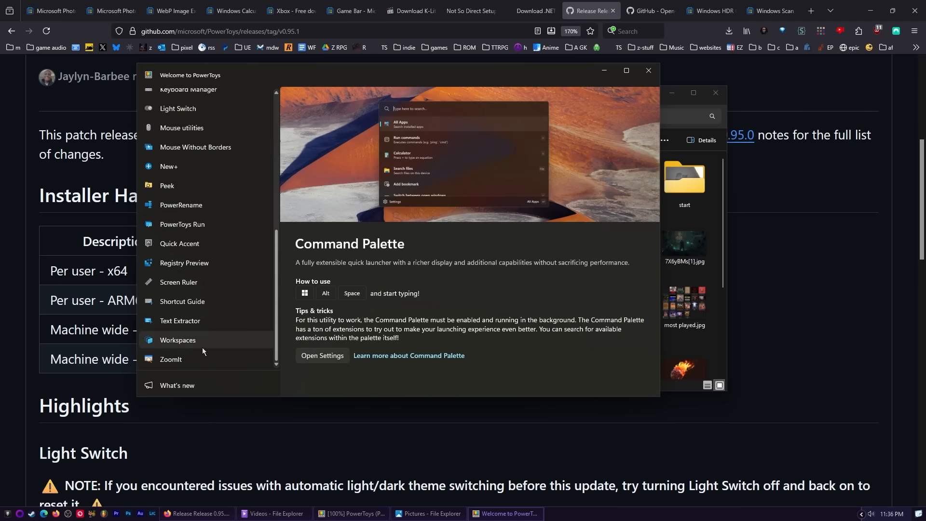
pyautogui.click(650, 9)
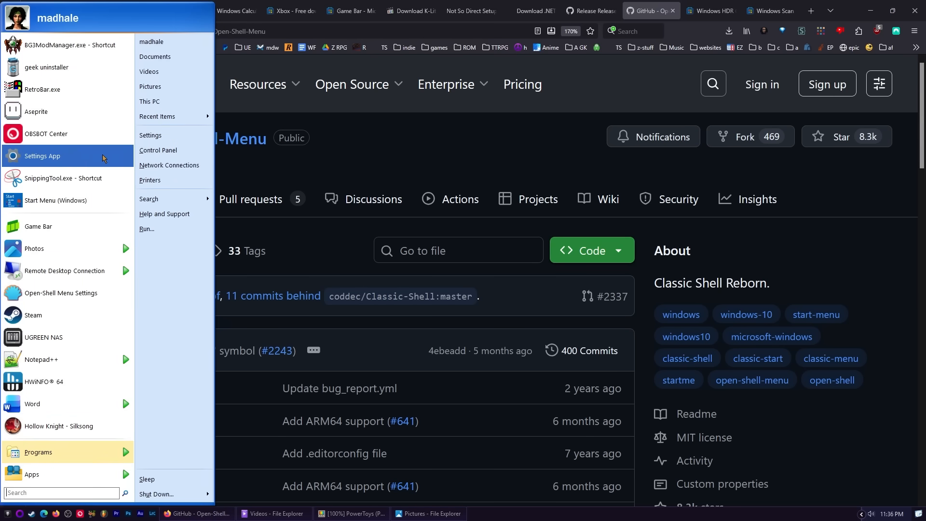
pyautogui.moveTo(103, 485)
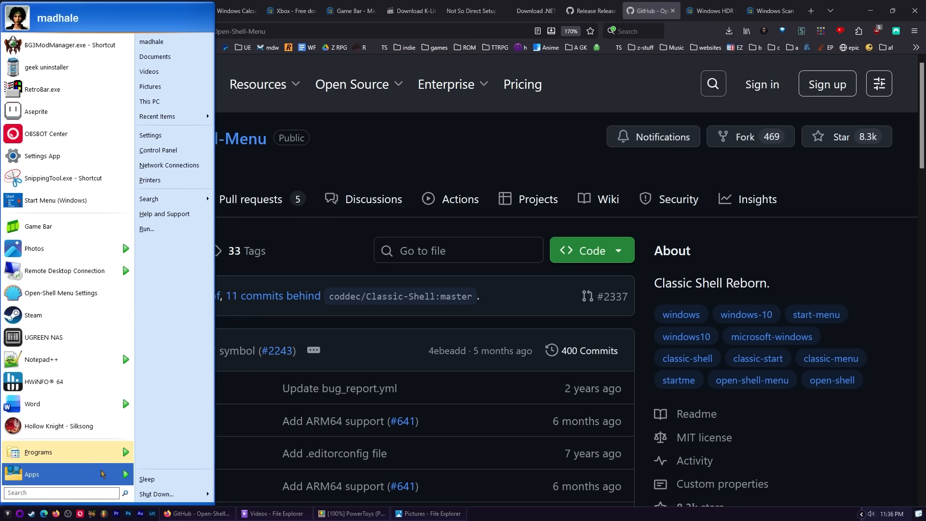
# - Show the Open-Shell classic Start menu with its program list, then close it again
pyautogui.click(39, 451)
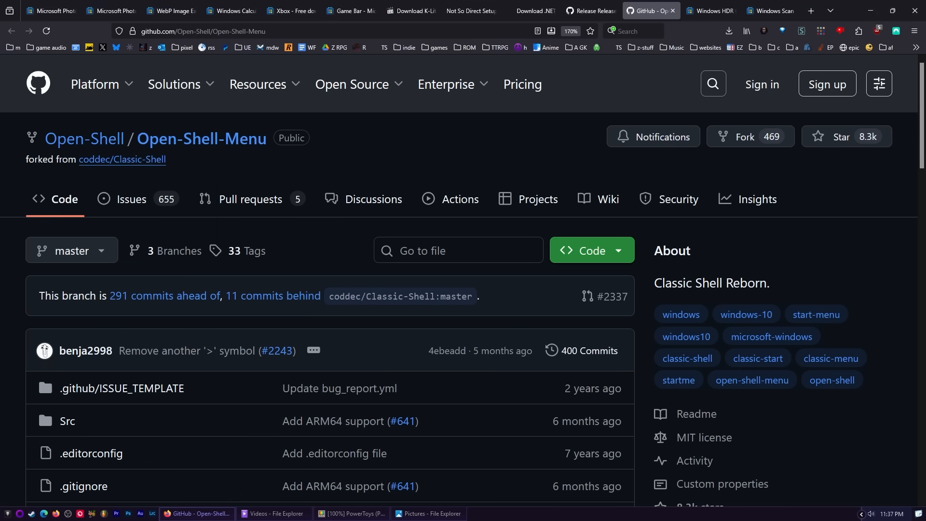
pyautogui.click(5, 512)
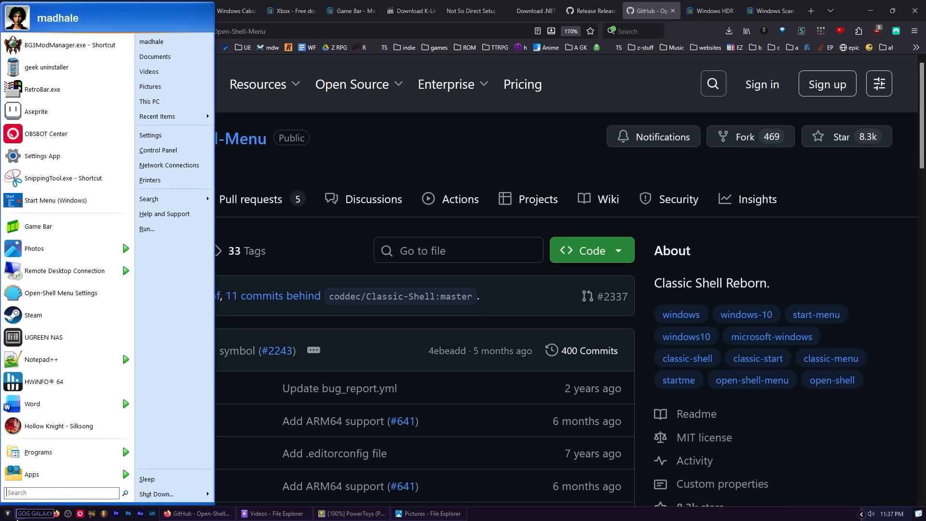
pyautogui.moveTo(136, 270)
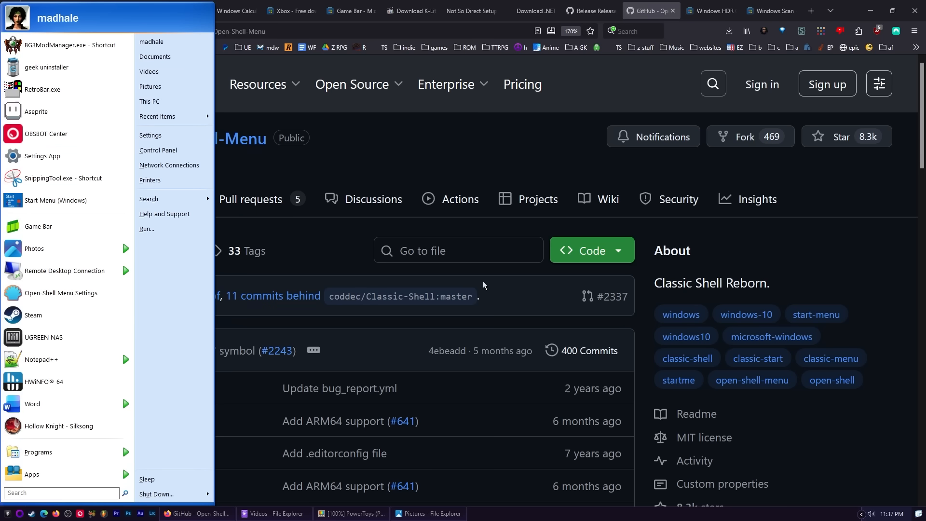
pyautogui.click(711, 10)
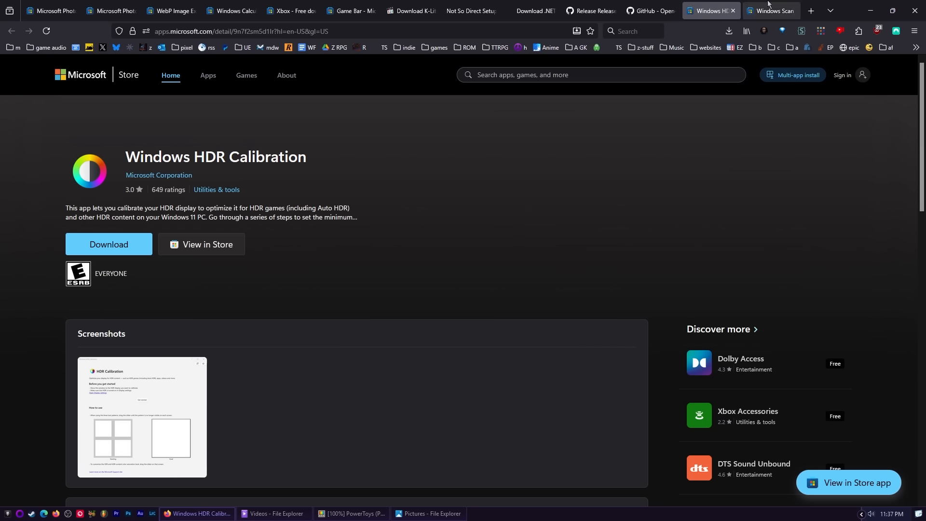
# - Clear the desktop and scroll the Settings display page down to the HDR section
pyautogui.click(428, 513)
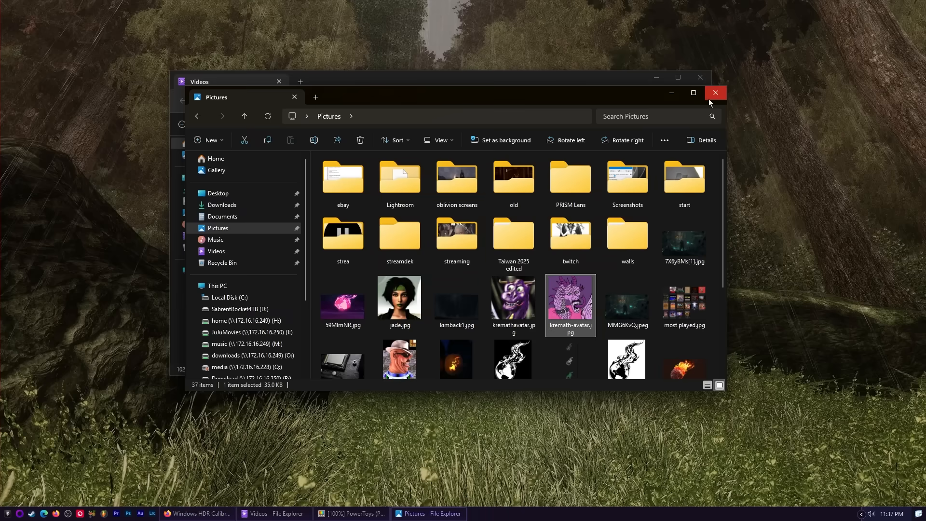
pyautogui.click(715, 93)
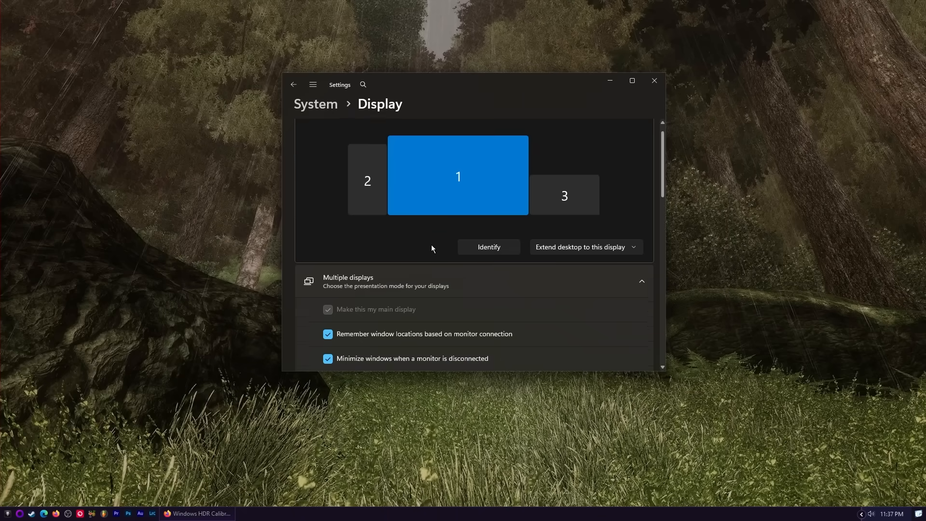
pyautogui.scroll(-3)
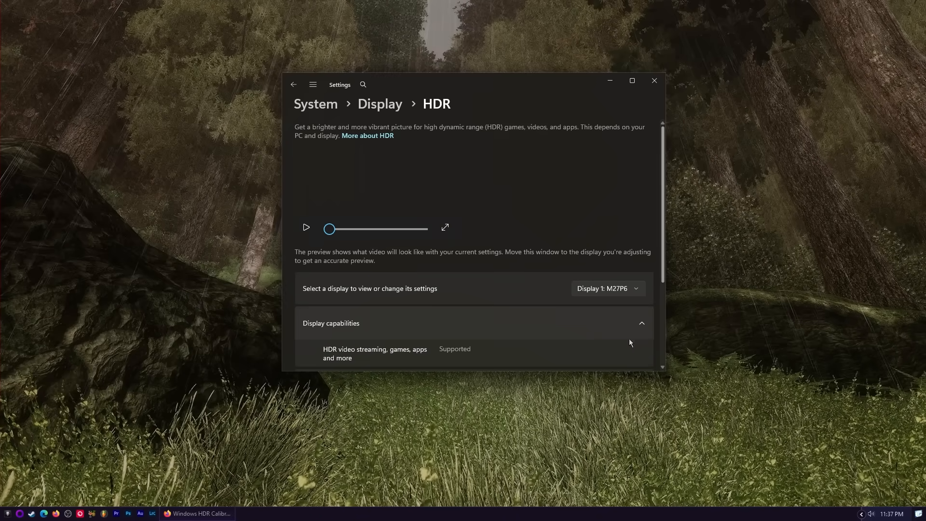
pyautogui.scroll(-3)
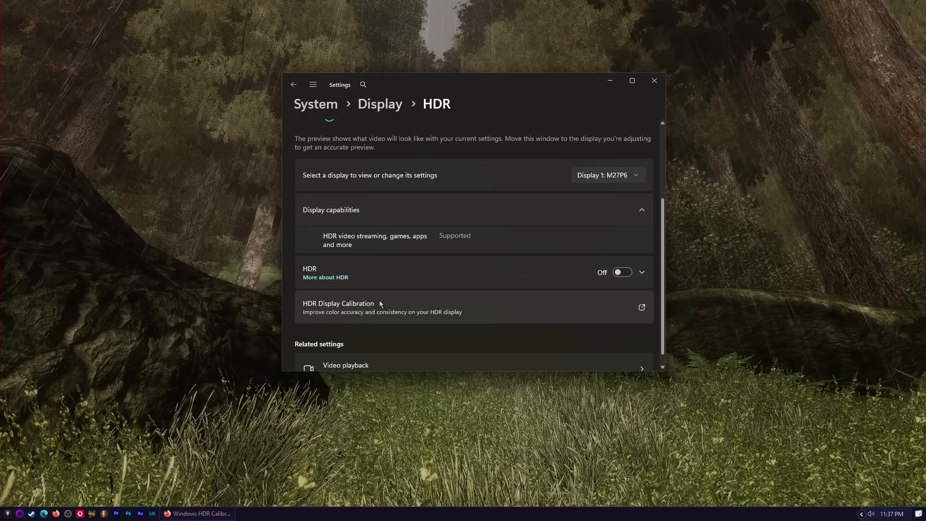
# - Launch HDR Display Calibration and dismiss the can't-open 'ms-windows-store' link error
pyautogui.click(641, 307)
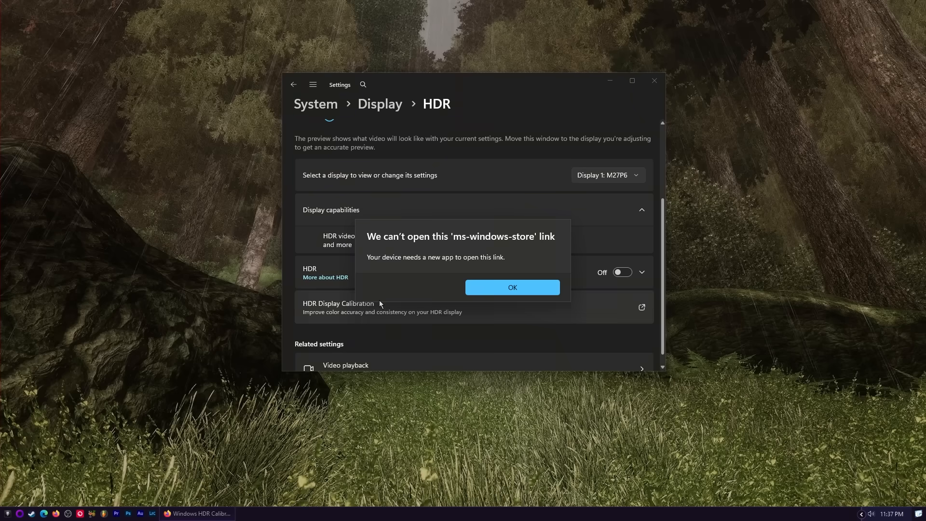
pyautogui.moveTo(520, 260)
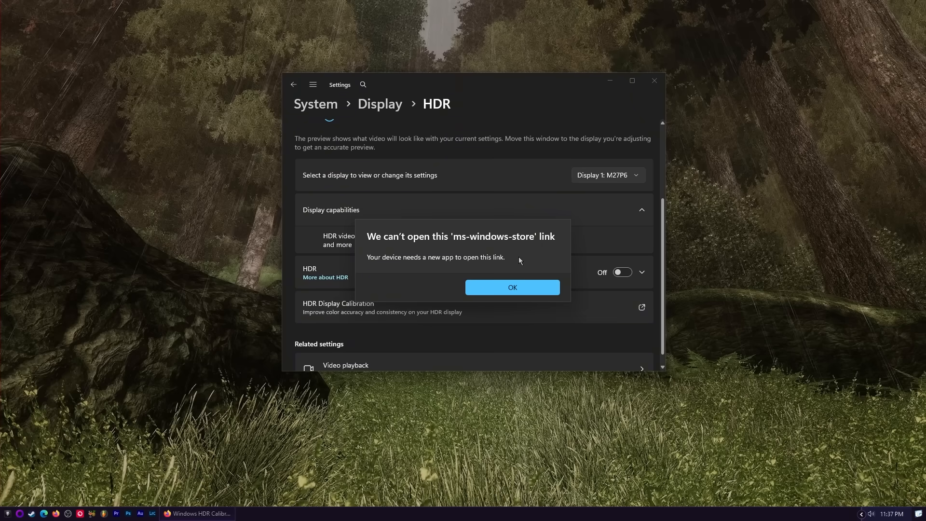
pyautogui.click(512, 288)
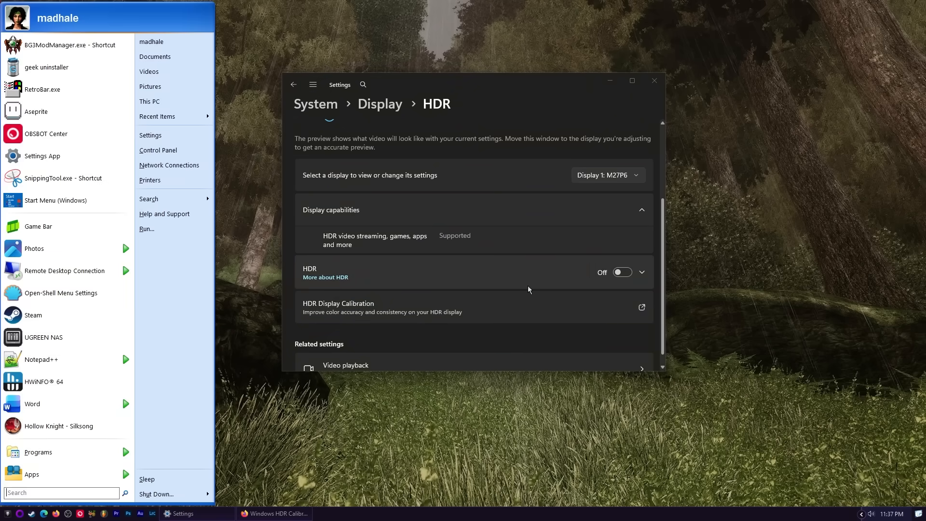
# - Launch Windows HDR Calibration from the Start menu, showing its how-to-use guide and no-HDR warning
pyautogui.click(276, 513)
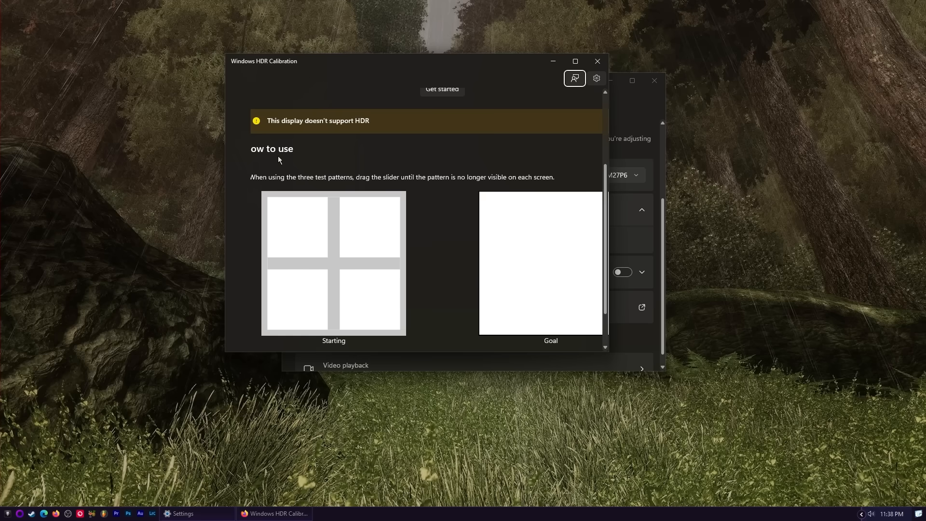
pyautogui.moveTo(395, 263)
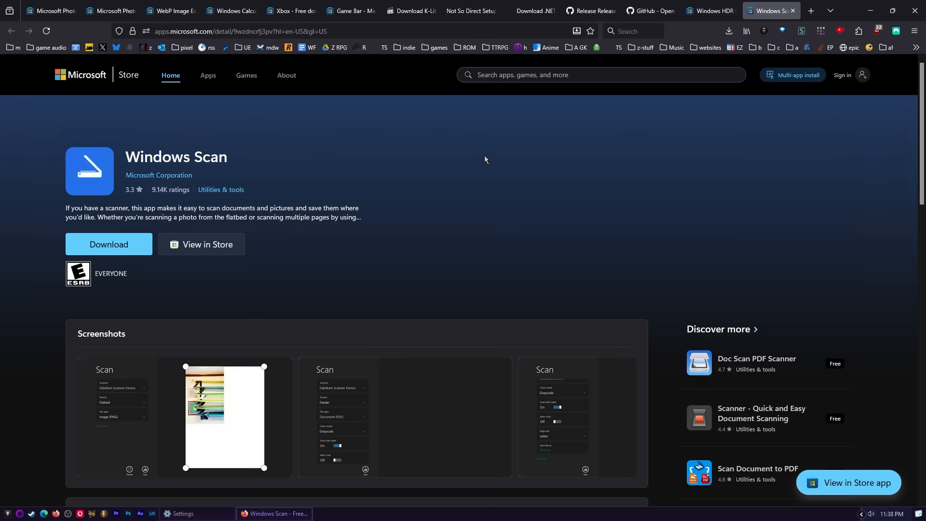
pyautogui.moveTo(461, 166)
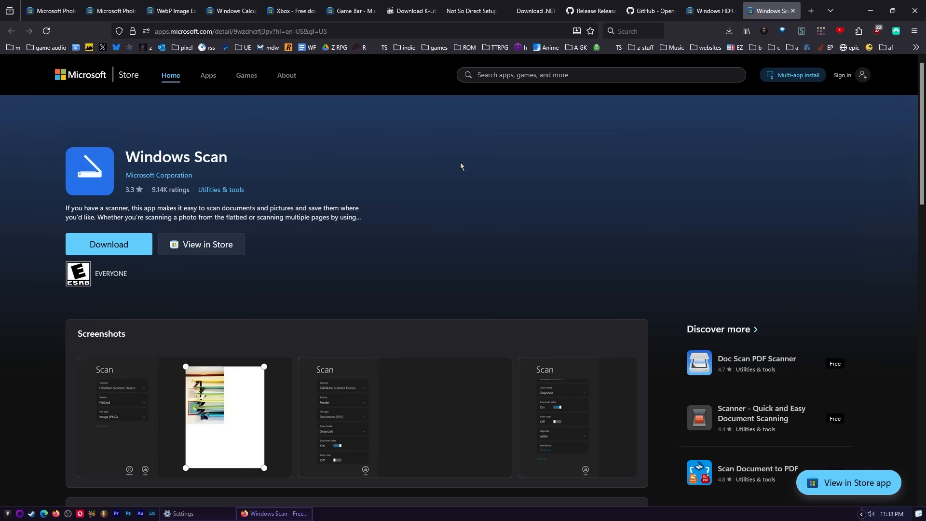
pyautogui.moveTo(222, 202)
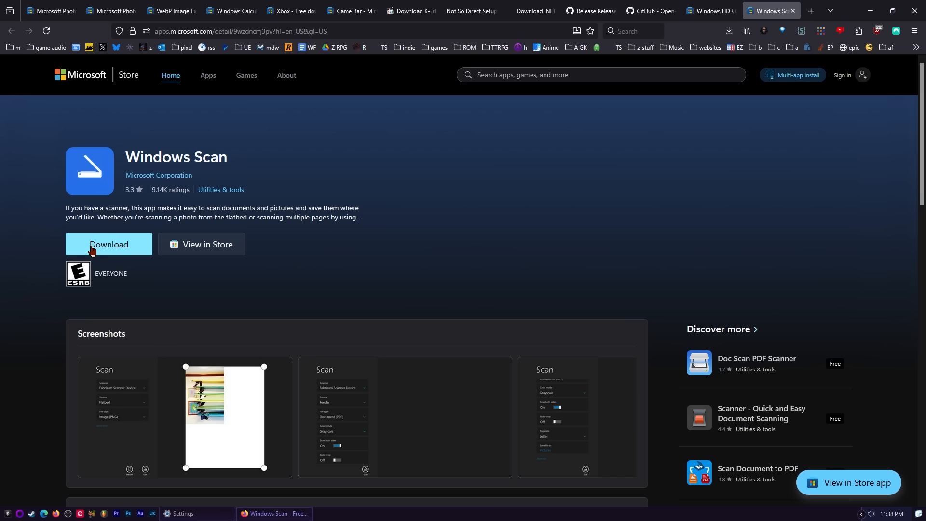
# - Download the Windows Scan installer from its apps.microsoft.com store page
pyautogui.click(108, 244)
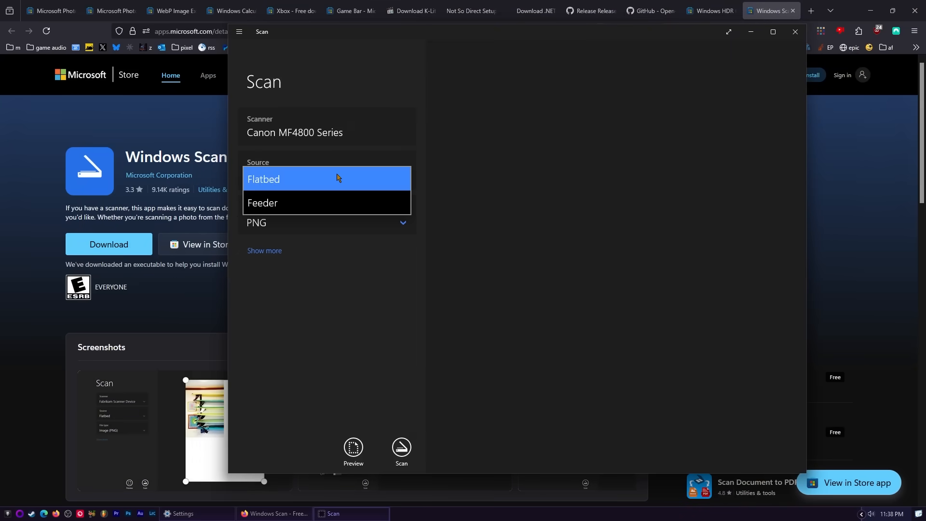
# - Set the Canon scanner's source to Feeder and the file type to PDF
pyautogui.click(262, 203)
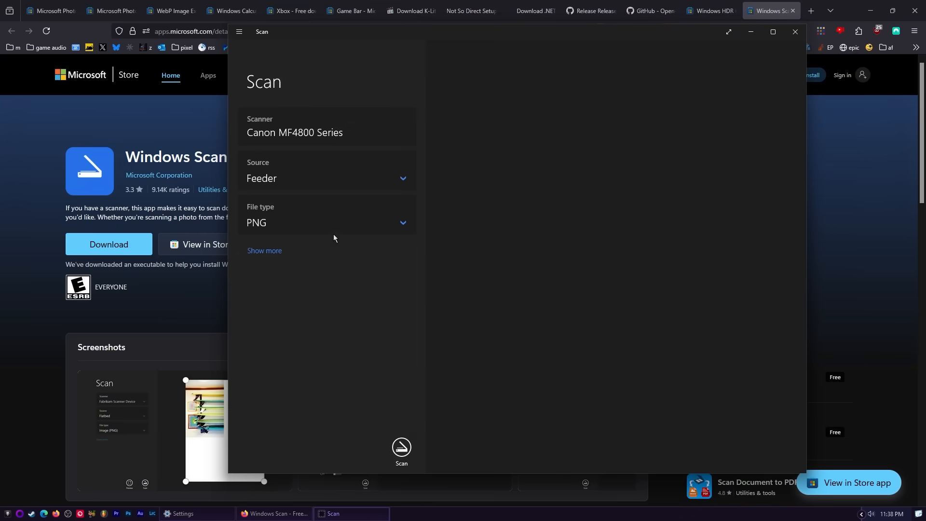
pyautogui.click(326, 222)
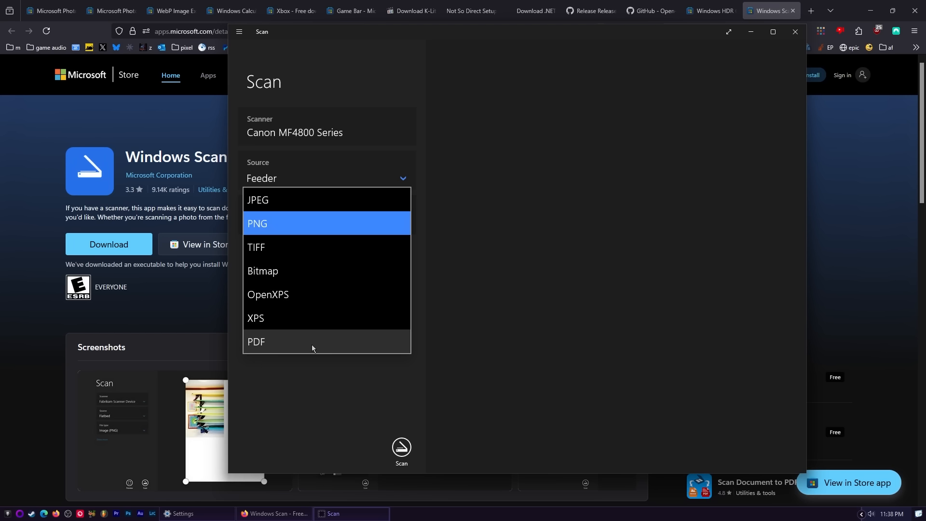
pyautogui.click(257, 341)
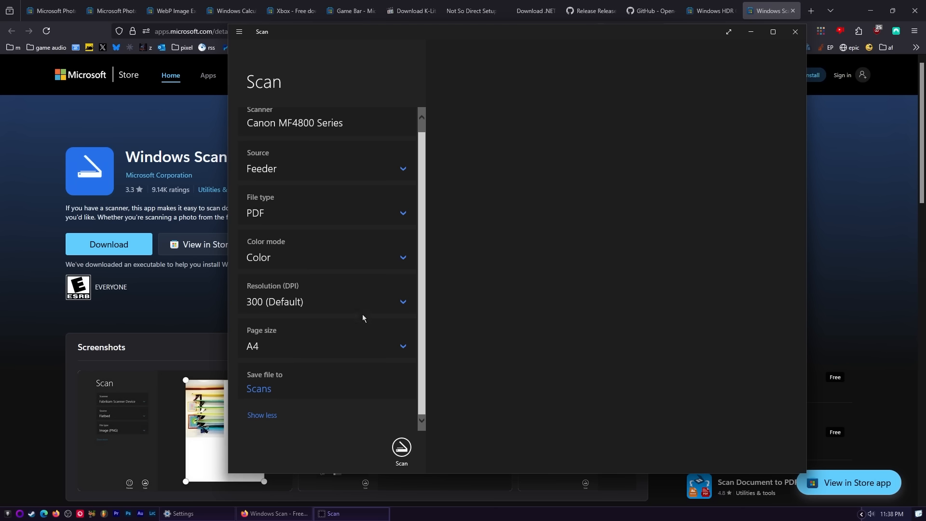
pyautogui.moveTo(354, 453)
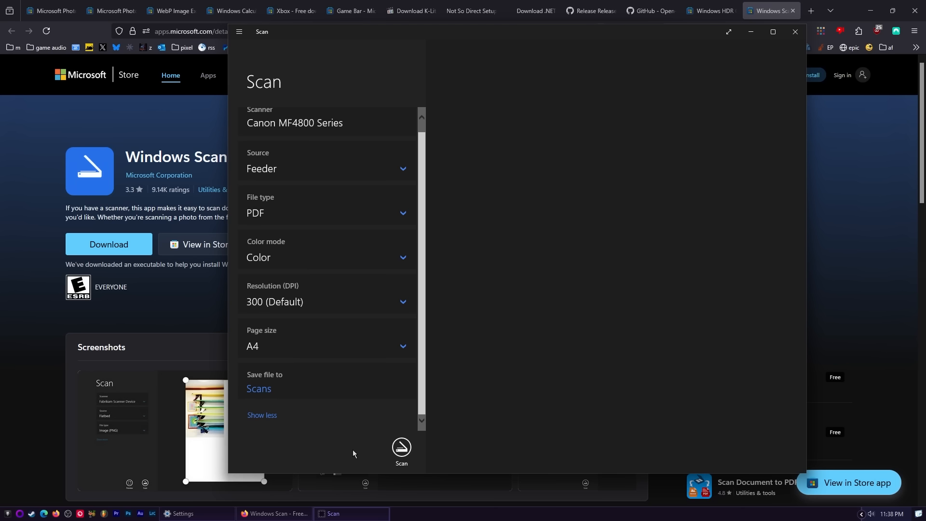